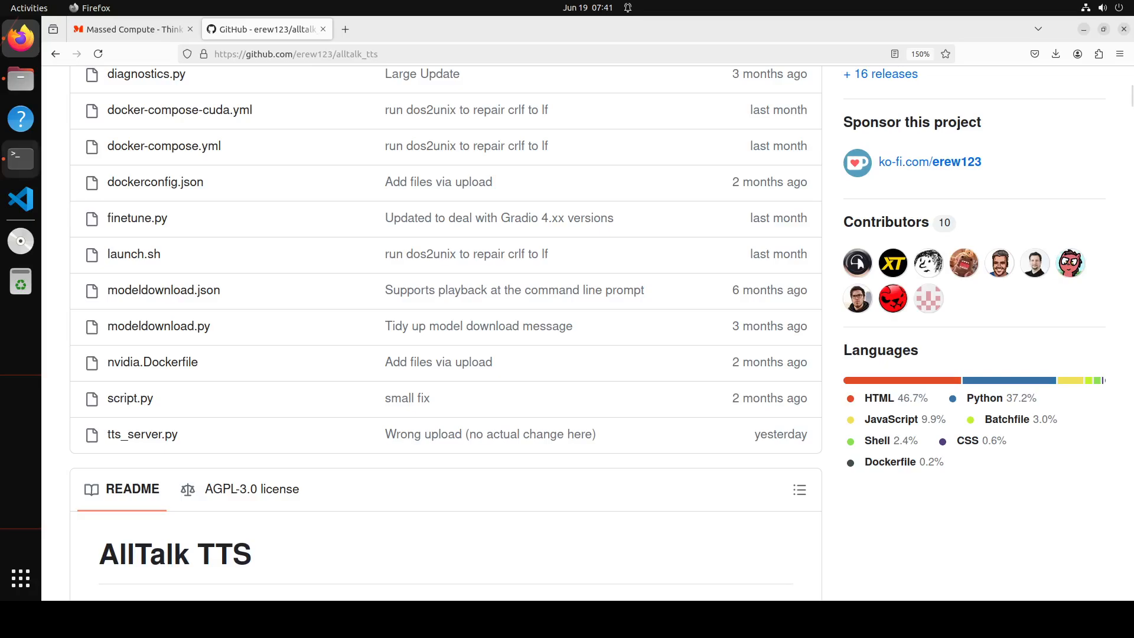
Switch Firefox from the alltalk_tts GitHub tab to the Massed Compute tab.
{"action": "left_click", "coordinate": [130, 29]}
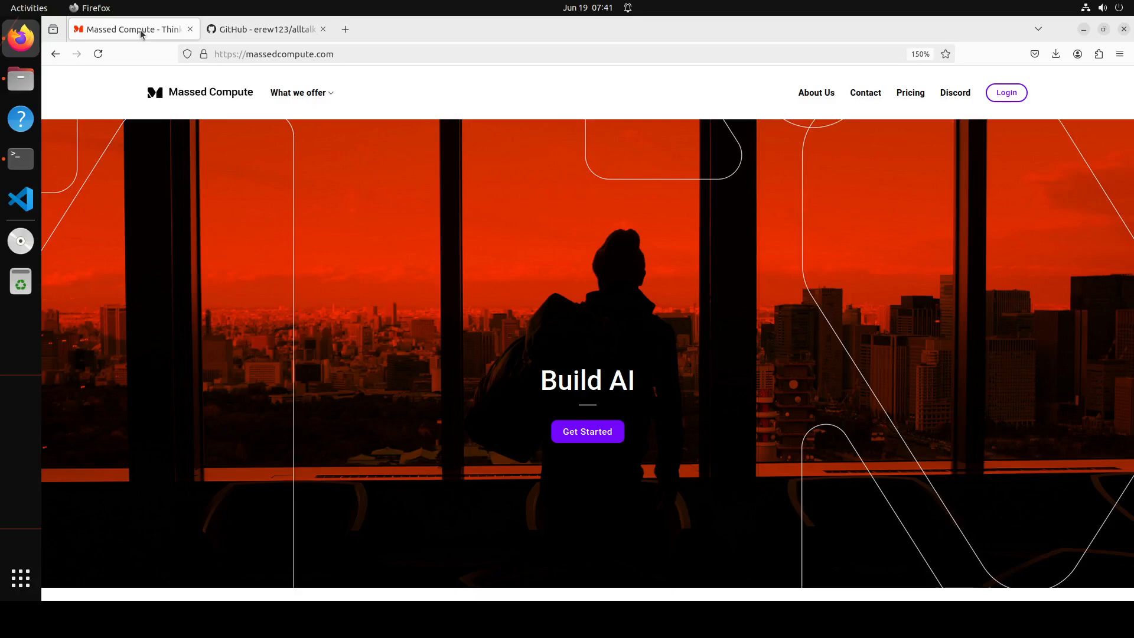
{"action": "mouse_move", "coordinate": [306, 328]}
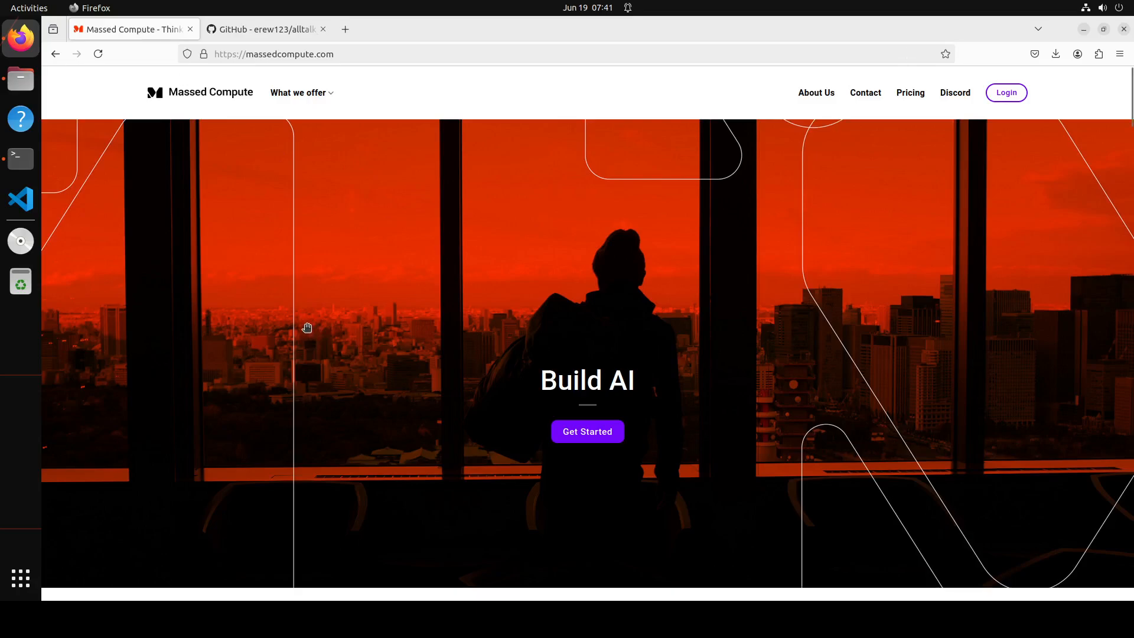
{"action": "mouse_move", "coordinate": [297, 312]}
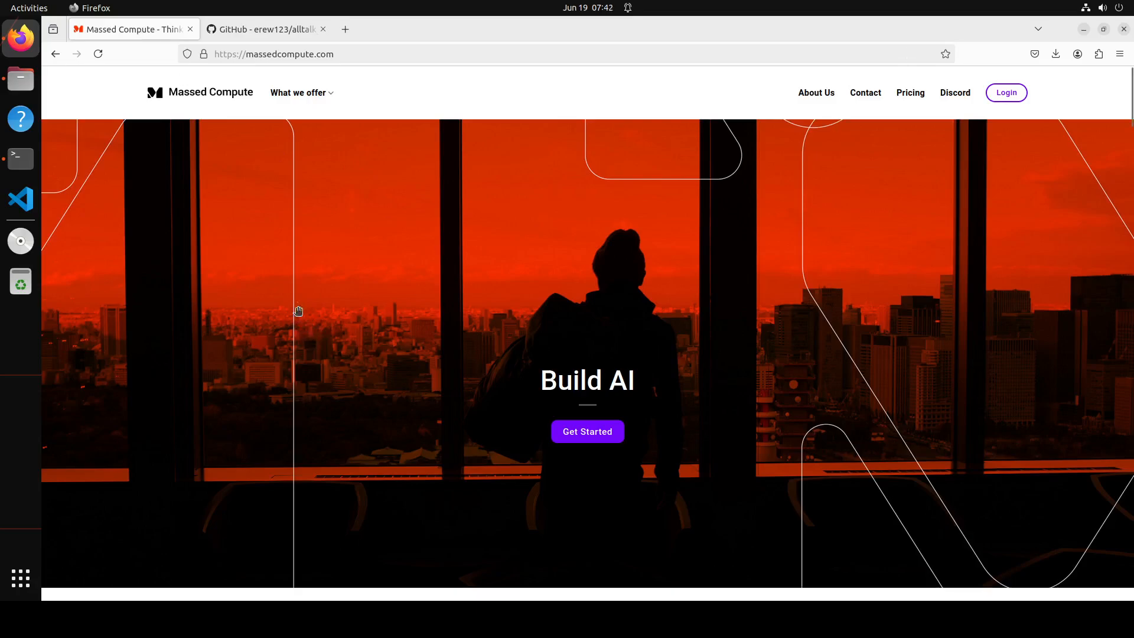
{"action": "mouse_move", "coordinate": [699, 529]}
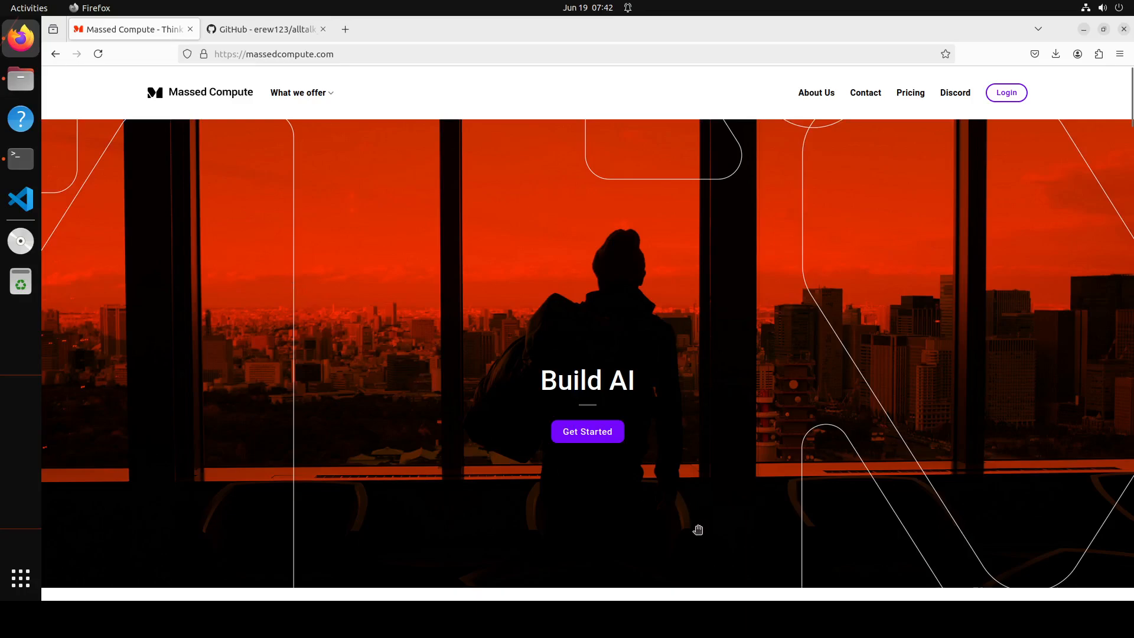
{"action": "mouse_move", "coordinate": [694, 519]}
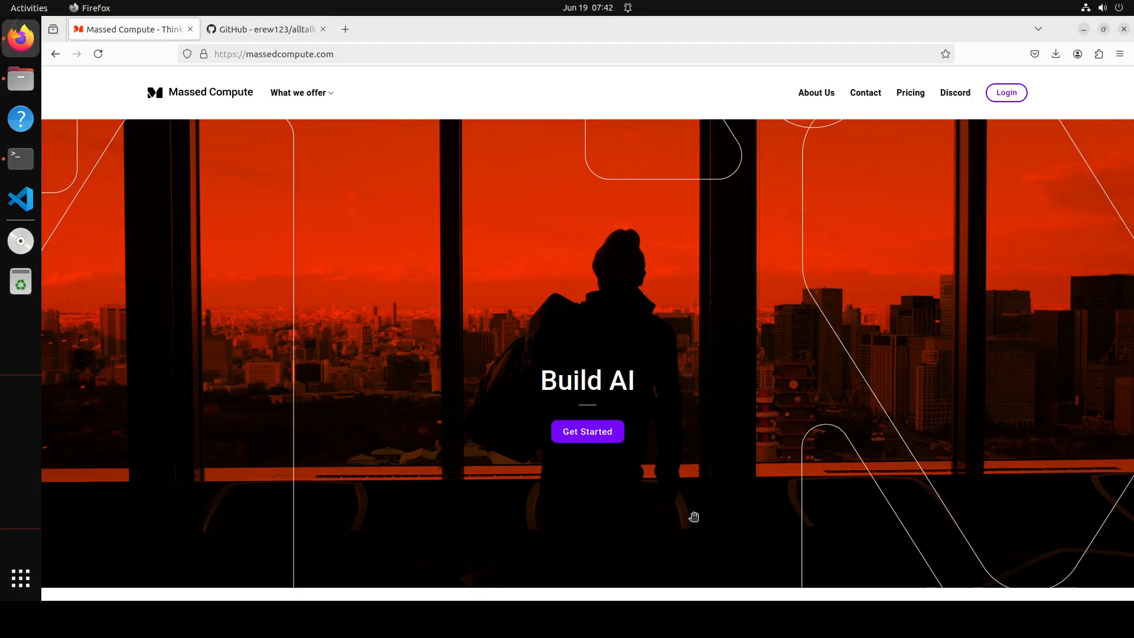
{"action": "mouse_move", "coordinate": [390, 336]}
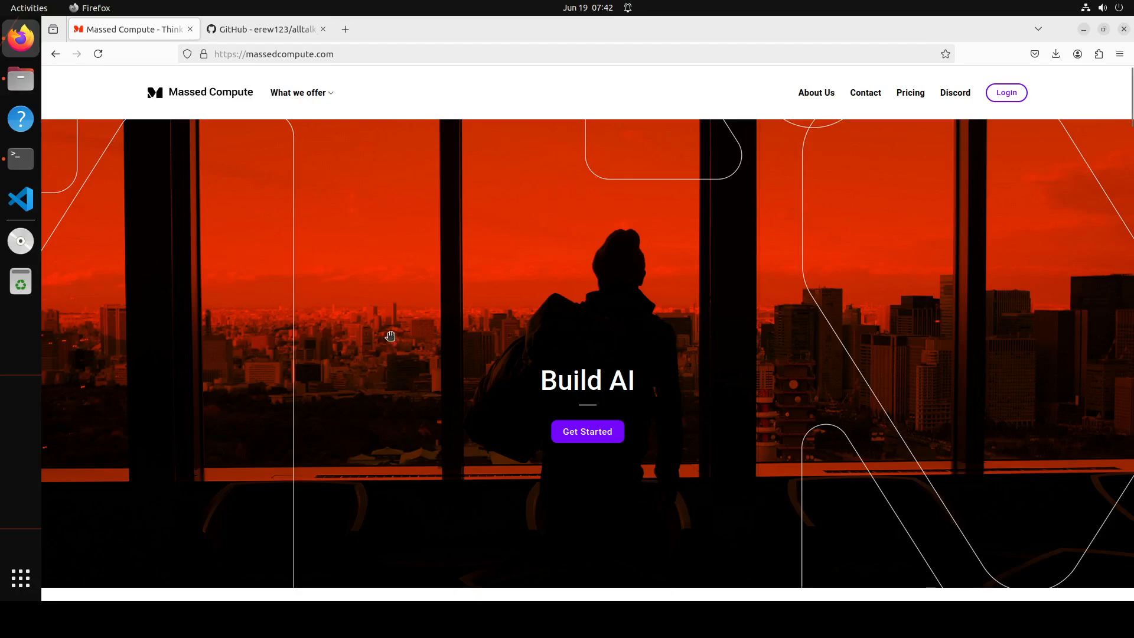
{"action": "mouse_move", "coordinate": [375, 316]}
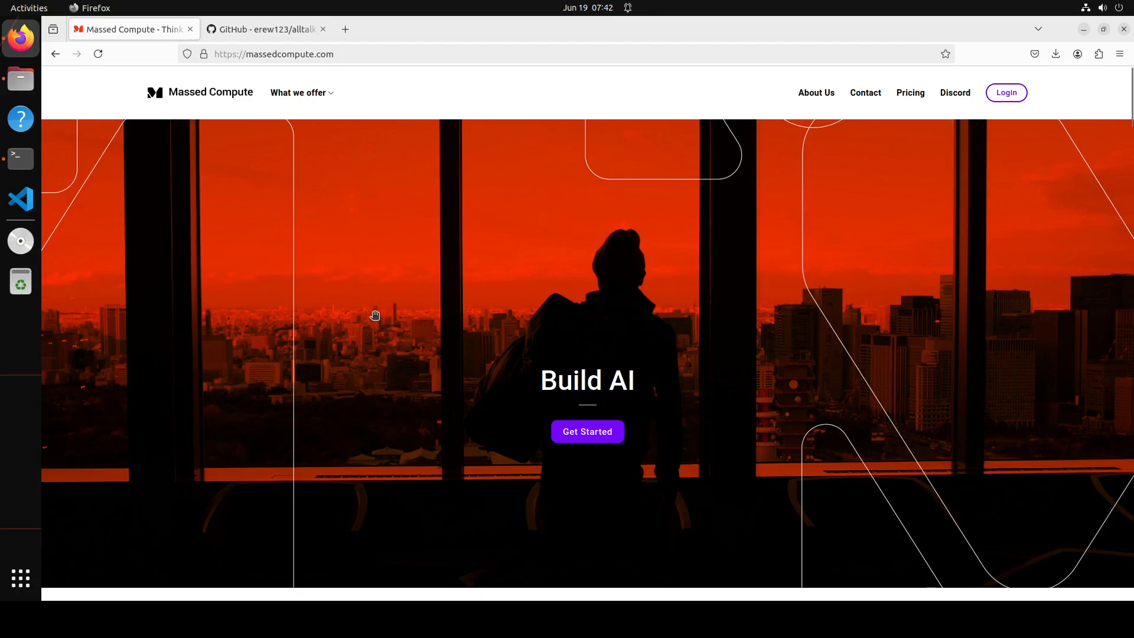
{"action": "mouse_move", "coordinate": [355, 277]}
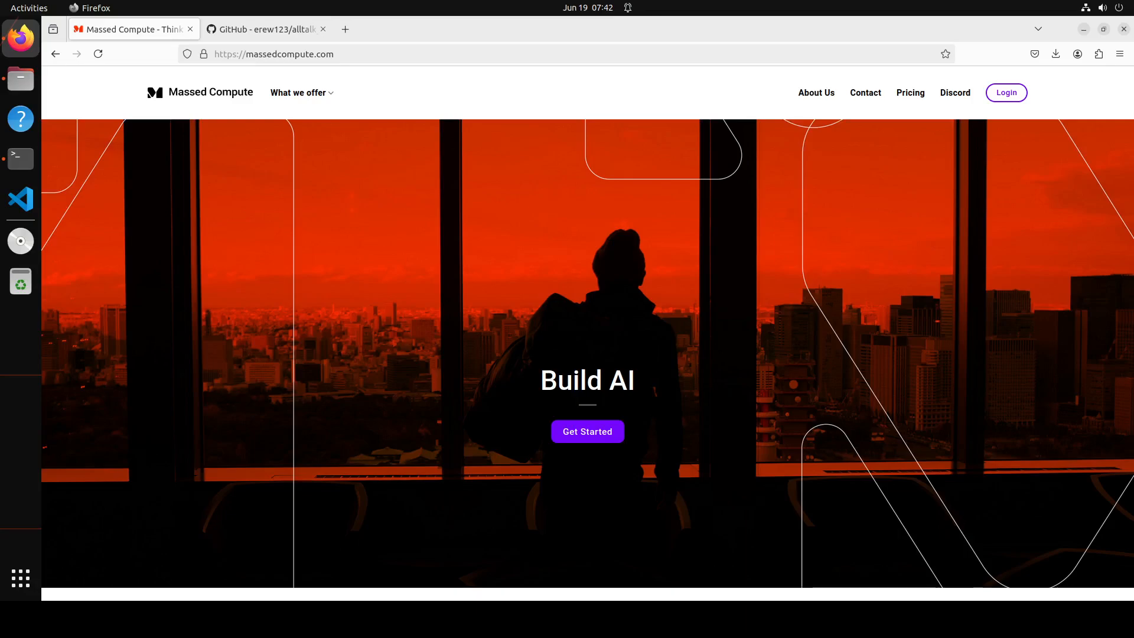
Check the RTX A6000 GPU status and conda details, then clear the terminal.
{"action": "left_click", "coordinate": [20, 158]}
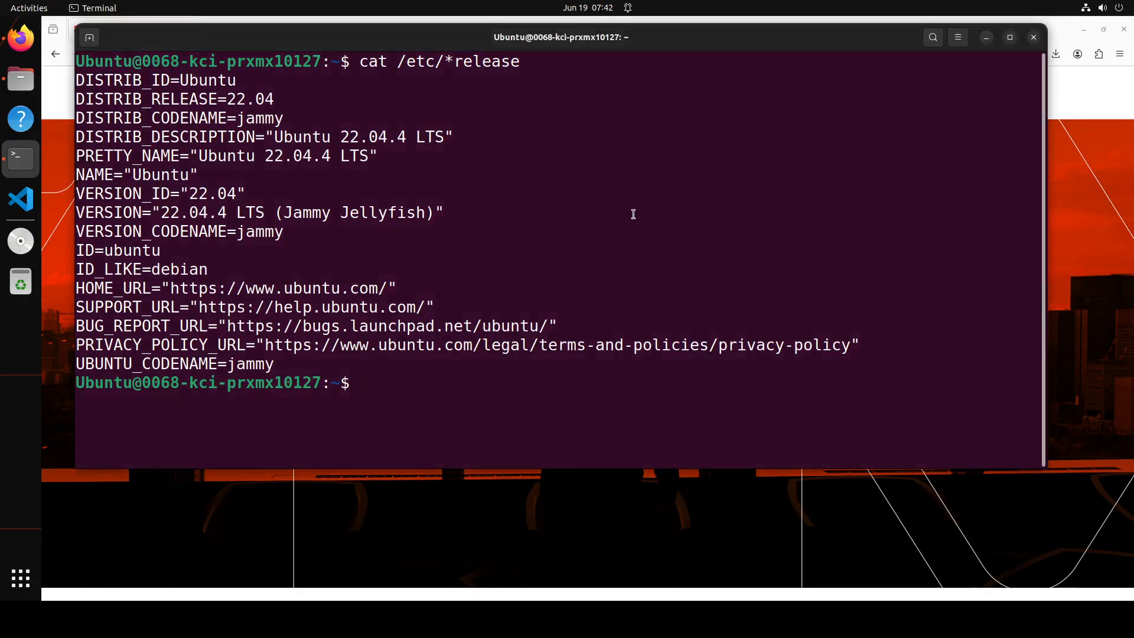
{"action": "type", "text": "nvidia-smi"}
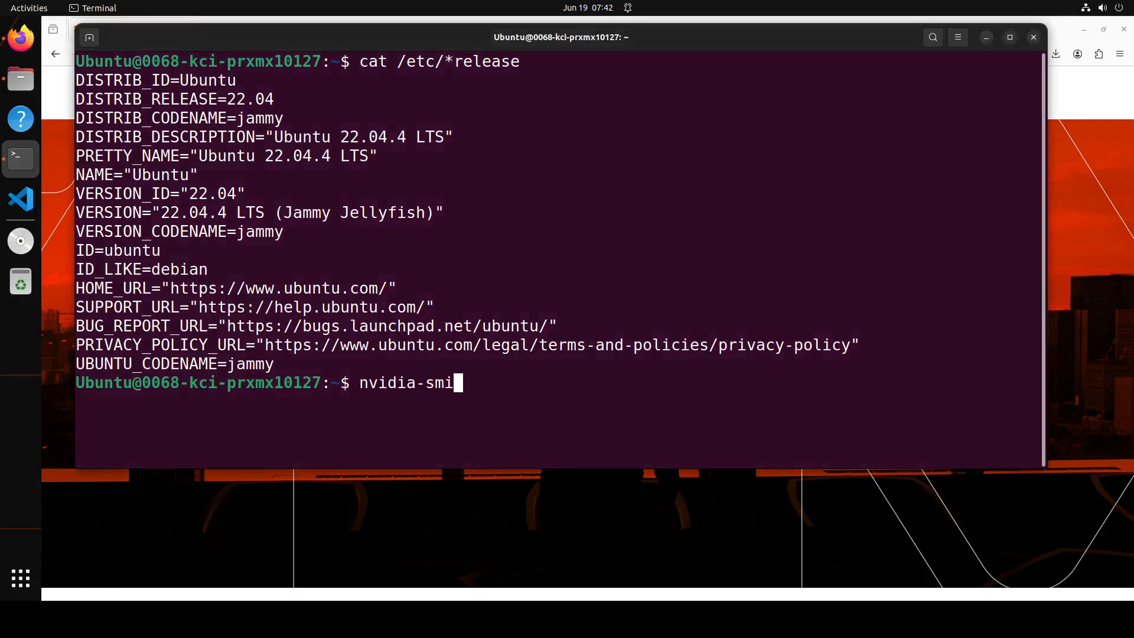
{"action": "key", "text": "Return"}
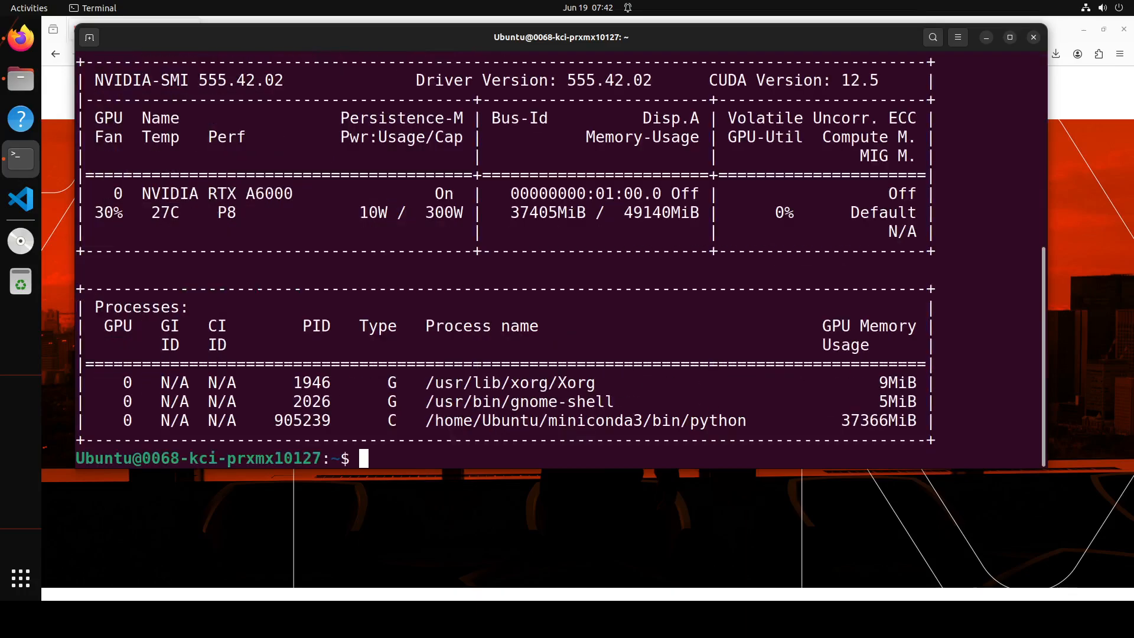
{"action": "type", "text": "conda"}
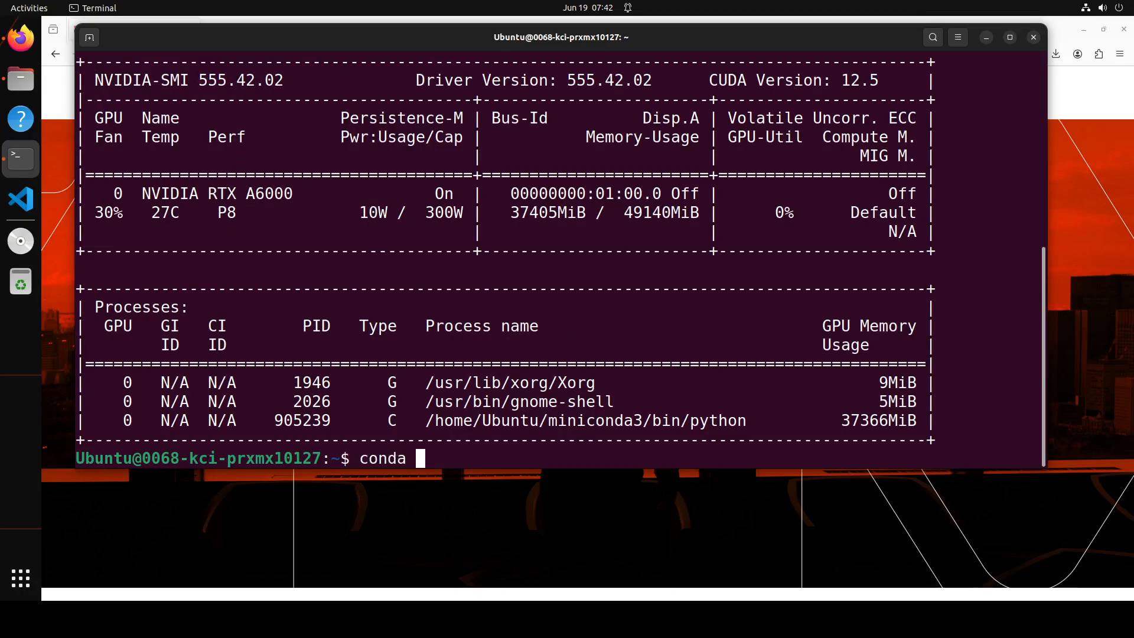
{"action": "key", "text": "Return"}
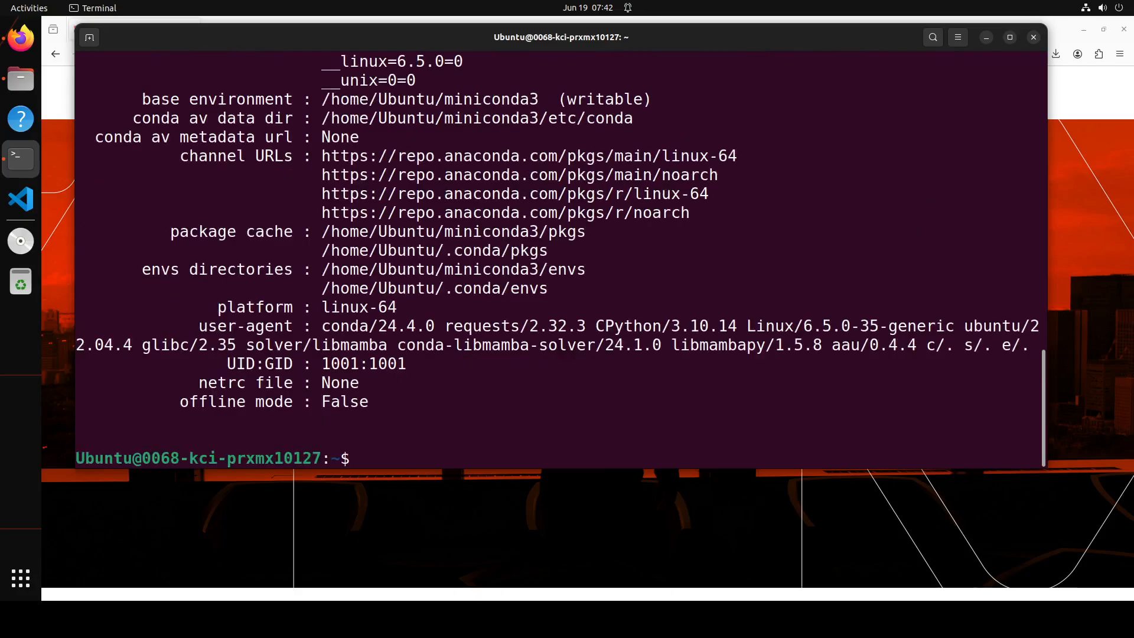
{"action": "key", "text": "ctrl+l"}
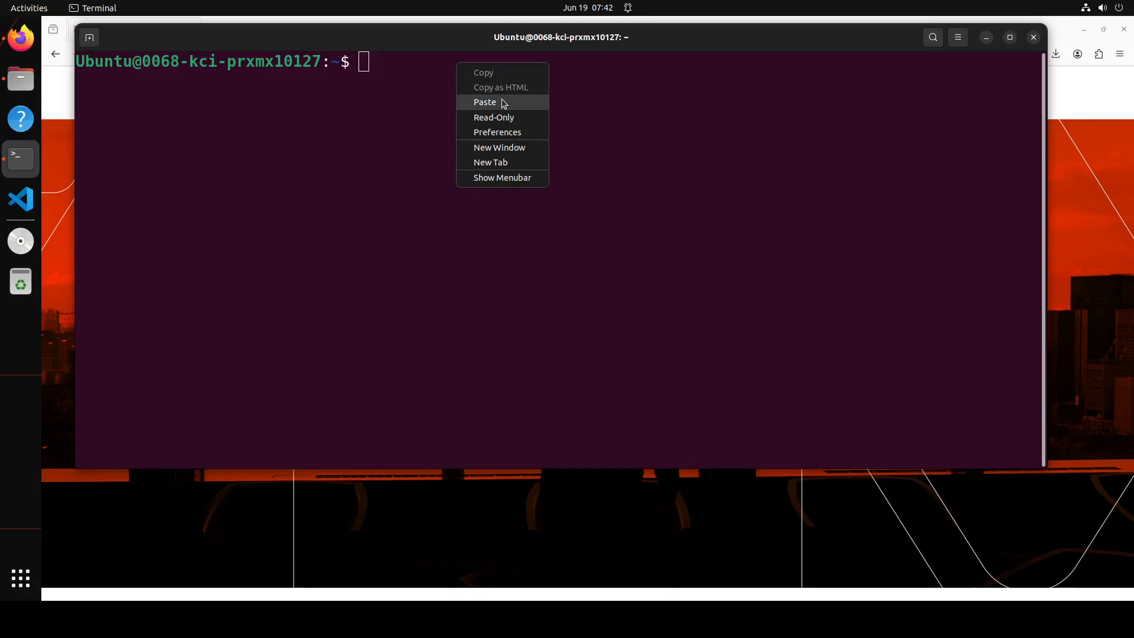
Run the pasted 'conda create -n alltalk python=3.11 -y && conda activate alltalk' command.
{"action": "left_click", "coordinate": [485, 102]}
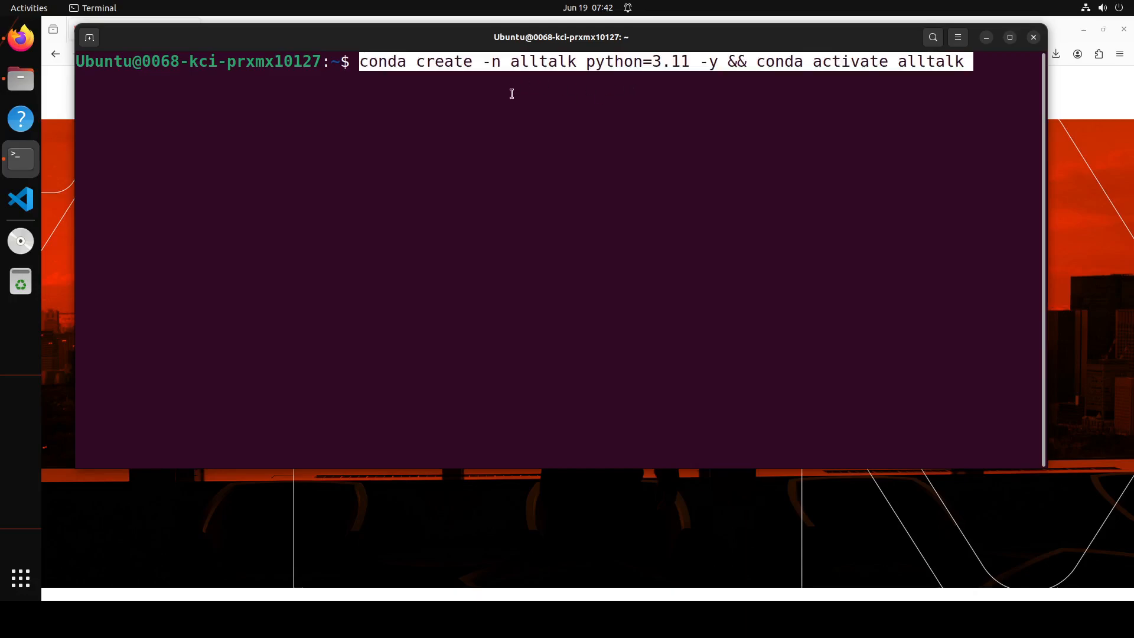
{"action": "mouse_move", "coordinate": [819, 159]}
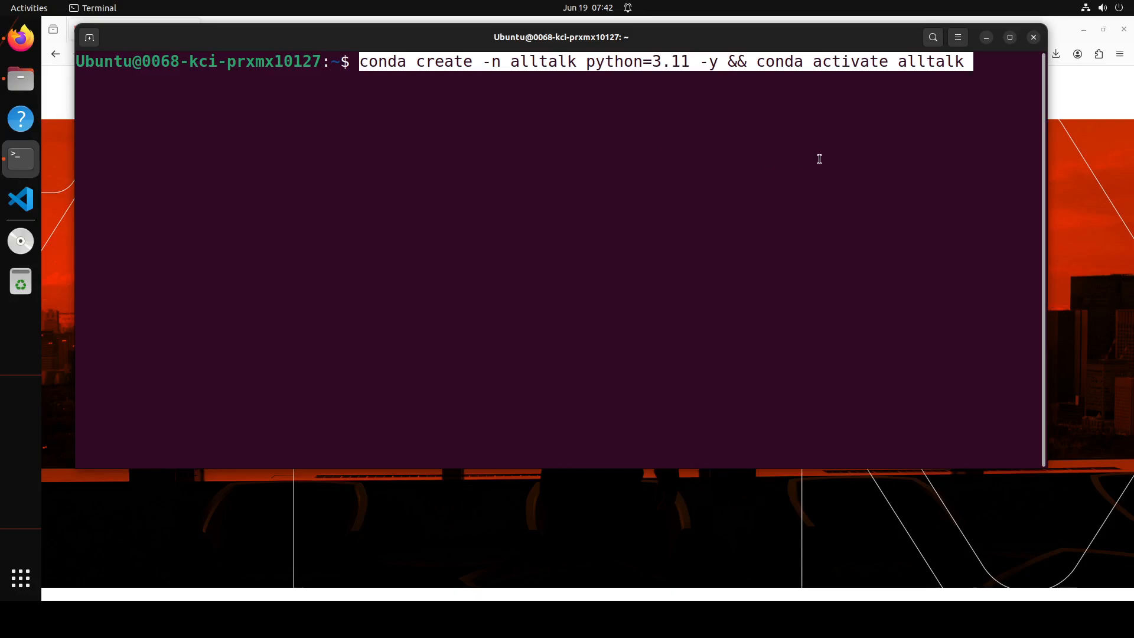
{"action": "key", "text": "Return"}
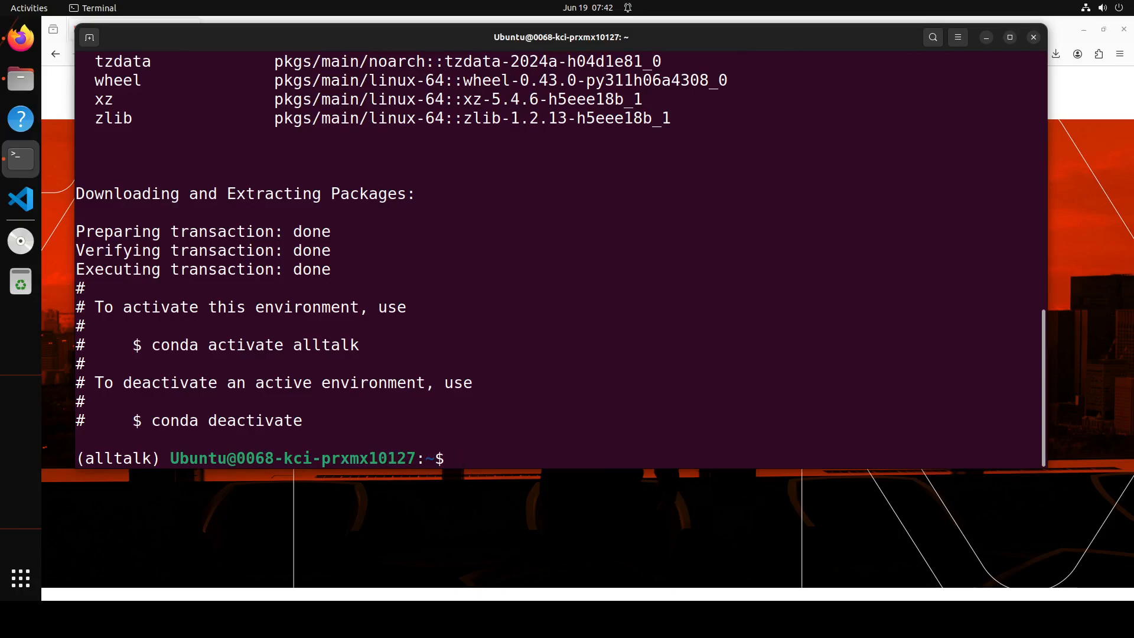
Clone the alltalk_tts repository with a pasted git clone command.
{"action": "right_click", "coordinate": [604, 260]}
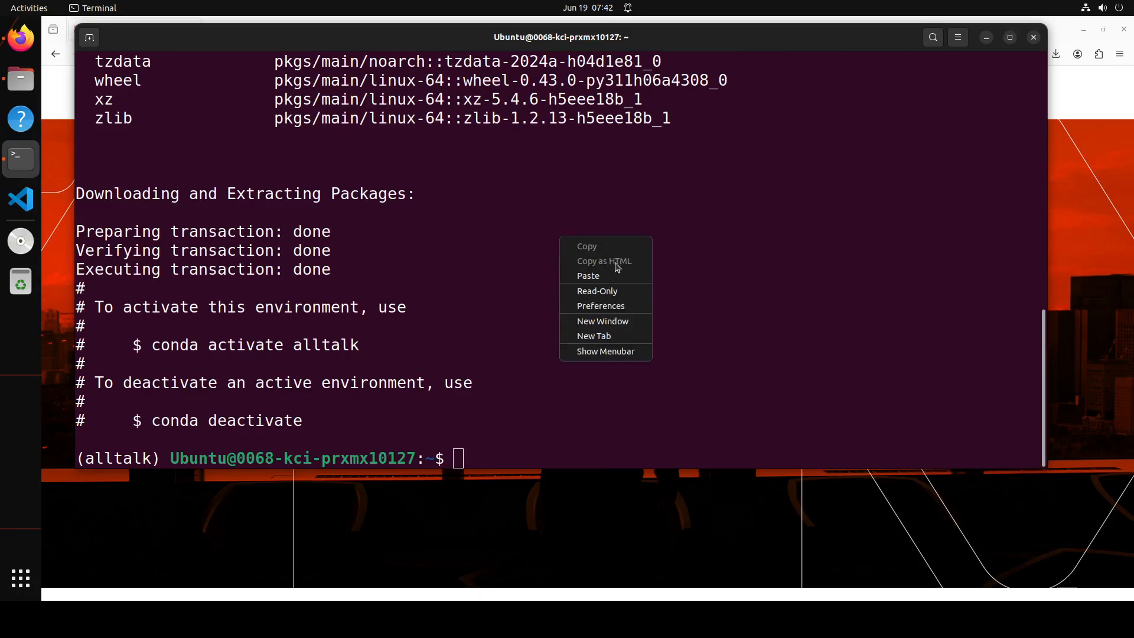
{"action": "left_click", "coordinate": [588, 275]}
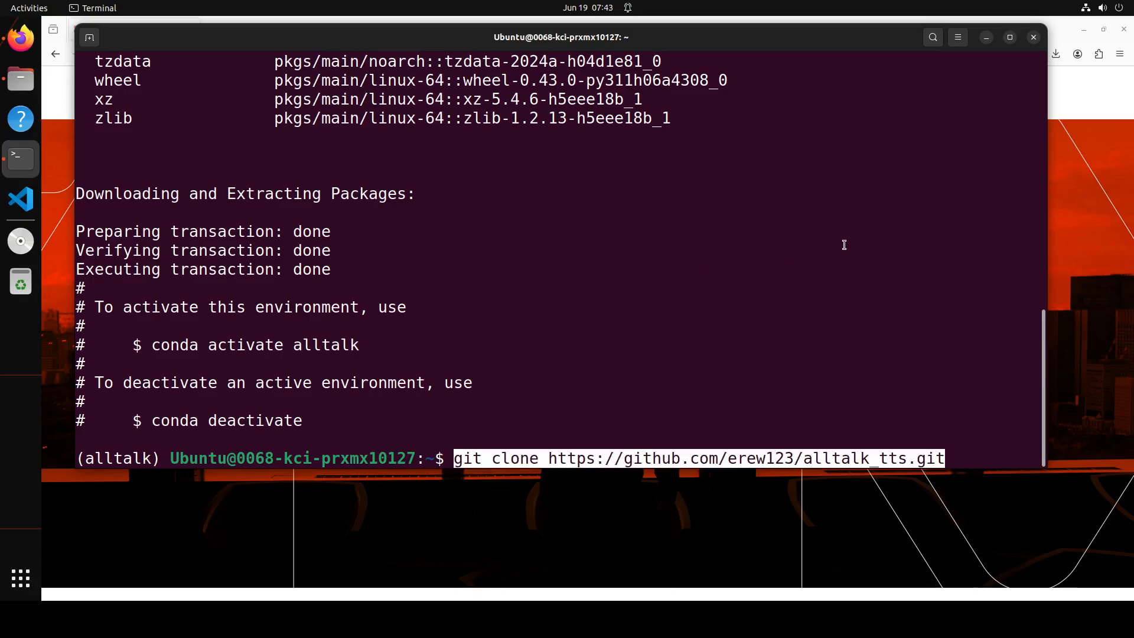
{"action": "key", "text": "Return"}
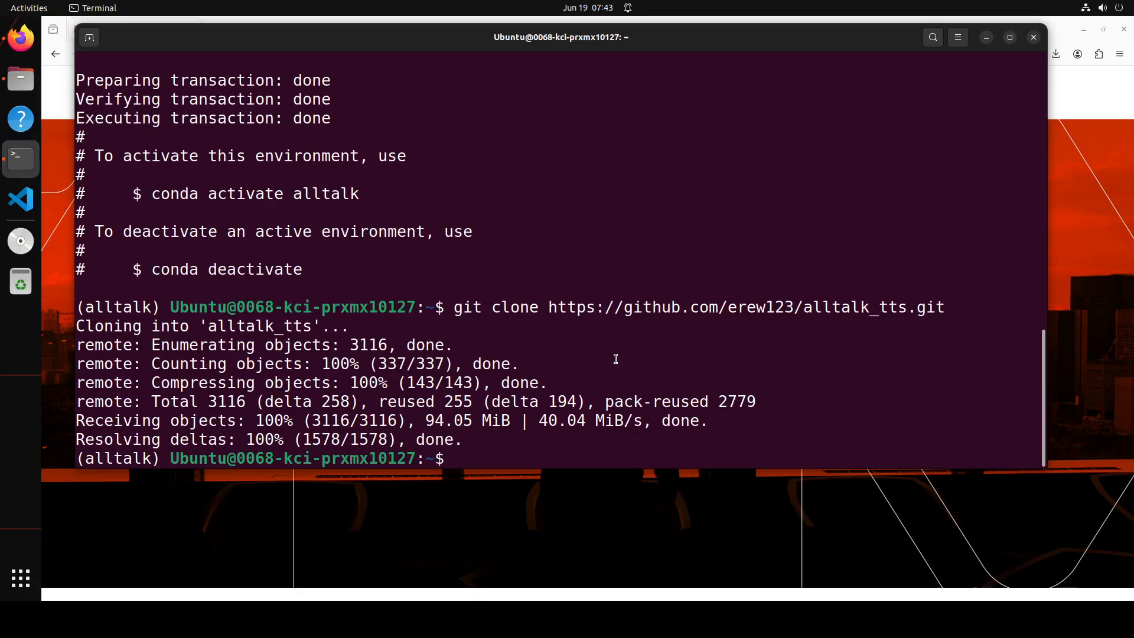
Move into the alltalk_tts folder and list its files.
{"action": "type", "text": "cd alltalk_tts/"}
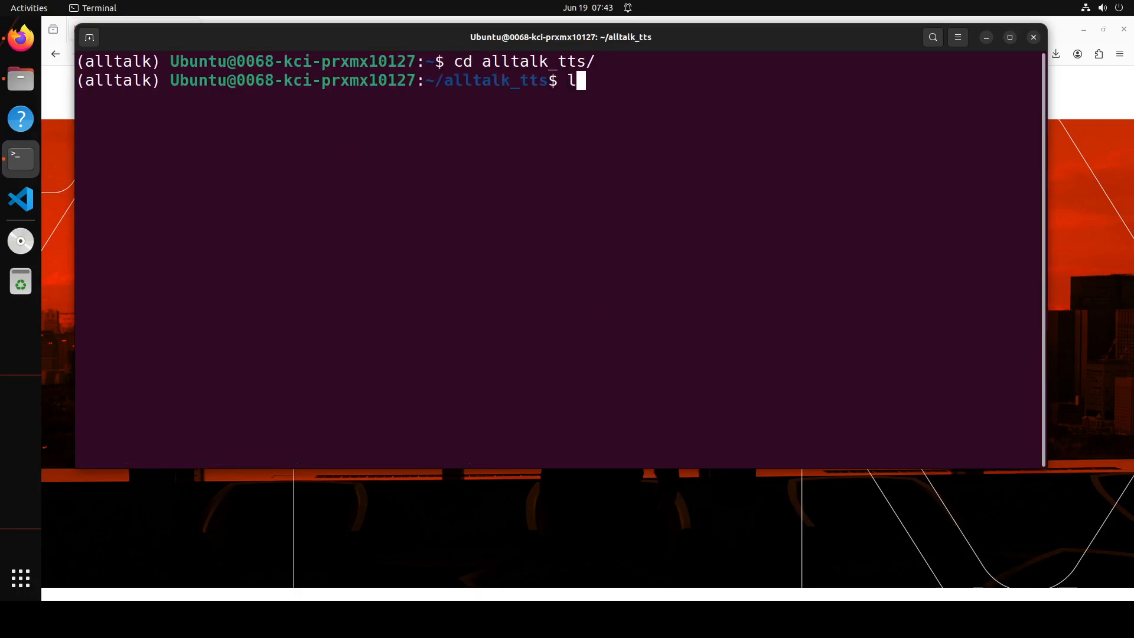
{"action": "key", "text": "Return"}
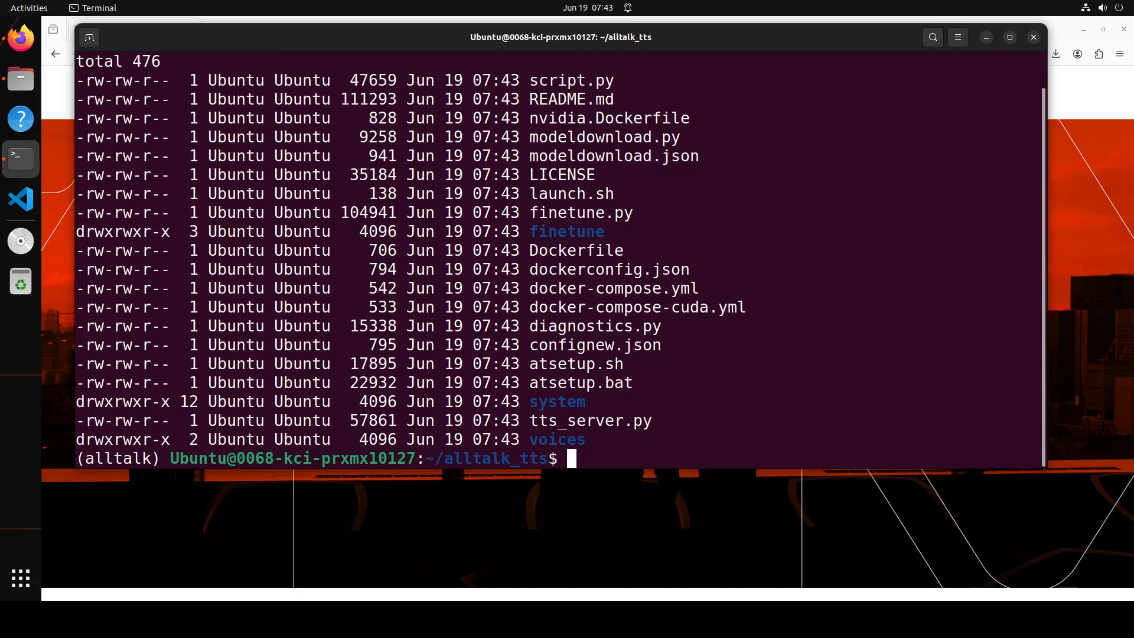
{"action": "mouse_move", "coordinate": [20, 281]}
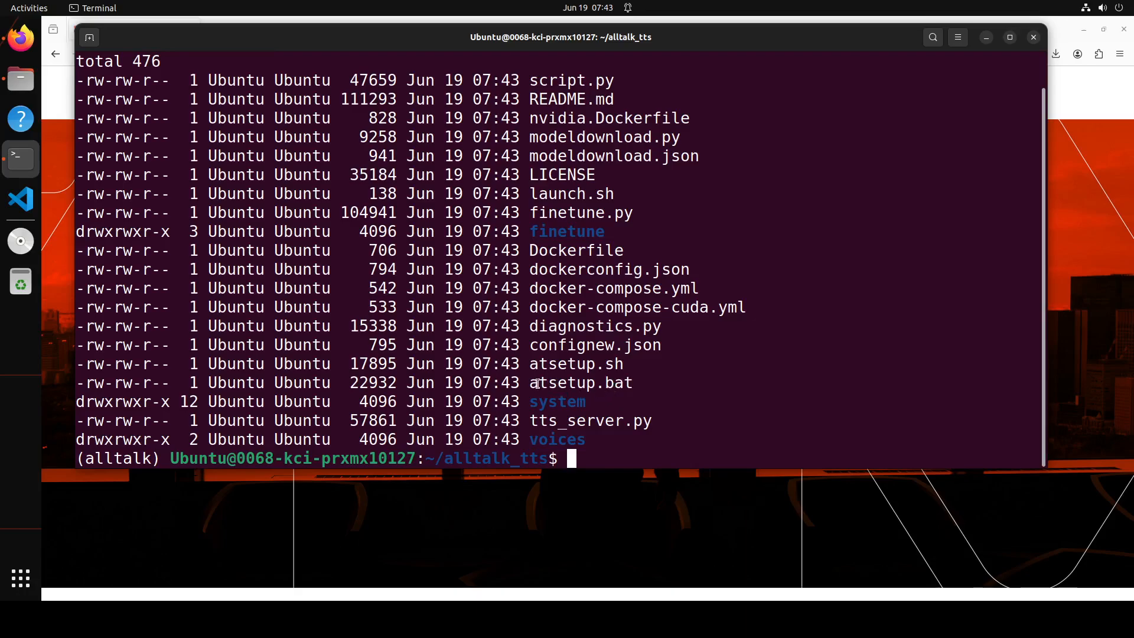
{"action": "double_click", "coordinate": [579, 383]}
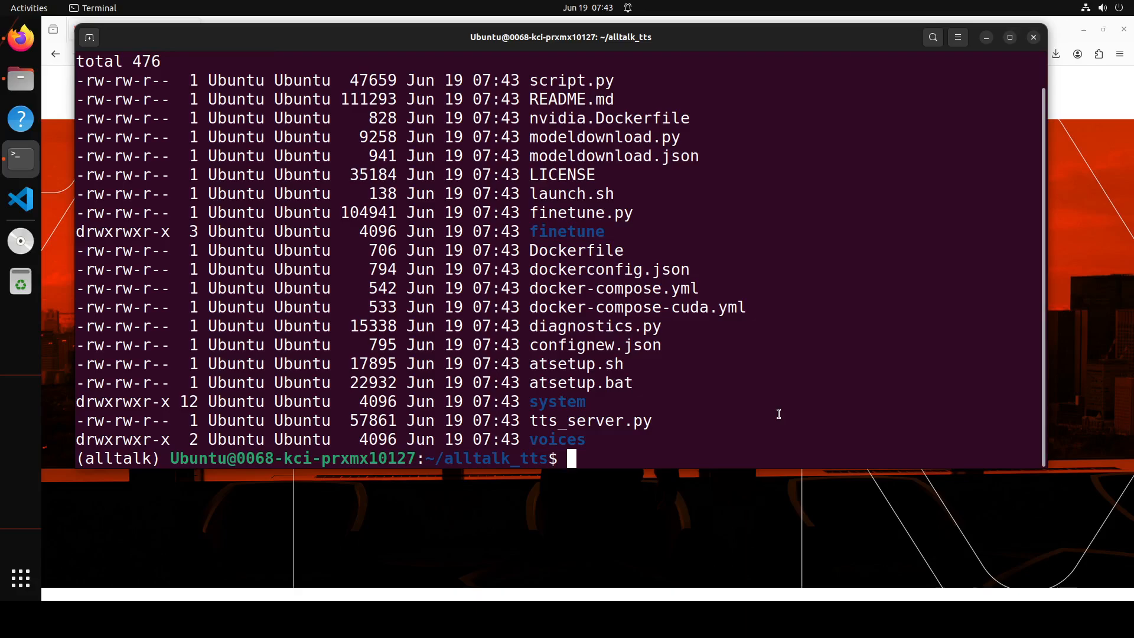
Make atsetup.sh executable with chmod a+x and launch ./atsetup.sh.
{"action": "type", "text": "chmod a"}
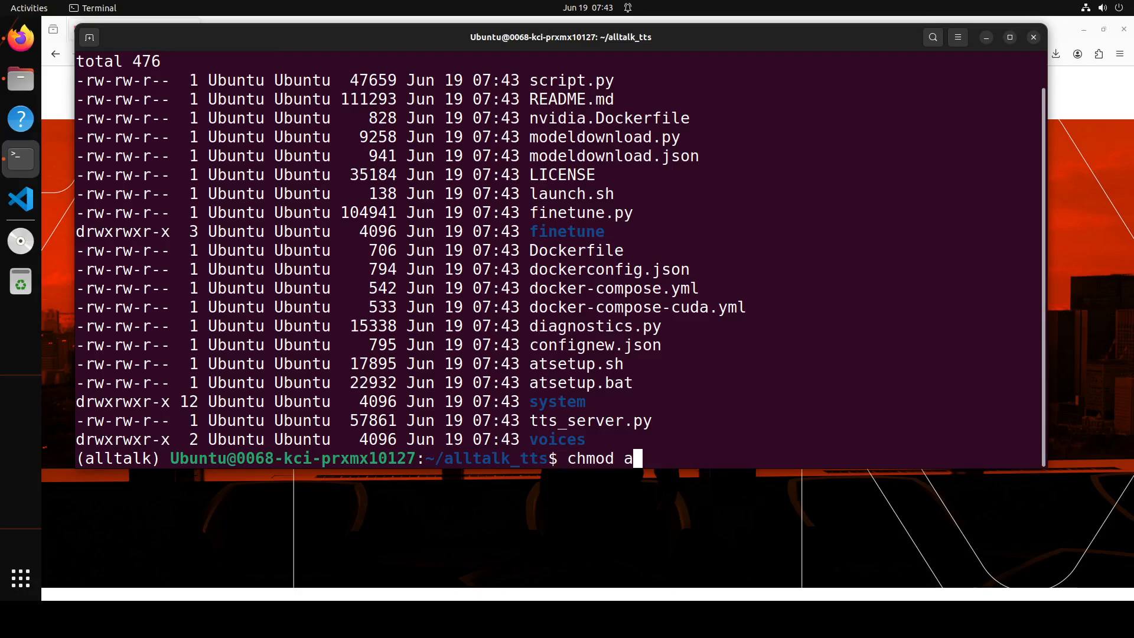
{"action": "type", "text": "+x"}
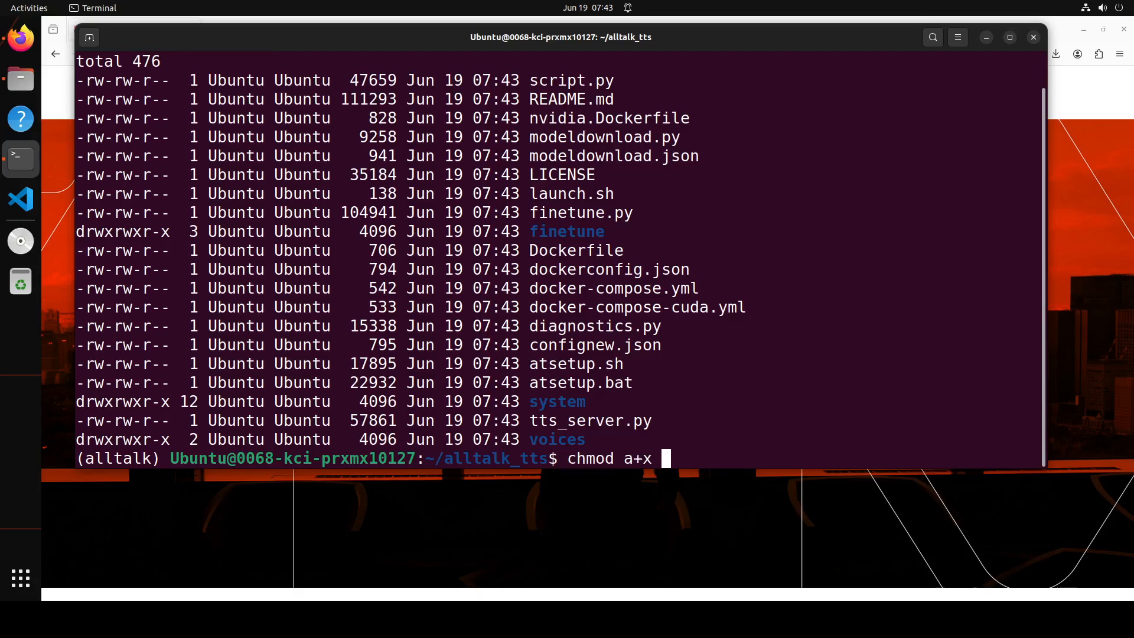
{"action": "type", "text": "atsetup.sh"}
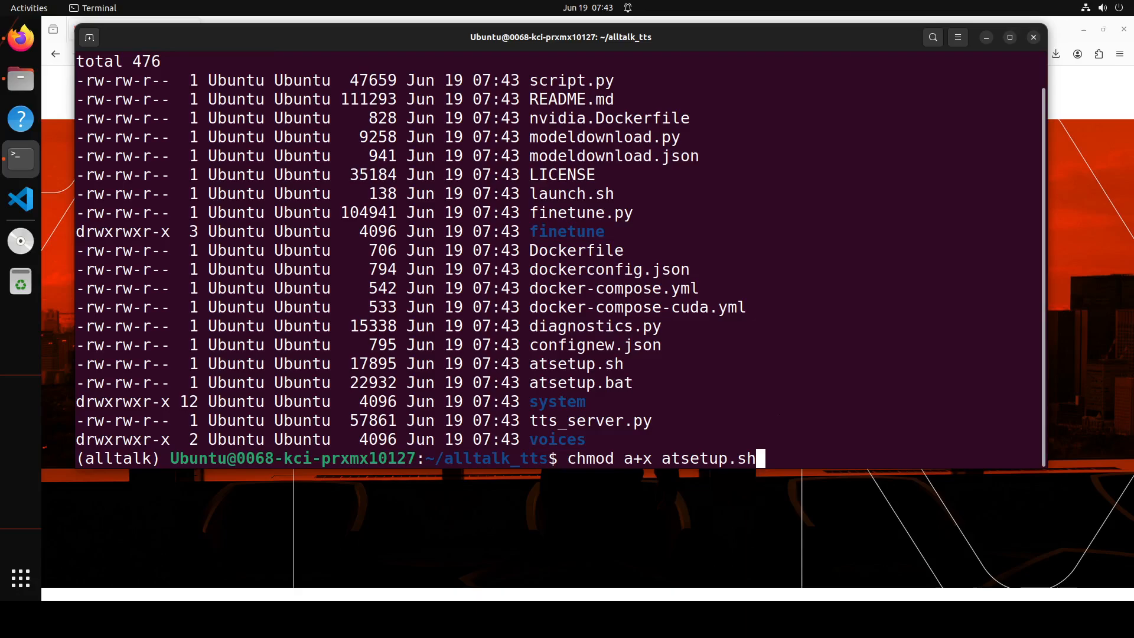
{"action": "key", "text": "Return"}
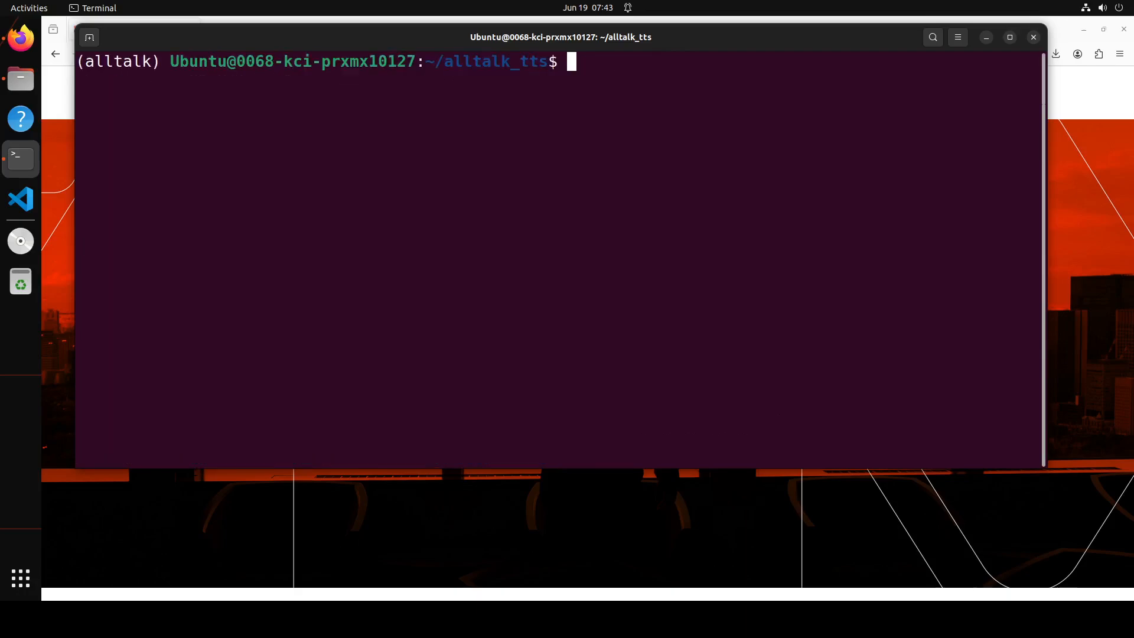
{"action": "type", "text": "./atsetup.sh"}
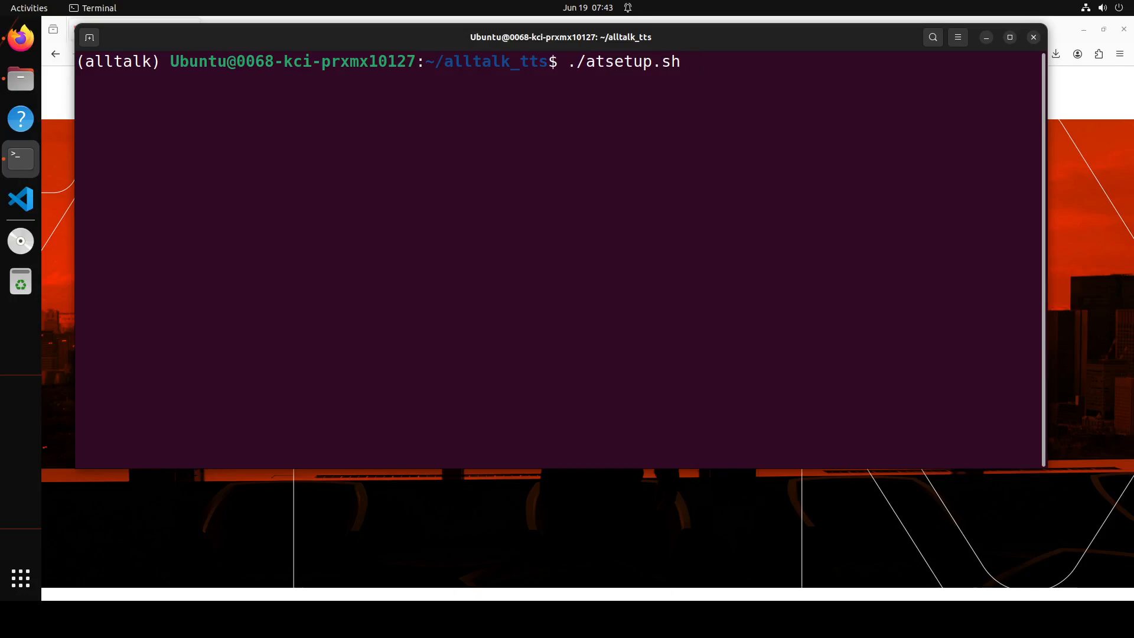
{"action": "key", "text": "Return"}
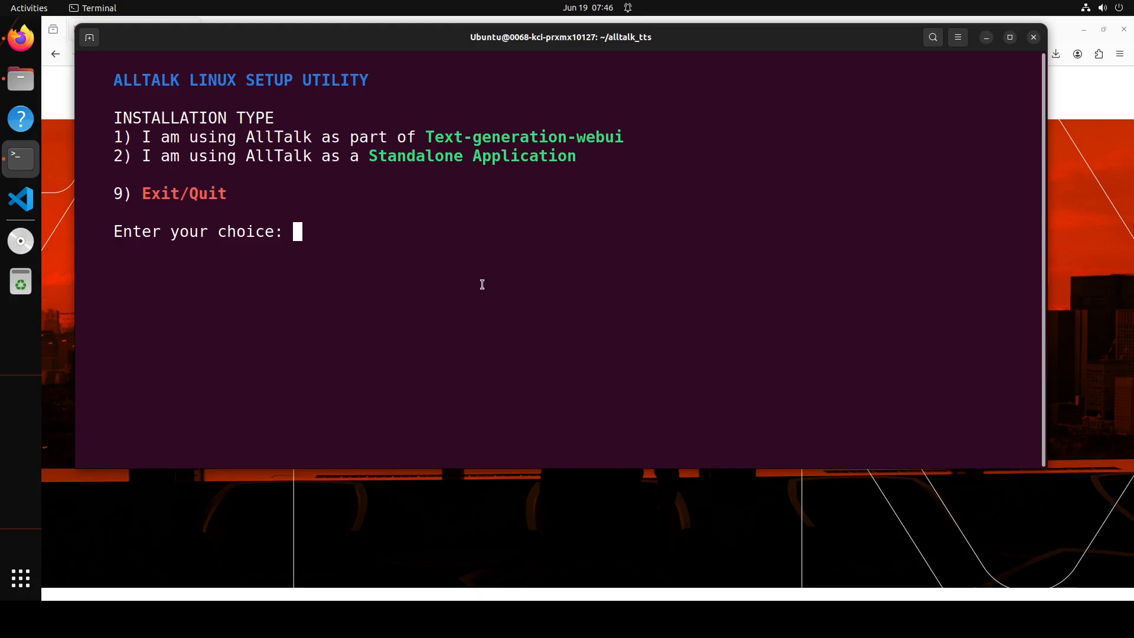
Choose option 2 for a Standalone Application, then option 1 to install AllTalk.
{"action": "type", "text": "2"}
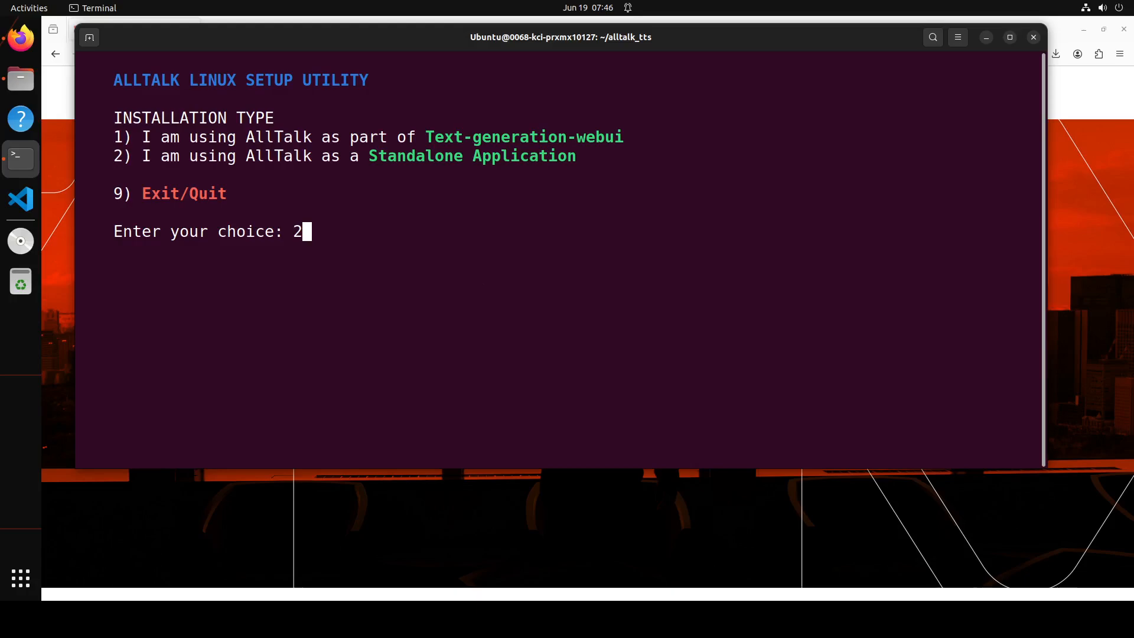
{"action": "key", "text": "Return"}
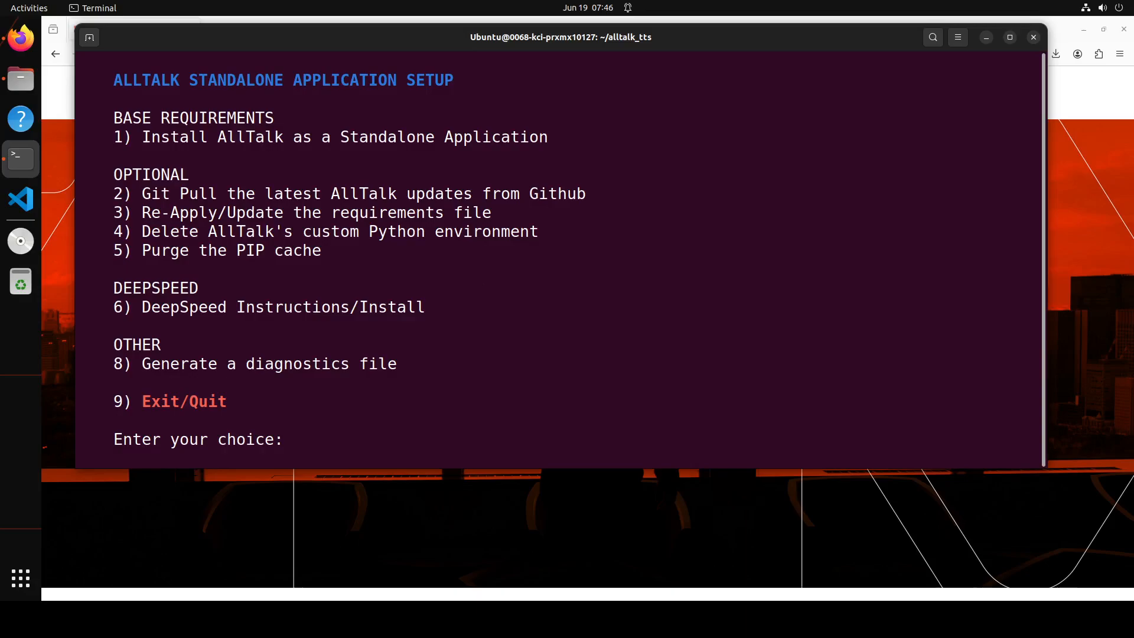
{"action": "type", "text": "1"}
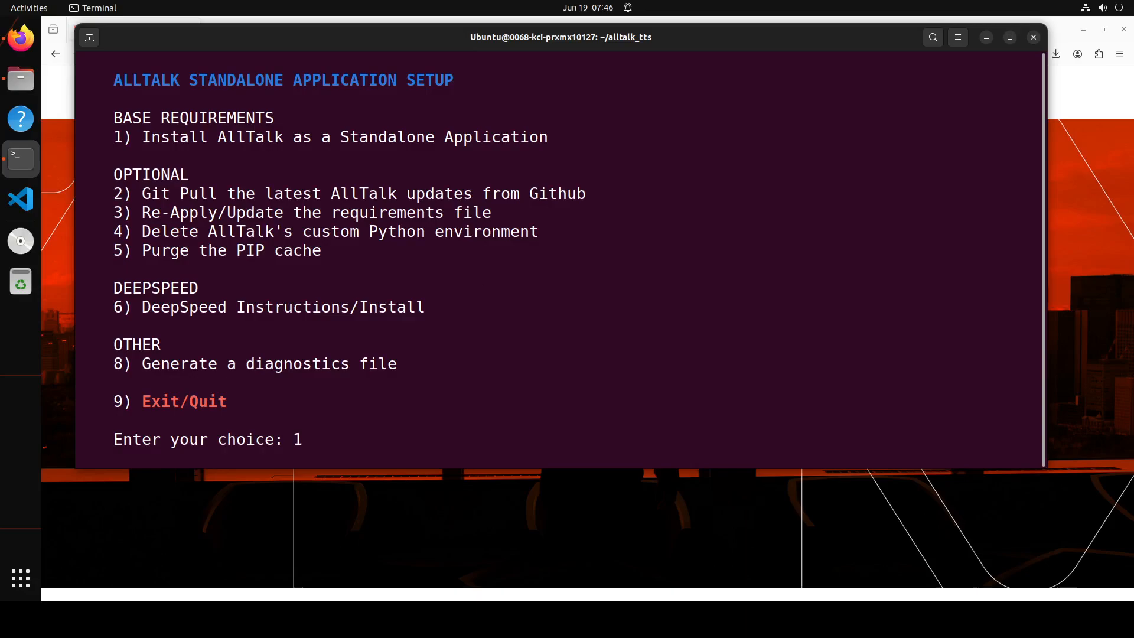
{"action": "key", "text": "Return"}
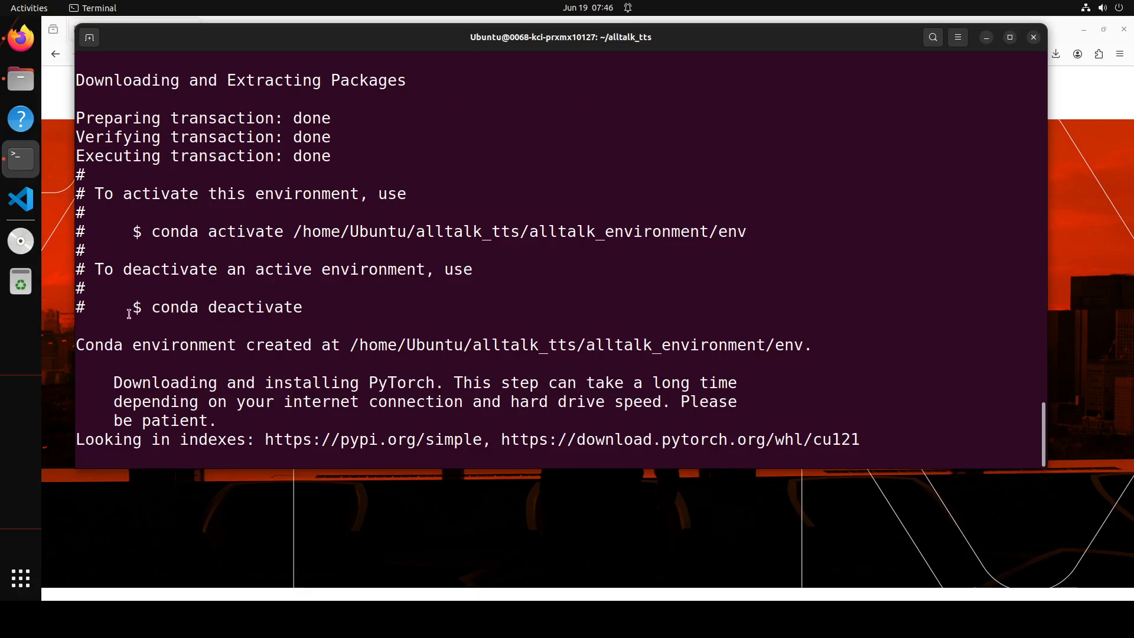
Scroll through the installation output while the standalone install finishes.
{"action": "scroll", "scroll_direction": "down", "scroll_amount": 3}
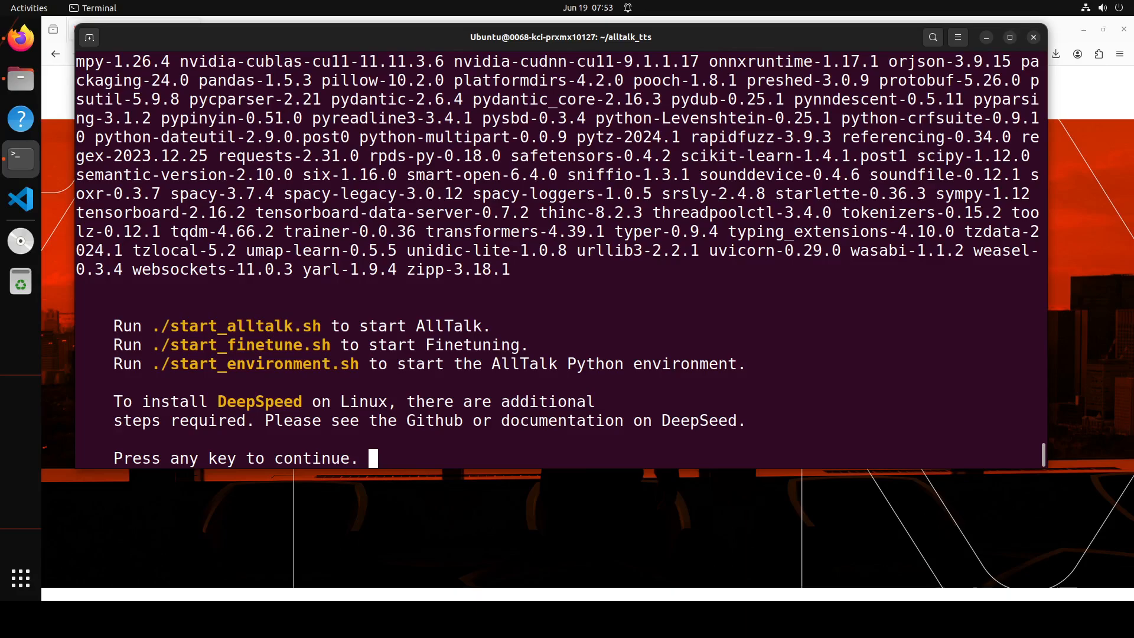
{"action": "mouse_move", "coordinate": [392, 355]}
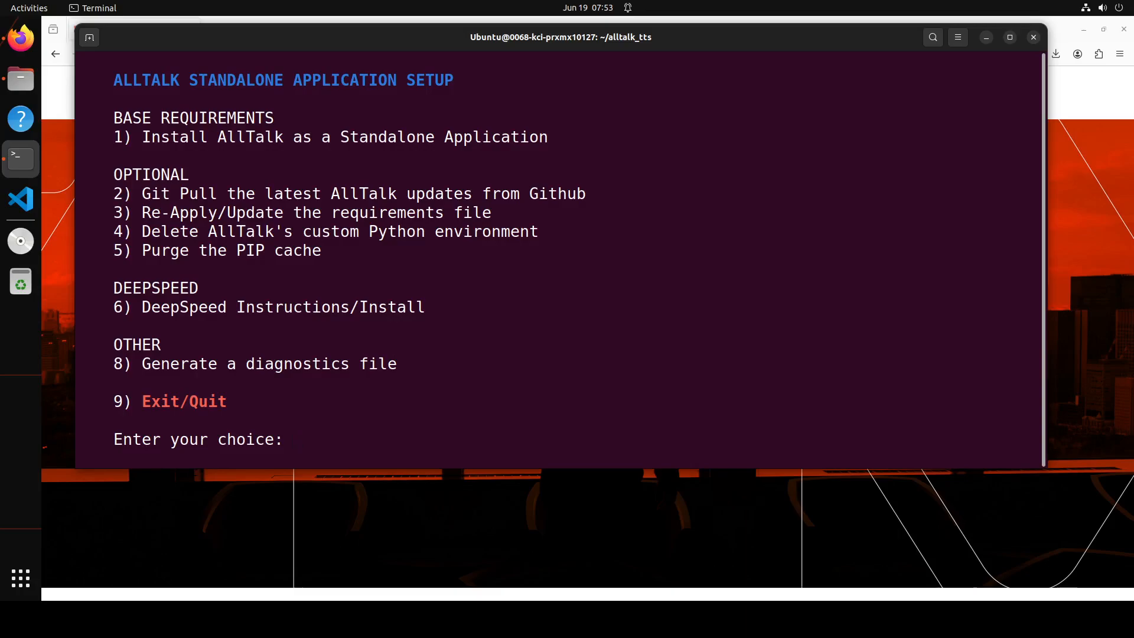
Leave the setup menu, succeeding with option 9 after 'exit' attempts fail.
{"action": "type", "text": "exit"}
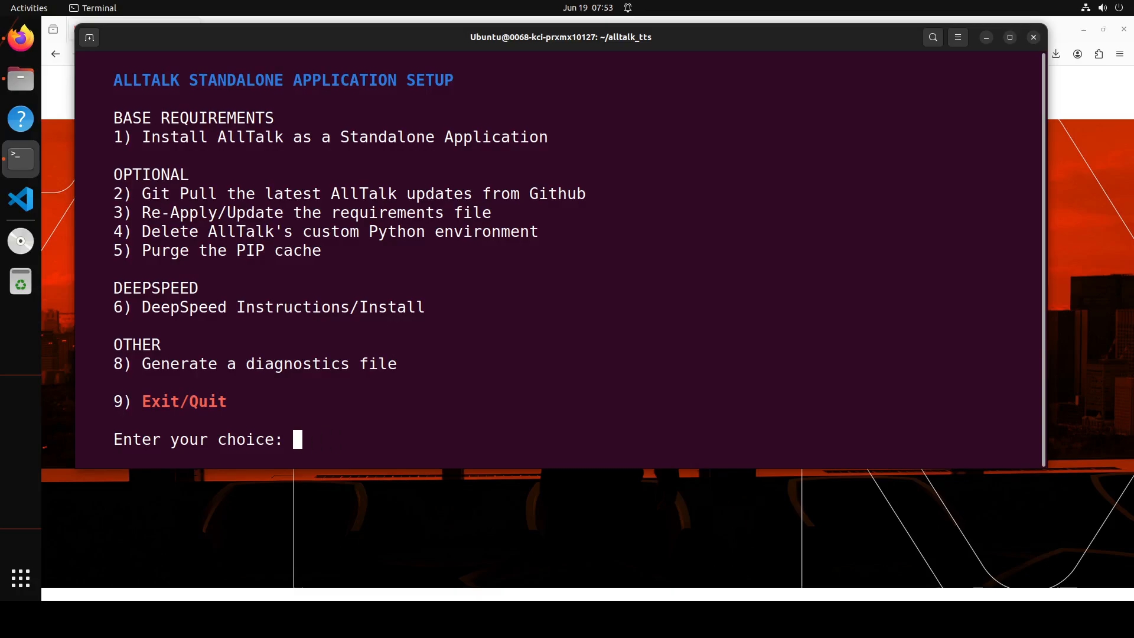
{"action": "type", "text": "Exit"}
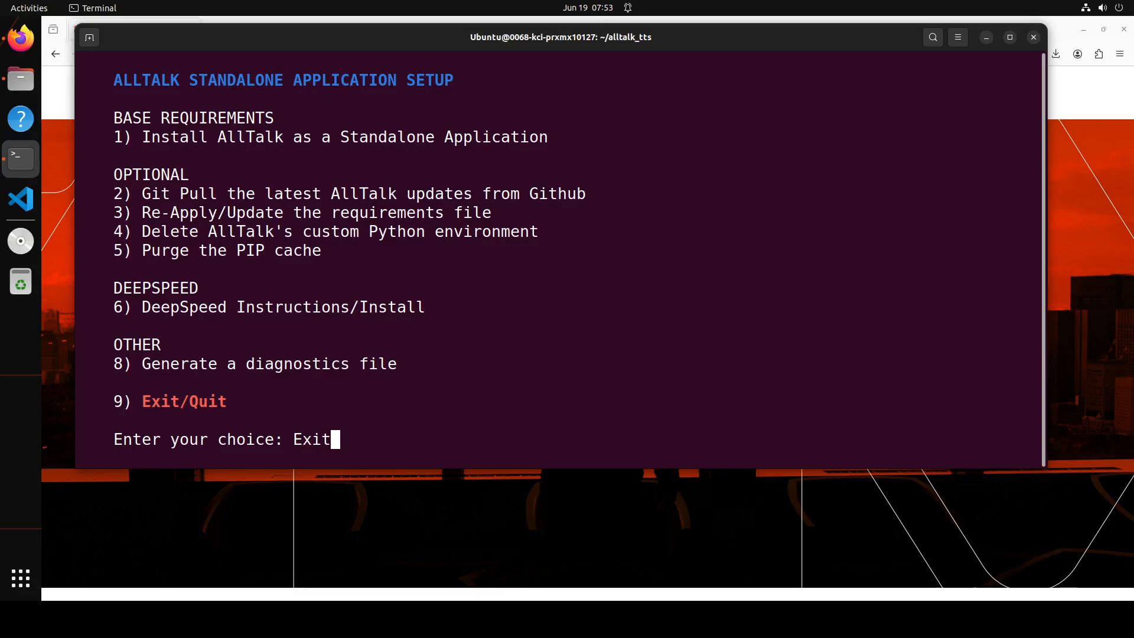
{"action": "key", "text": "Return"}
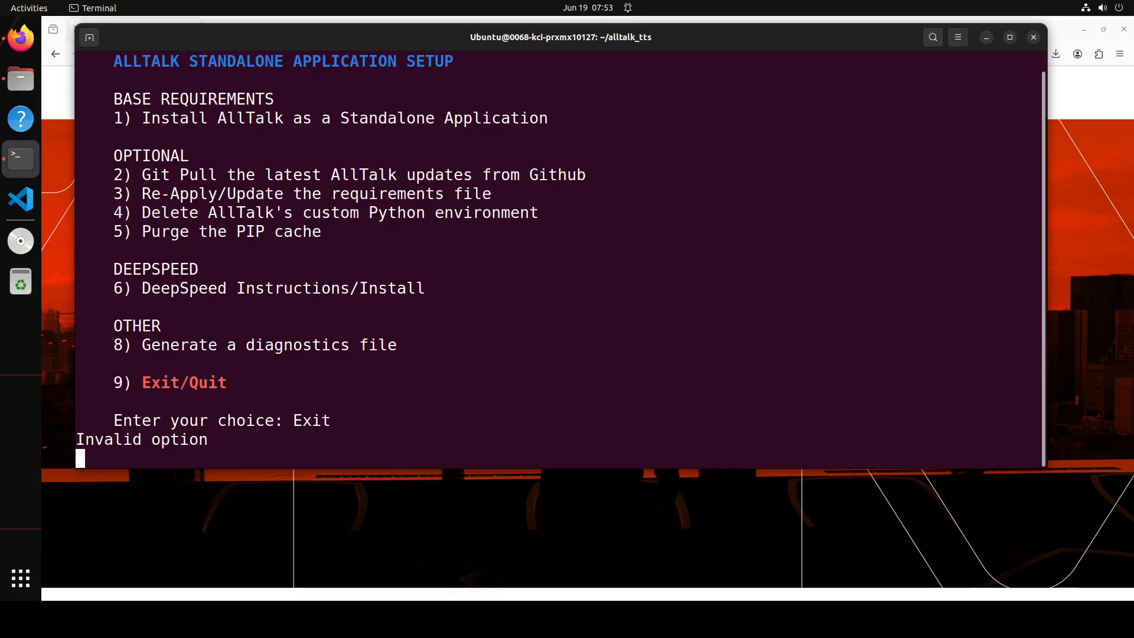
{"action": "key", "text": "Return"}
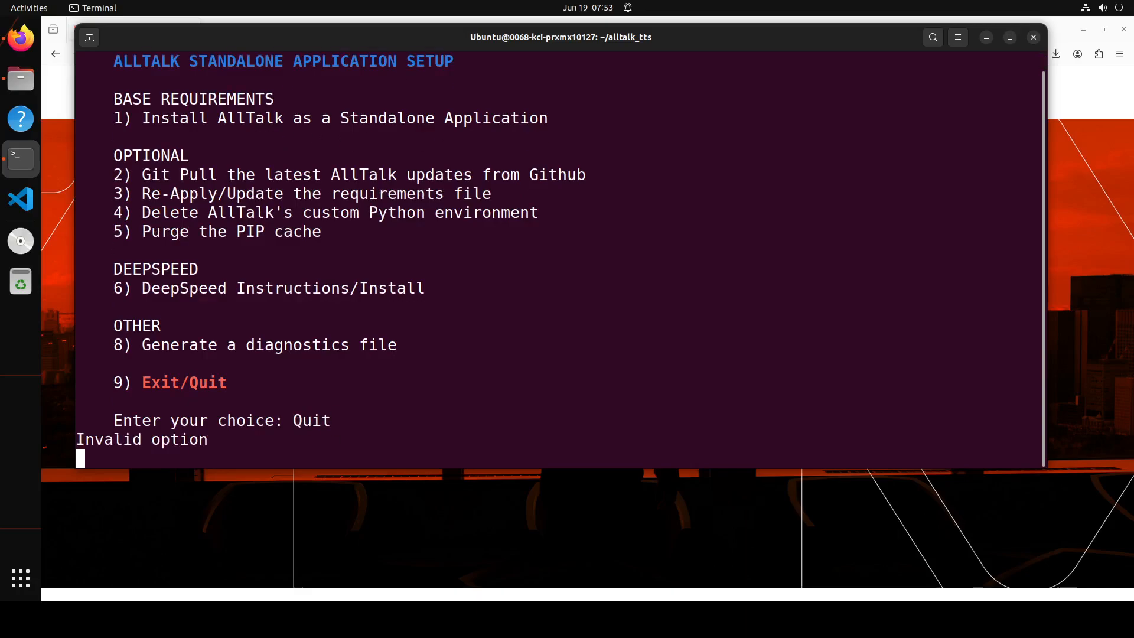
{"action": "key", "text": "Return"}
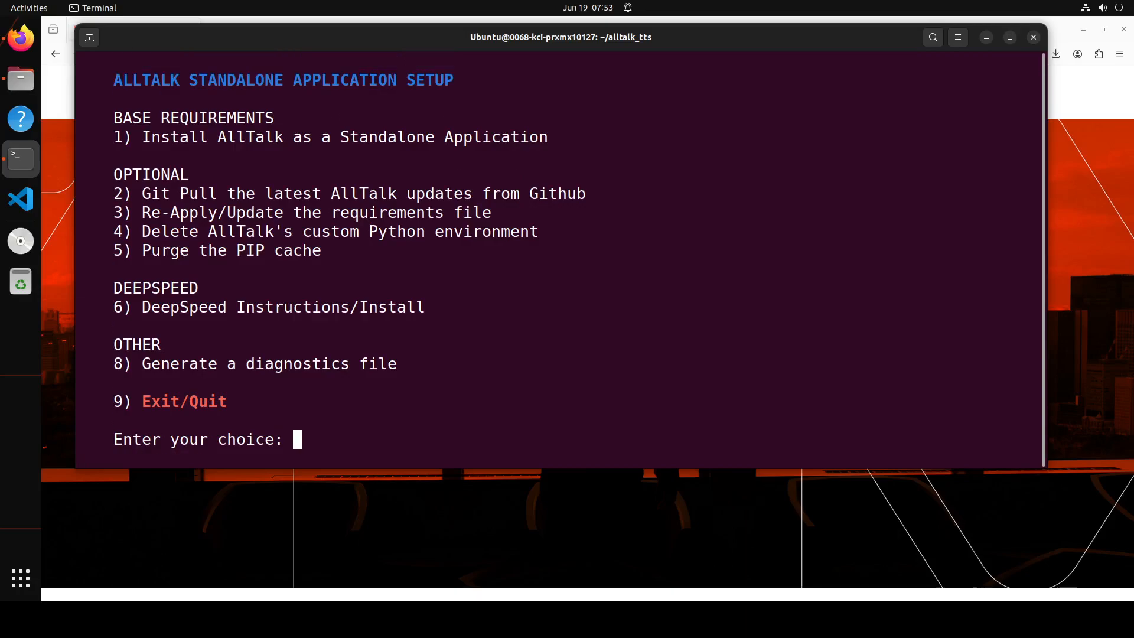
{"action": "type", "text": "9"}
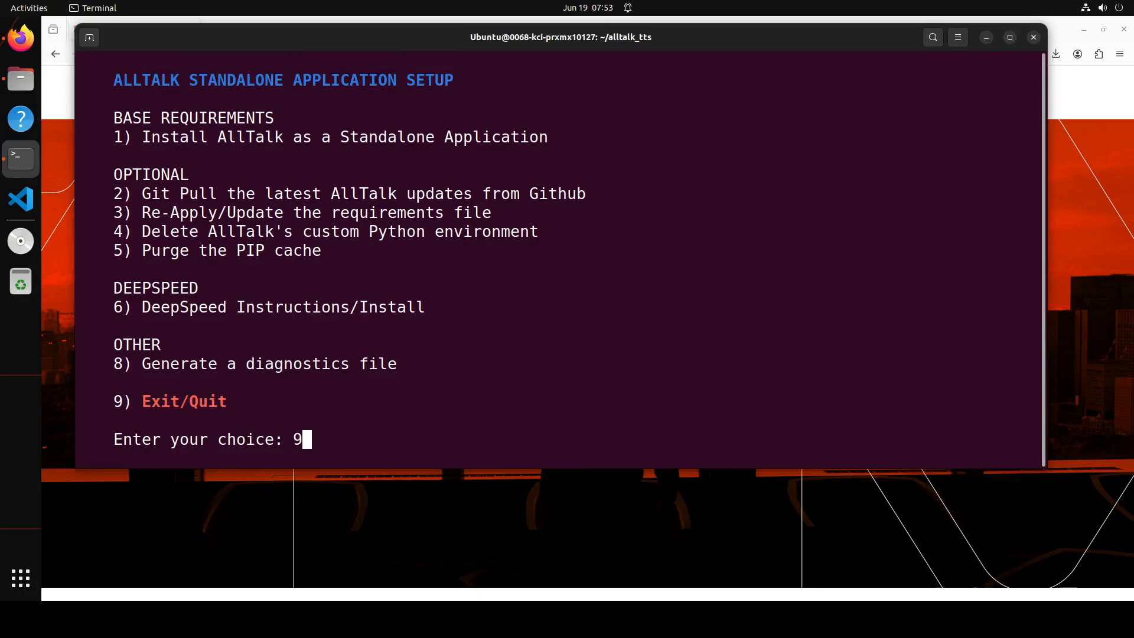
{"action": "key", "text": "Return"}
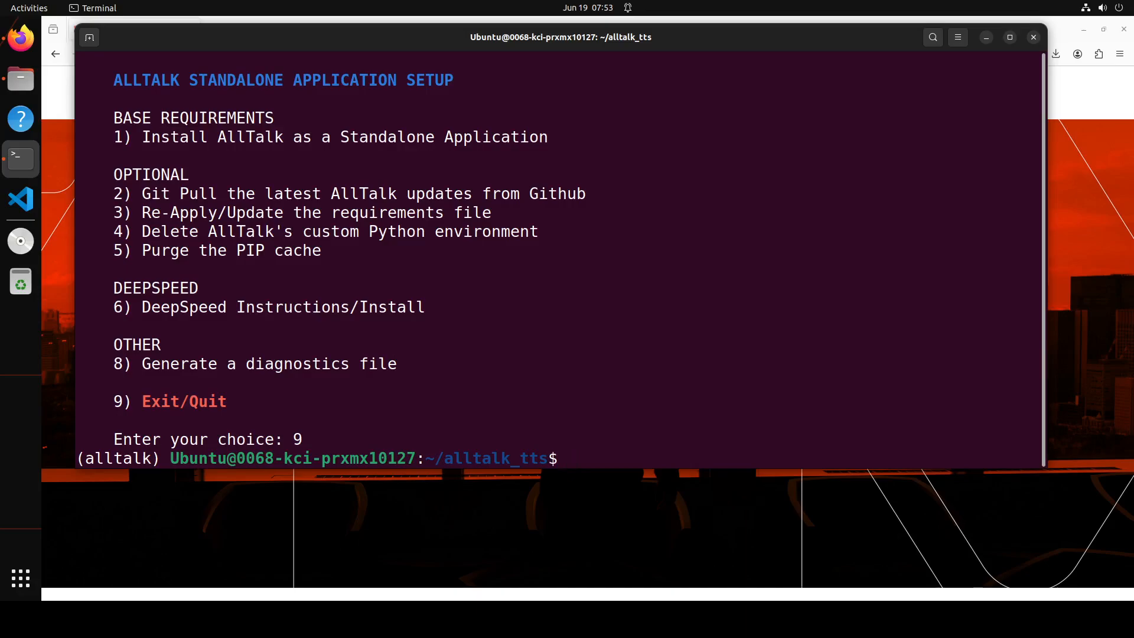
Drop the 'pip install deepspeed' command and clear the terminal screen.
{"action": "type", "text": "pip i"}
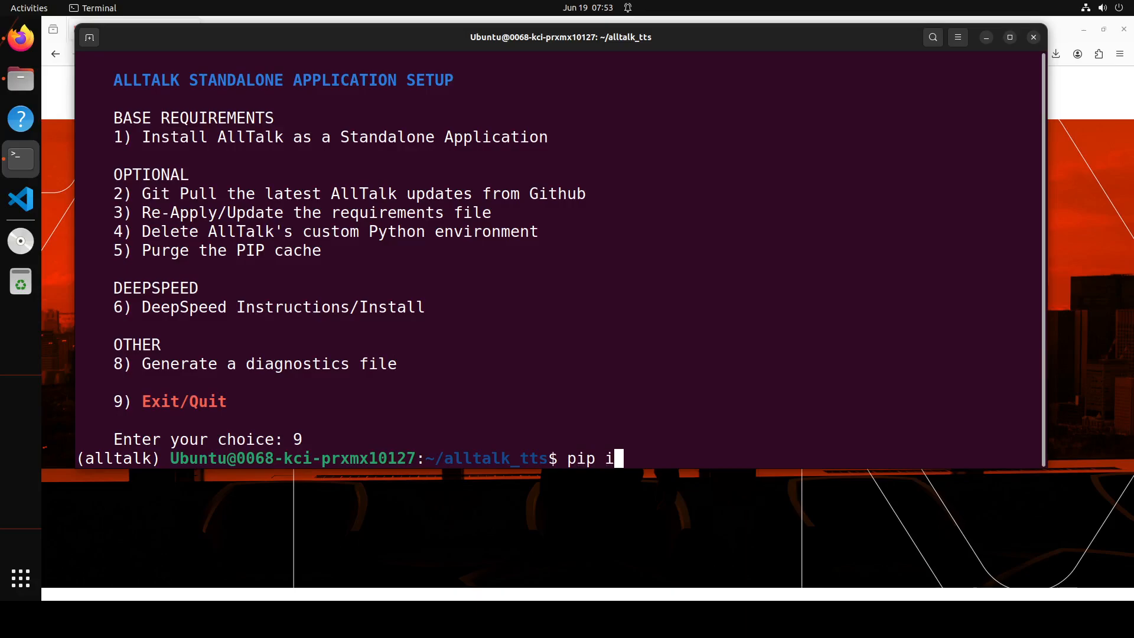
{"action": "type", "text": "nstall deep"}
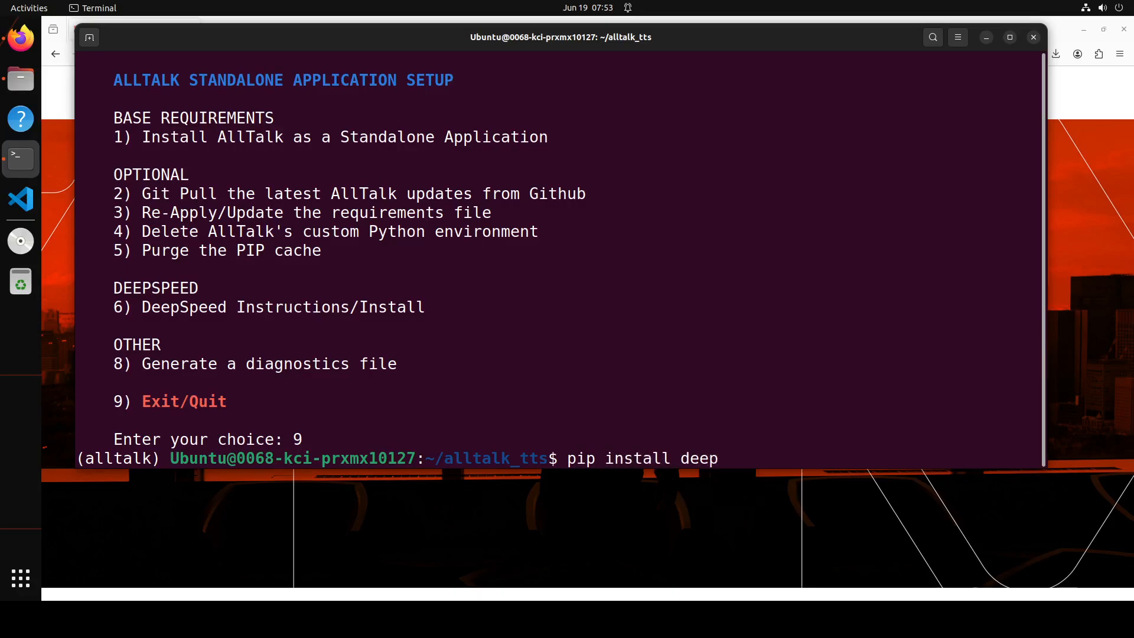
{"action": "type", "text": "speed"}
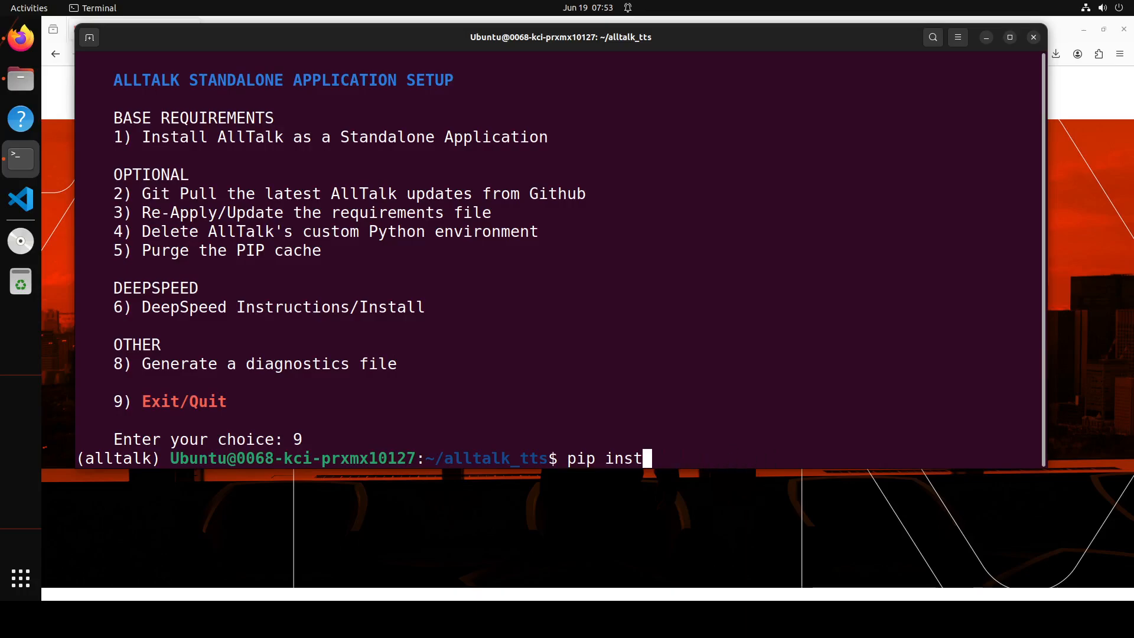
{"action": "type", "text": "clear"}
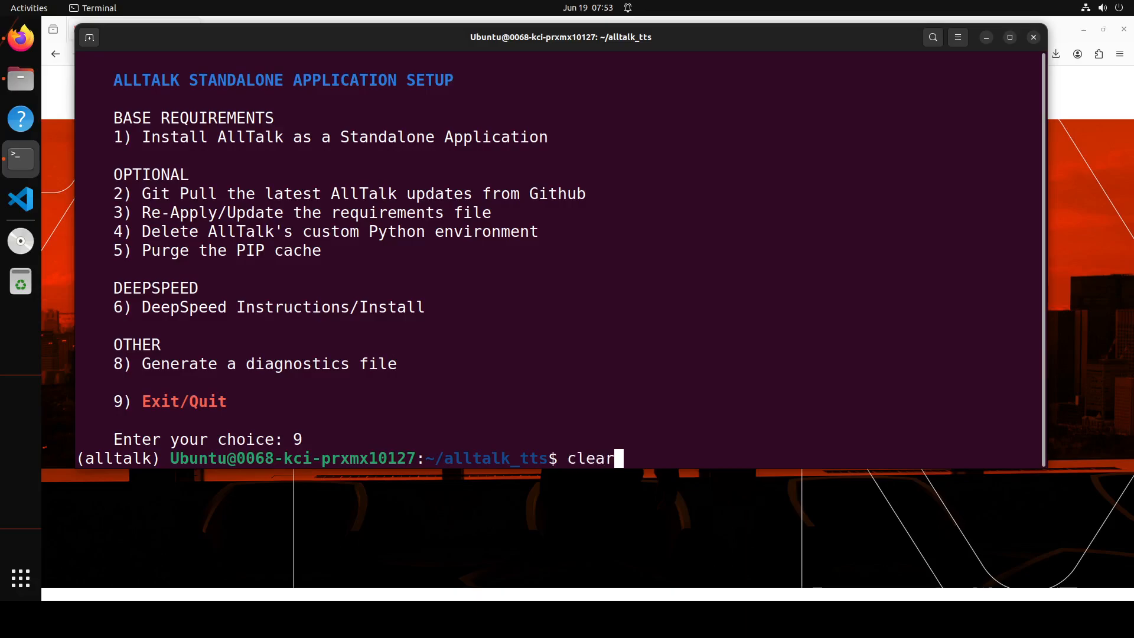
{"action": "key", "text": "Return"}
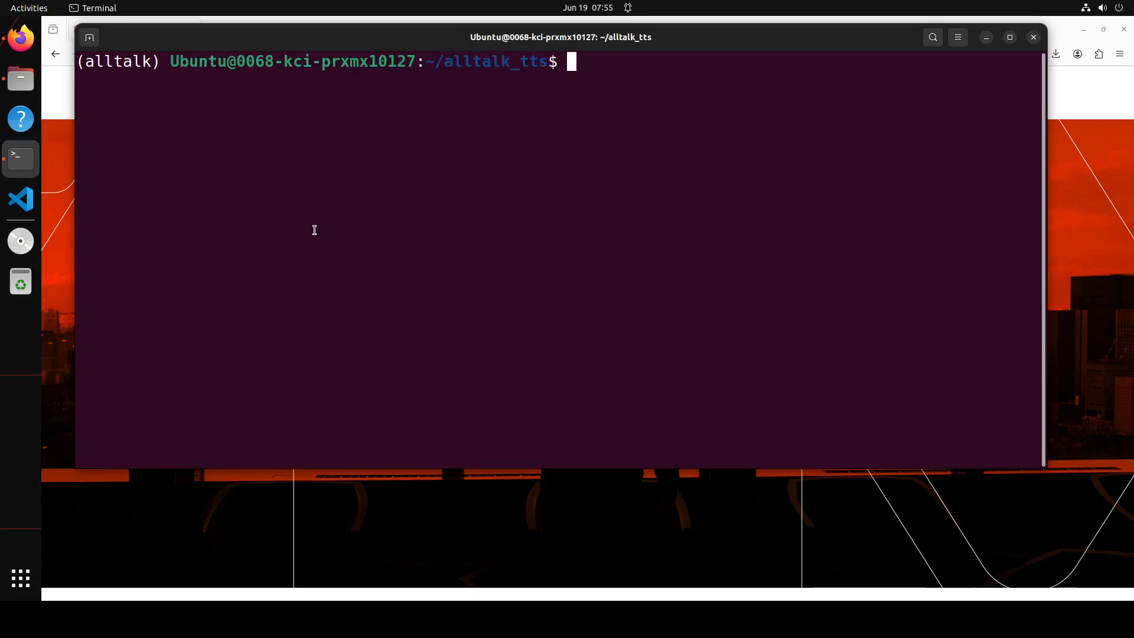
Make start_alltalk.sh executable with chmod a+x, then run ./start_environment.sh.
{"action": "type", "text": "ls -l"}
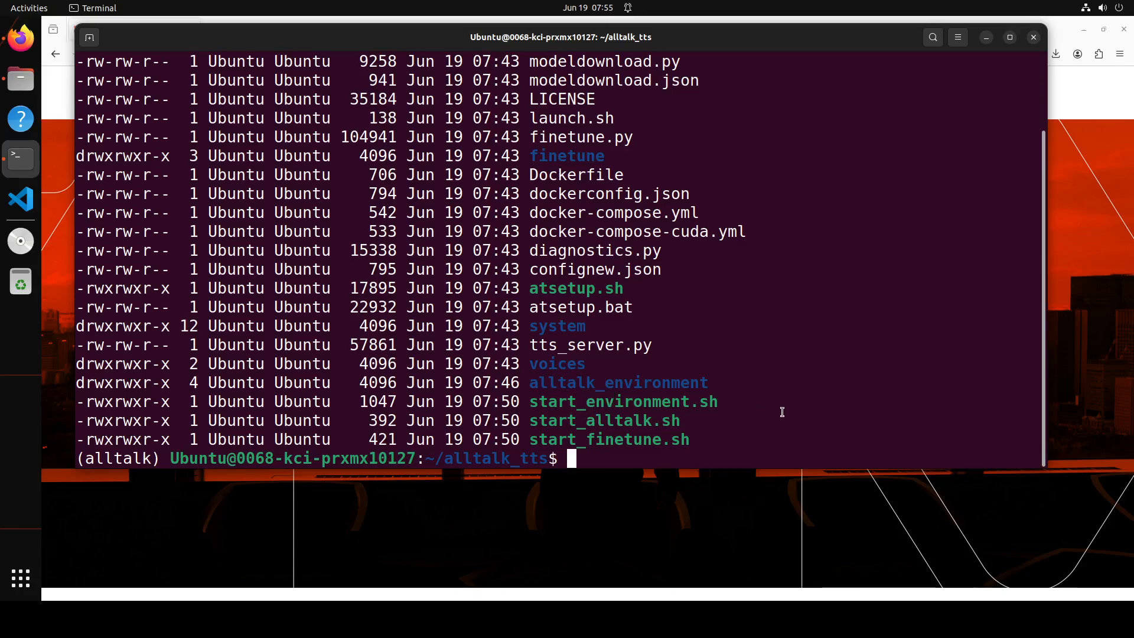
{"action": "type", "text": "chmod a"}
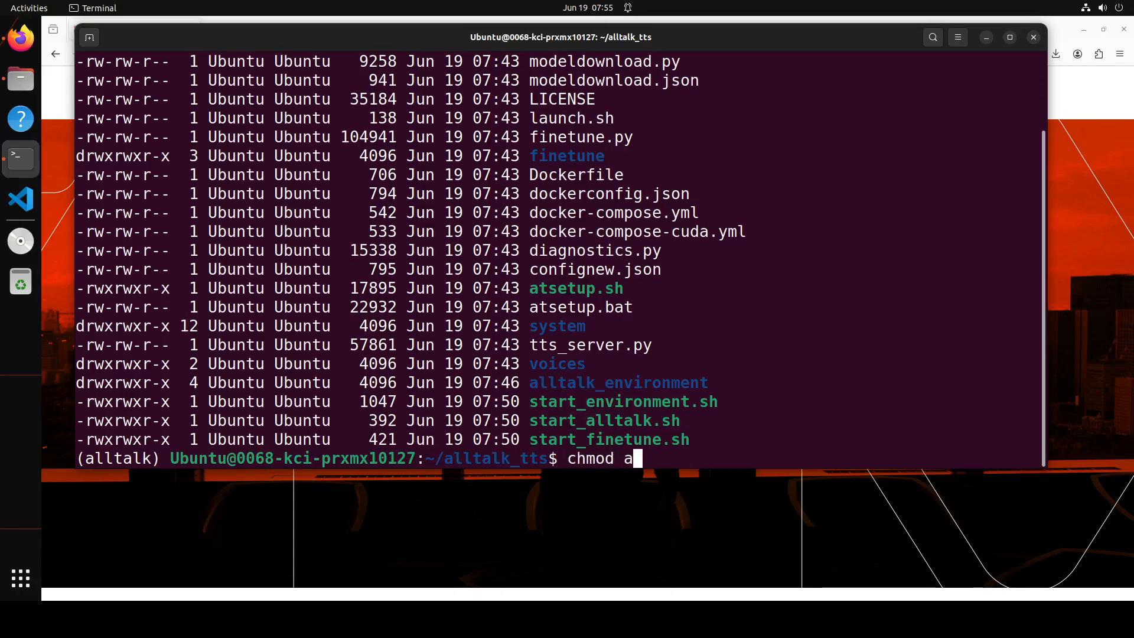
{"action": "type", "text": "+"}
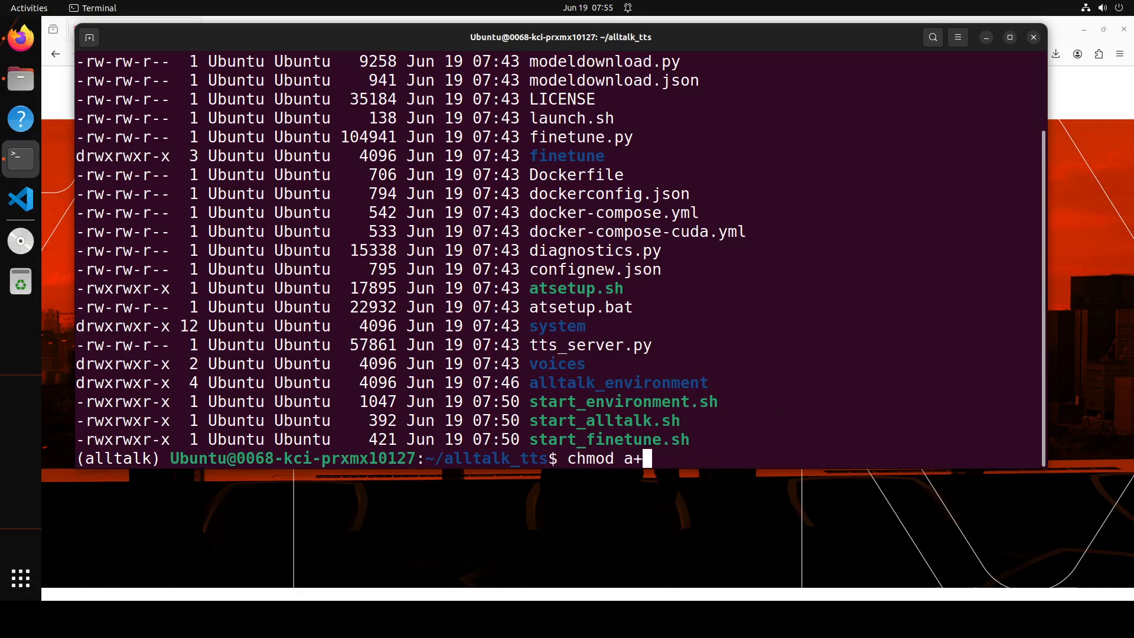
{"action": "type", "text": "x start_environment.sh"}
{"action": "type", "text": "chmod a"}
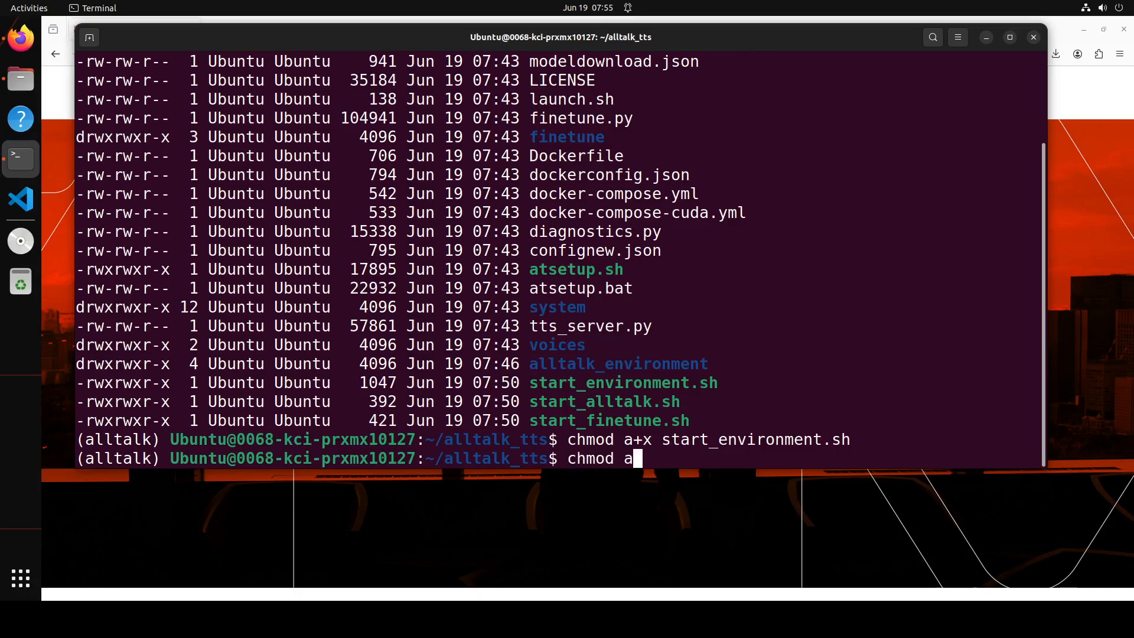
{"action": "type", "text": "+"}
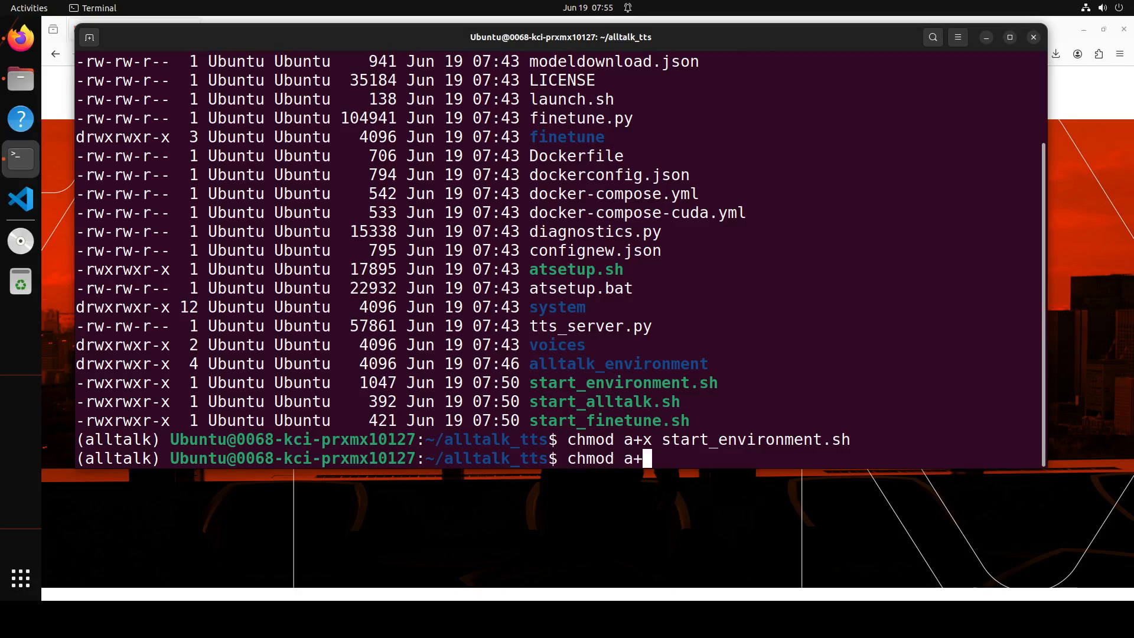
{"action": "type", "text": "xstart"}
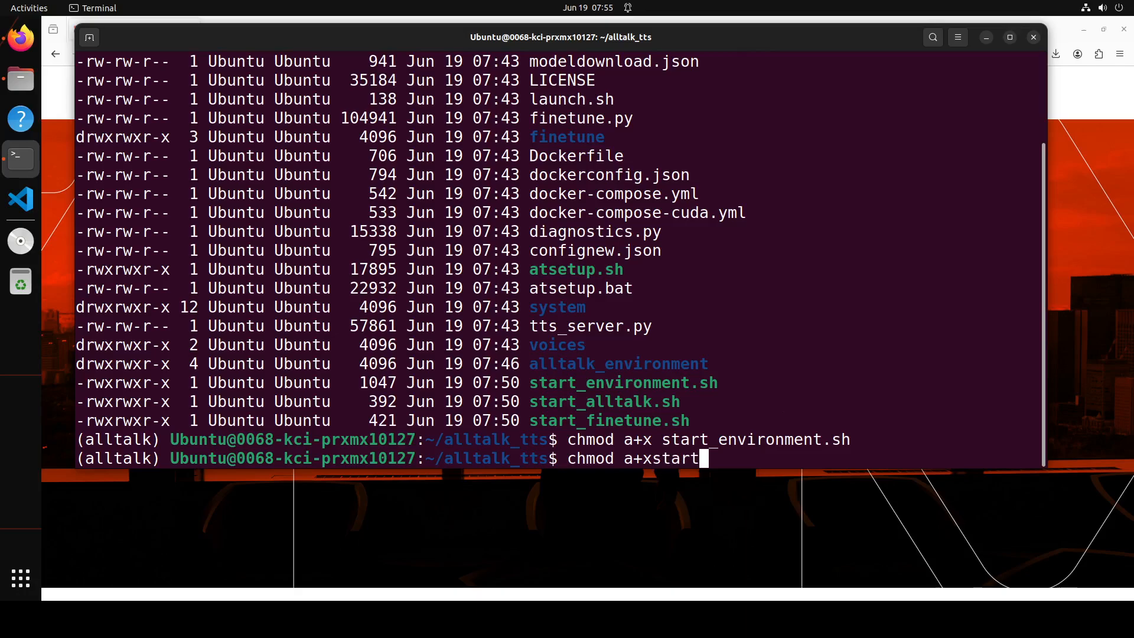
{"action": "key", "text": "BackSpace"}
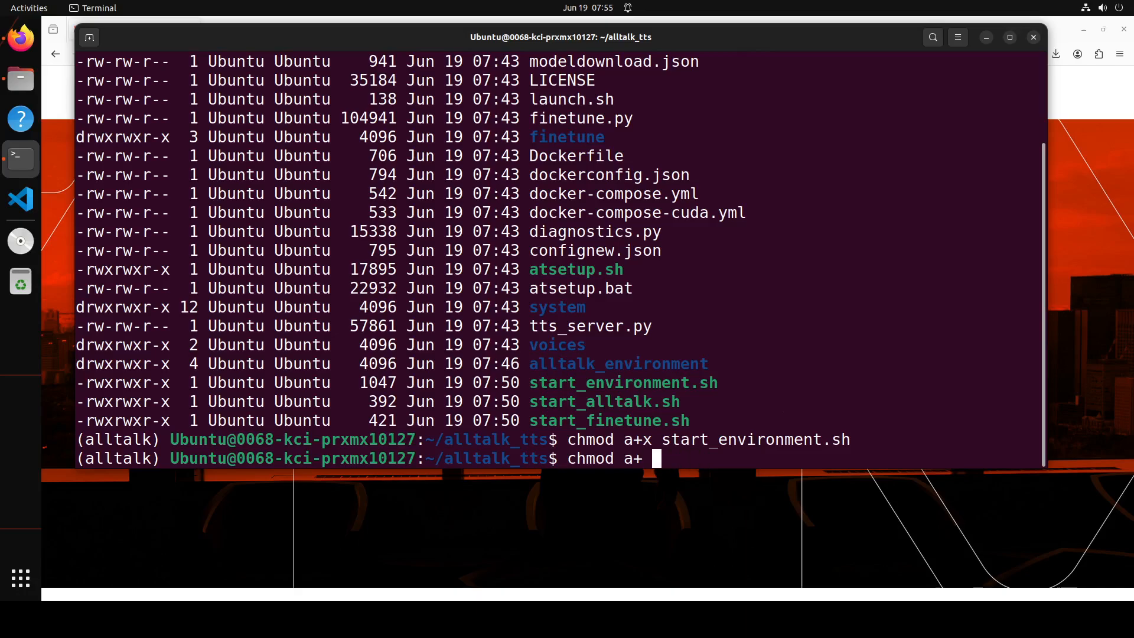
{"action": "type", "text": "x start"}
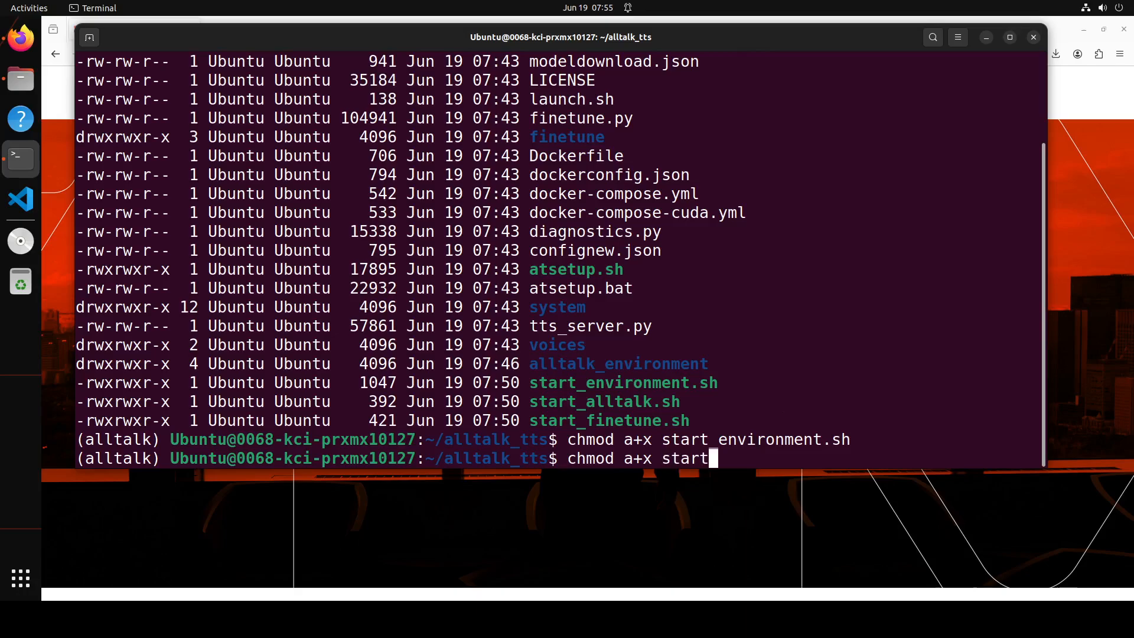
{"action": "type", "text": "_alltalk.sh"}
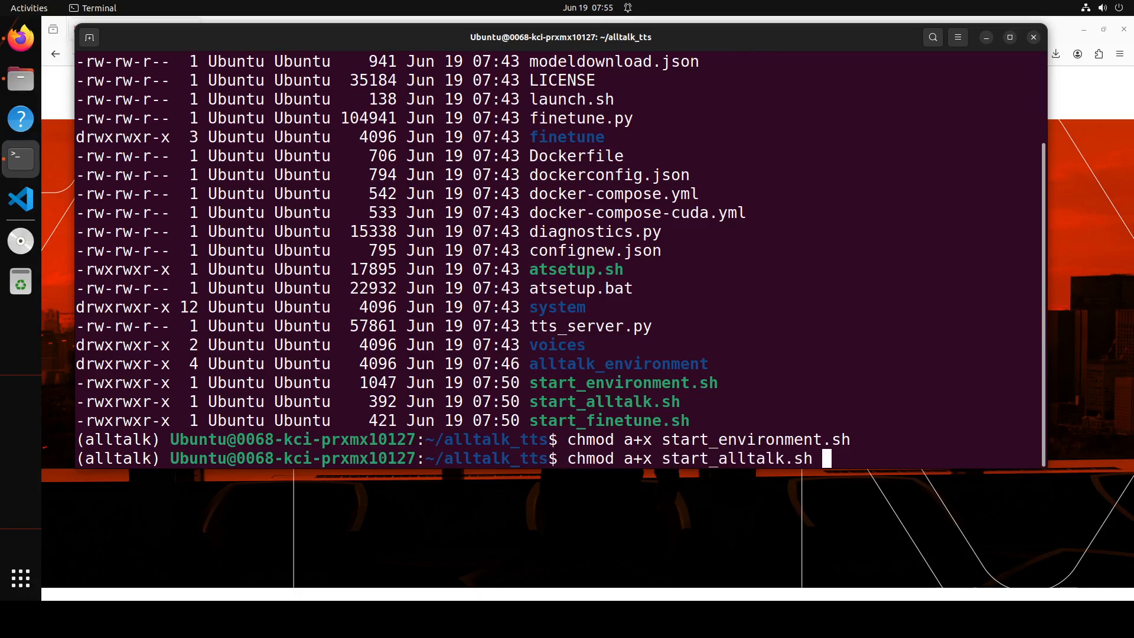
{"action": "key", "text": "Return"}
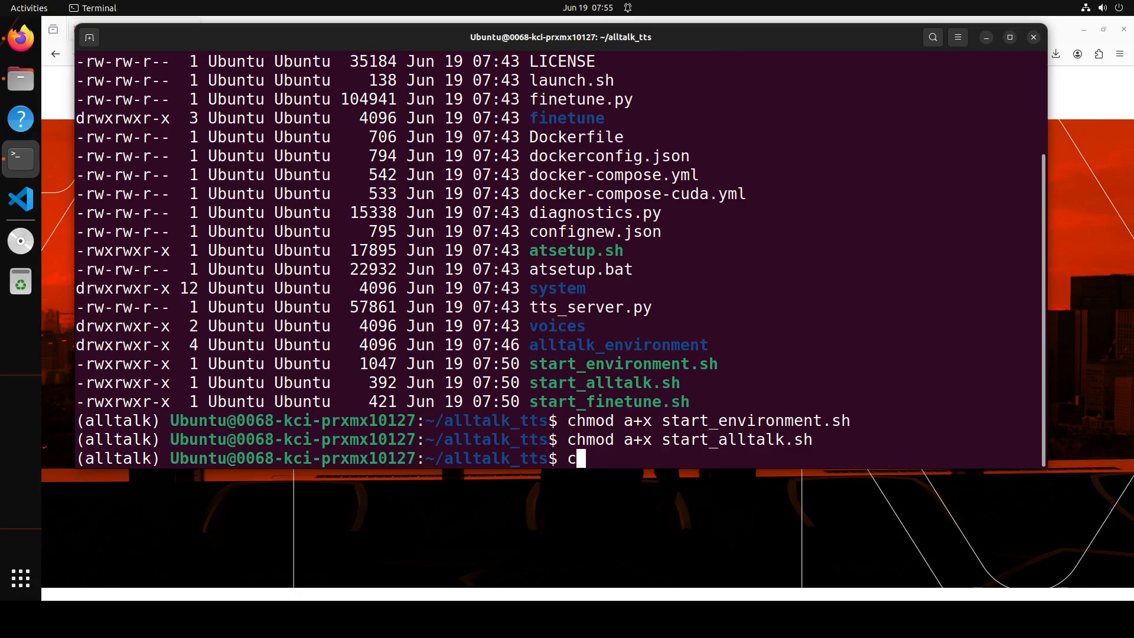
{"action": "type", "text": "./start_environment.sh"}
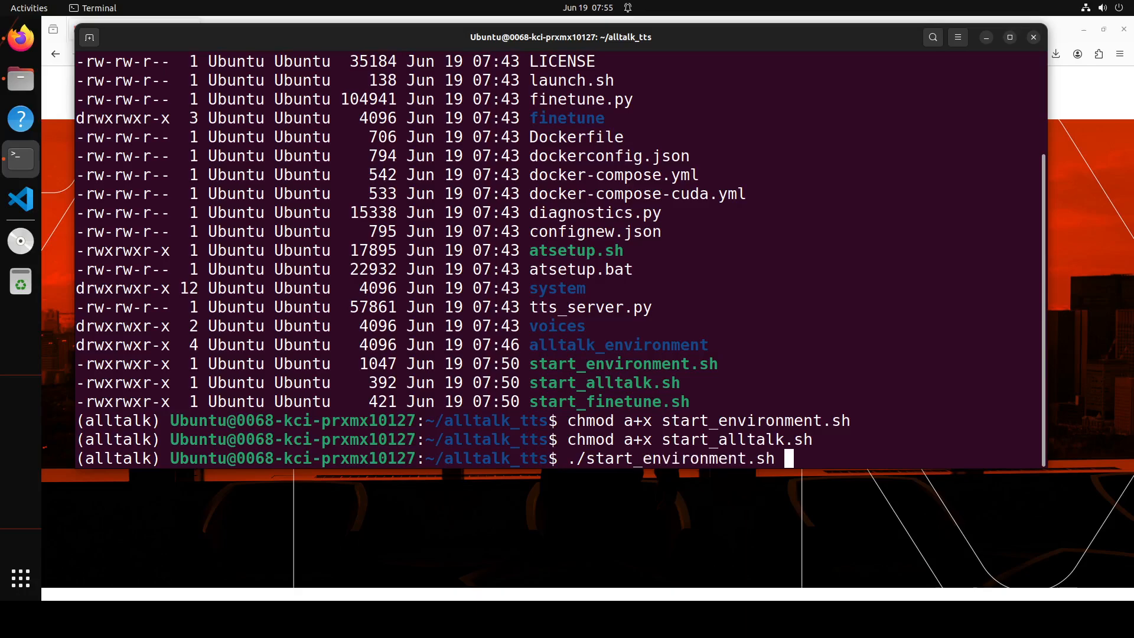
{"action": "key", "text": "Return"}
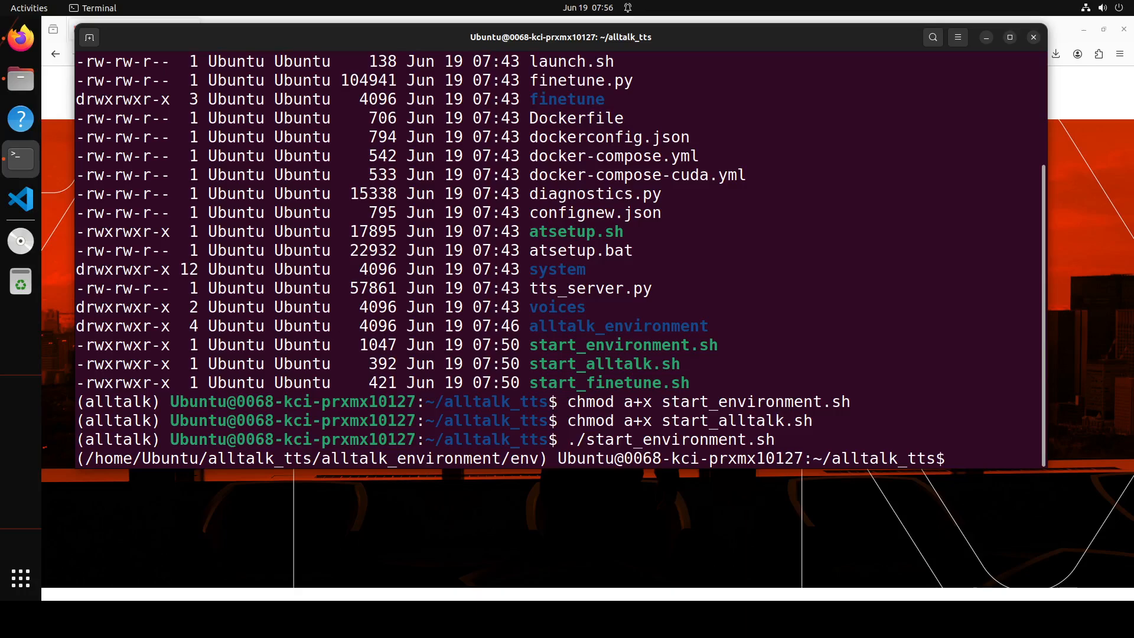
Launch AllTalk with ./start_alltalk.sh and let the XTTSv2 model load onto CUDA.
{"action": "type", "text": "./start"}
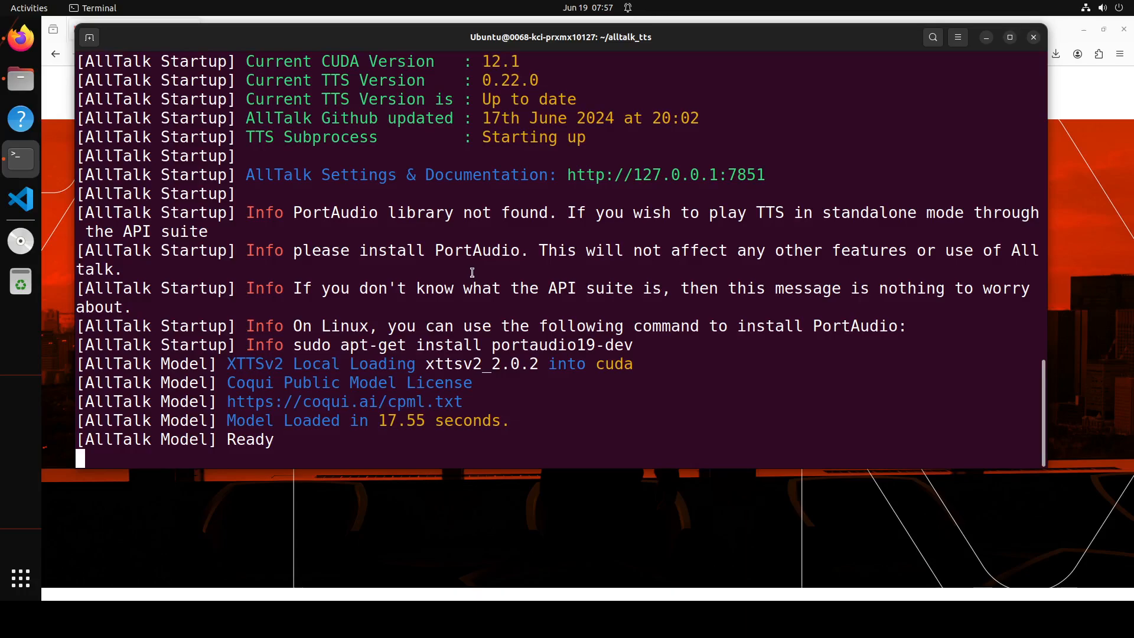
Stop the AllTalk server and install portaudio19-dev with the suggested apt-get command.
{"action": "key", "text": "ctrl+c"}
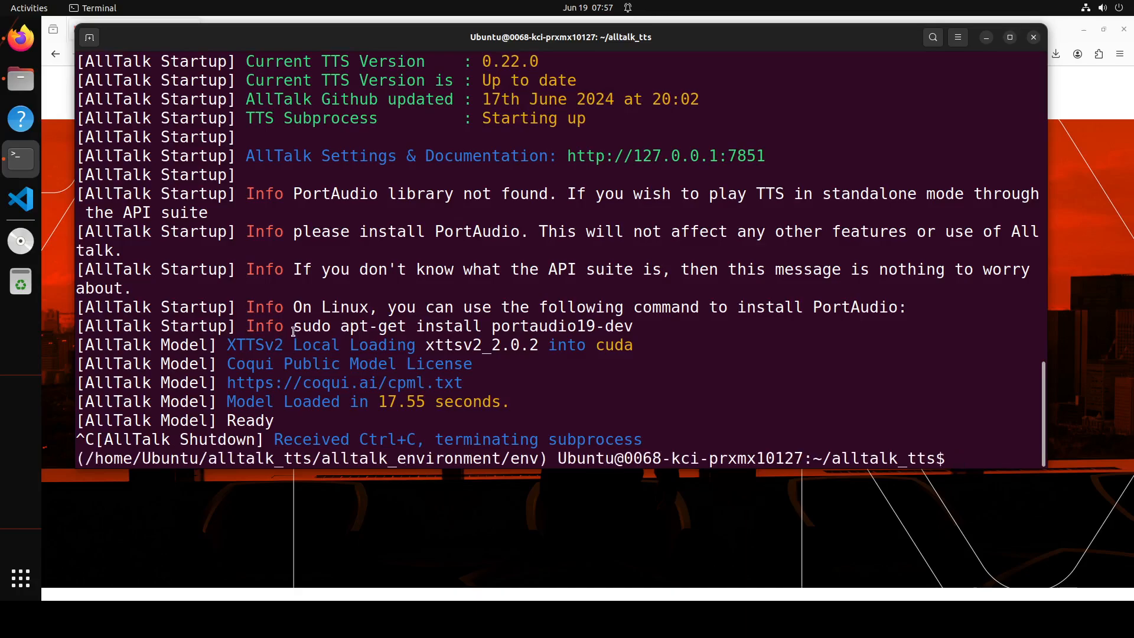
{"action": "double_click", "coordinate": [315, 326]}
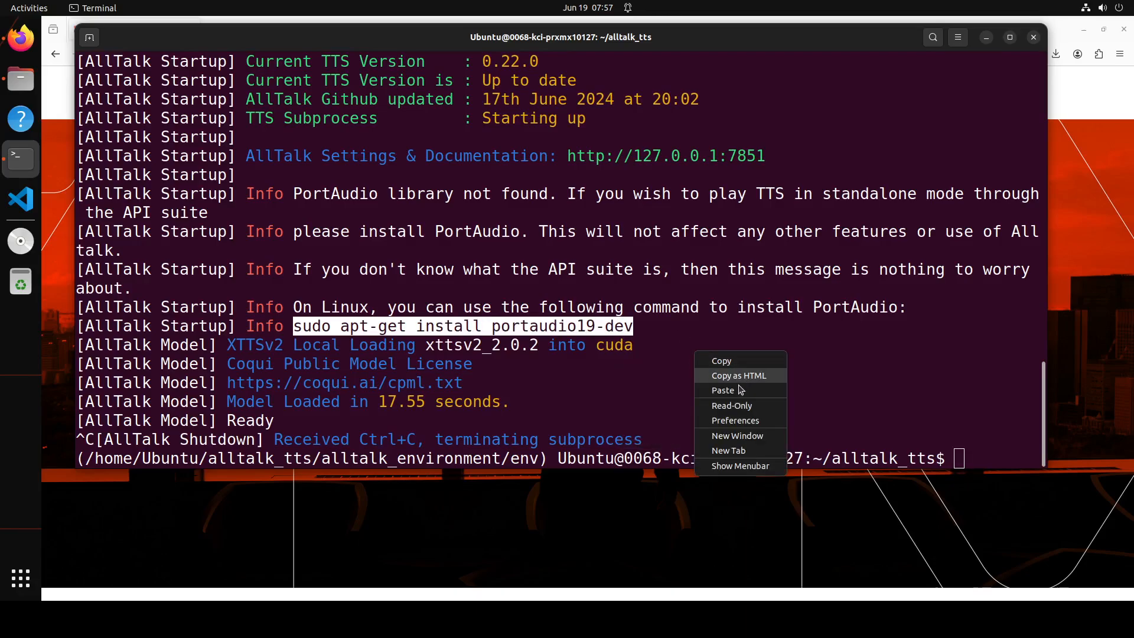
{"action": "left_click", "coordinate": [722, 389]}
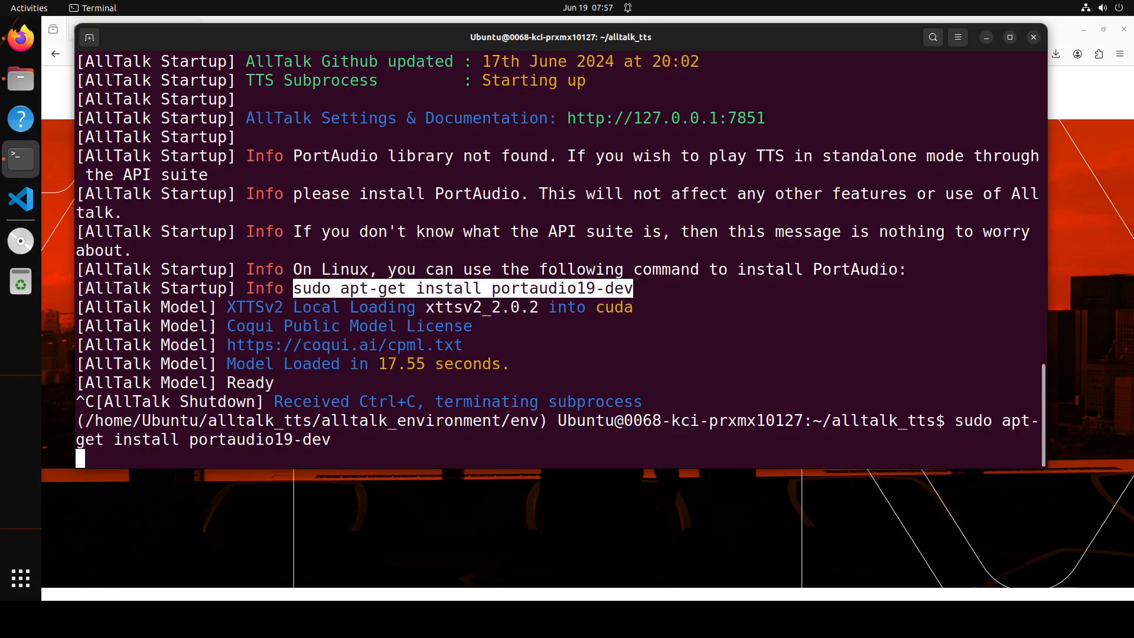
{"action": "key", "text": "Return"}
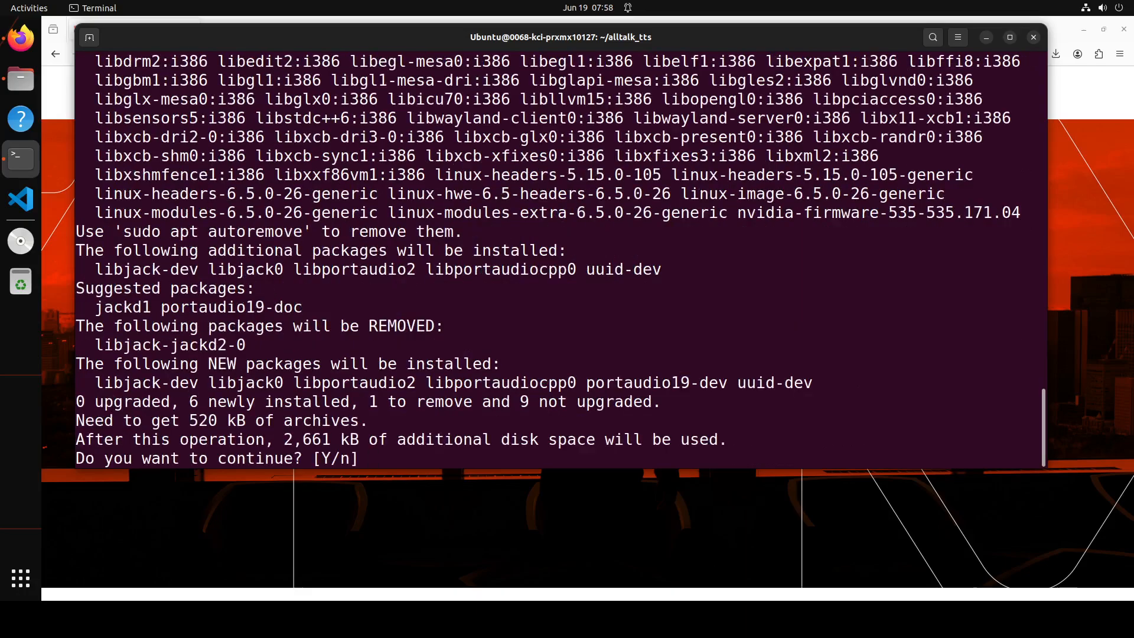
{"action": "type", "text": "Y"}
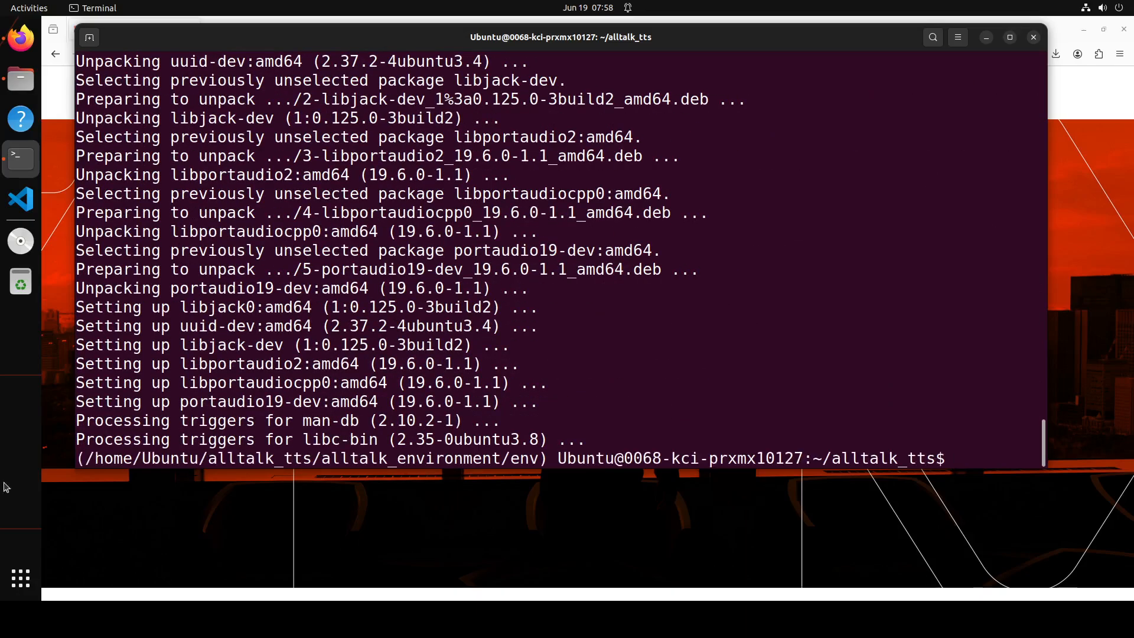
{"action": "type", "text": "clear"}
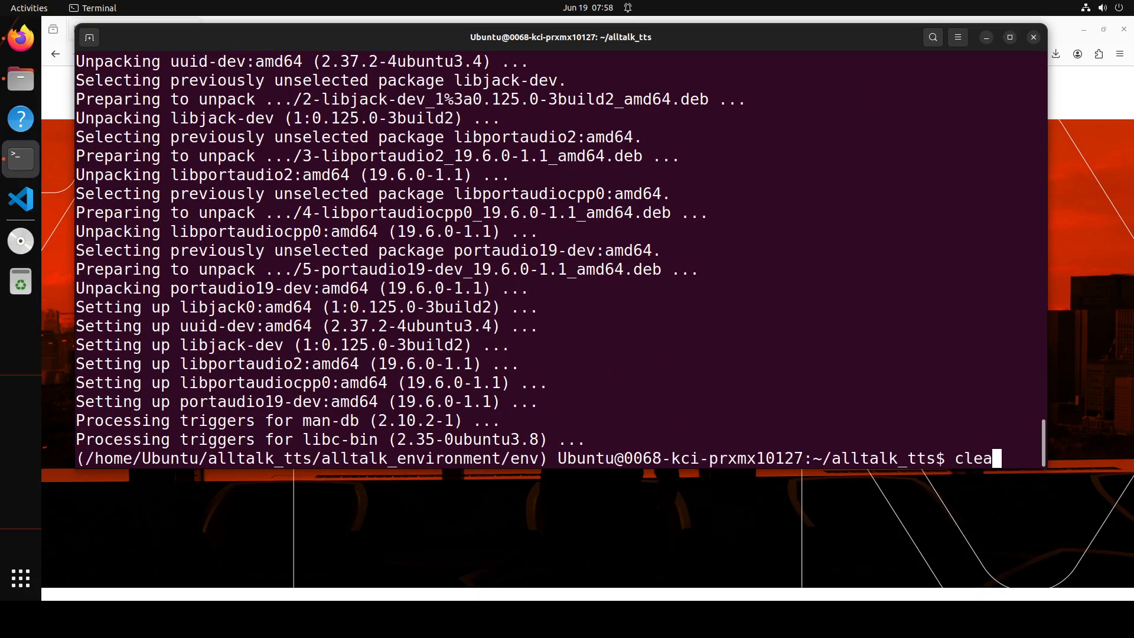
Clear the terminal, relaunch ./start_alltalk.sh until the model loads, then stop it.
{"action": "key", "text": "Return"}
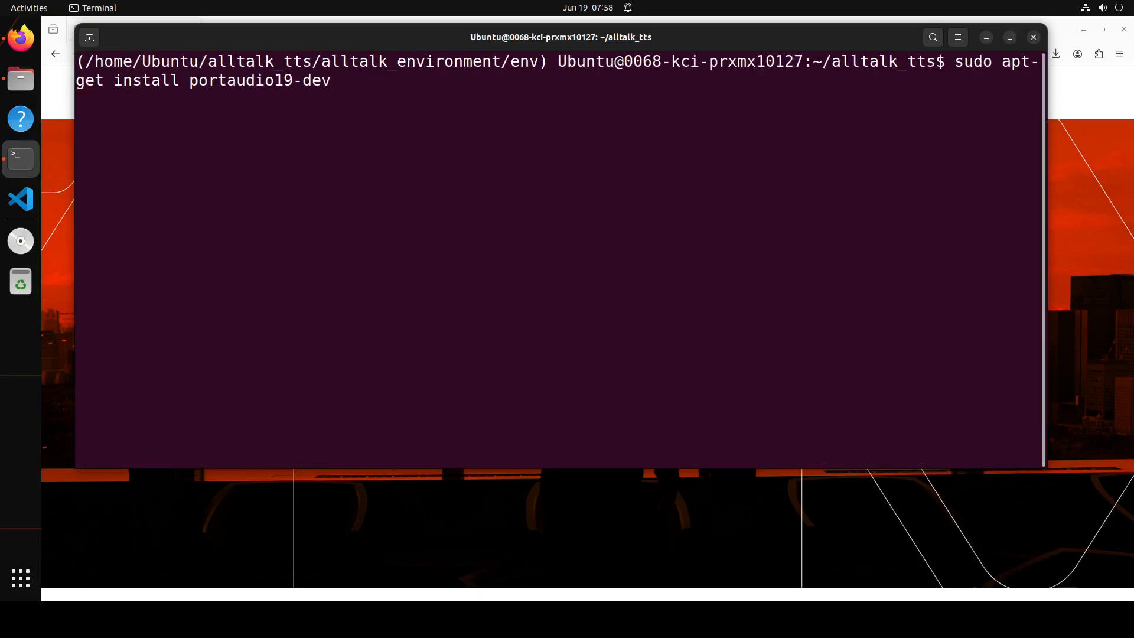
{"action": "type", "text": "./start_alltalk.sh"}
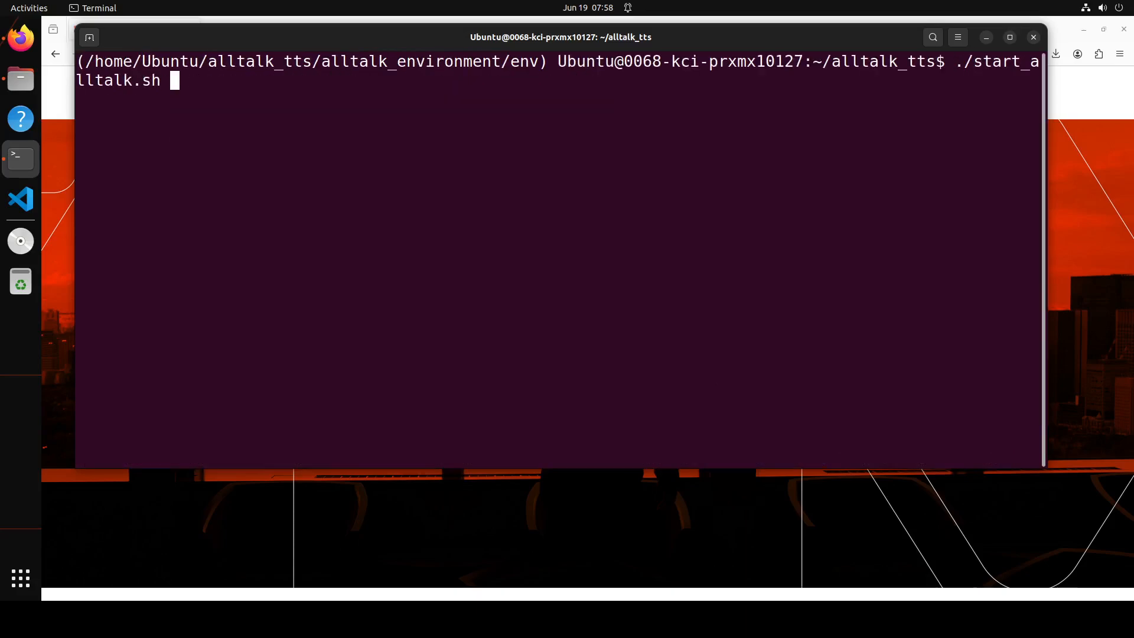
{"action": "key", "text": "Return"}
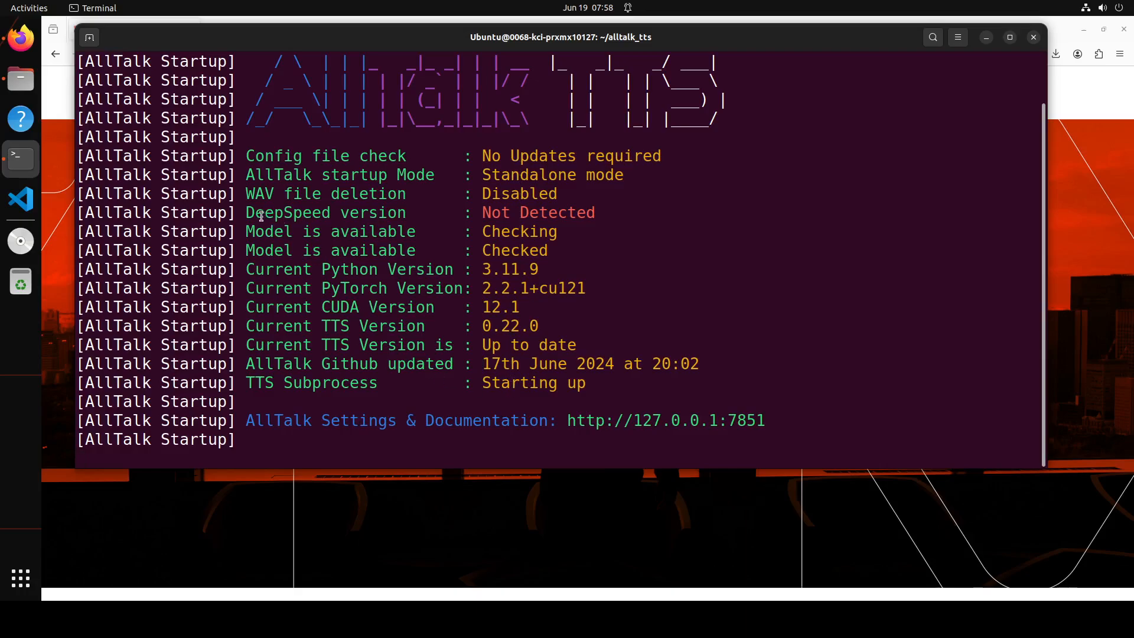
{"action": "mouse_move", "coordinate": [616, 210]}
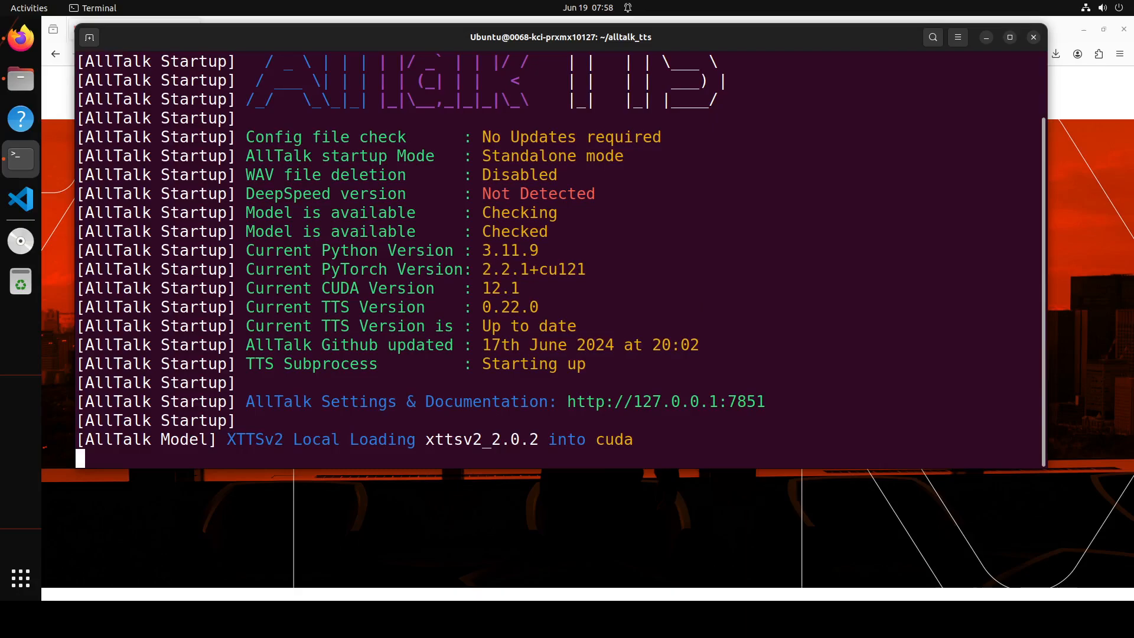
{"action": "key", "text": "ctrl+c"}
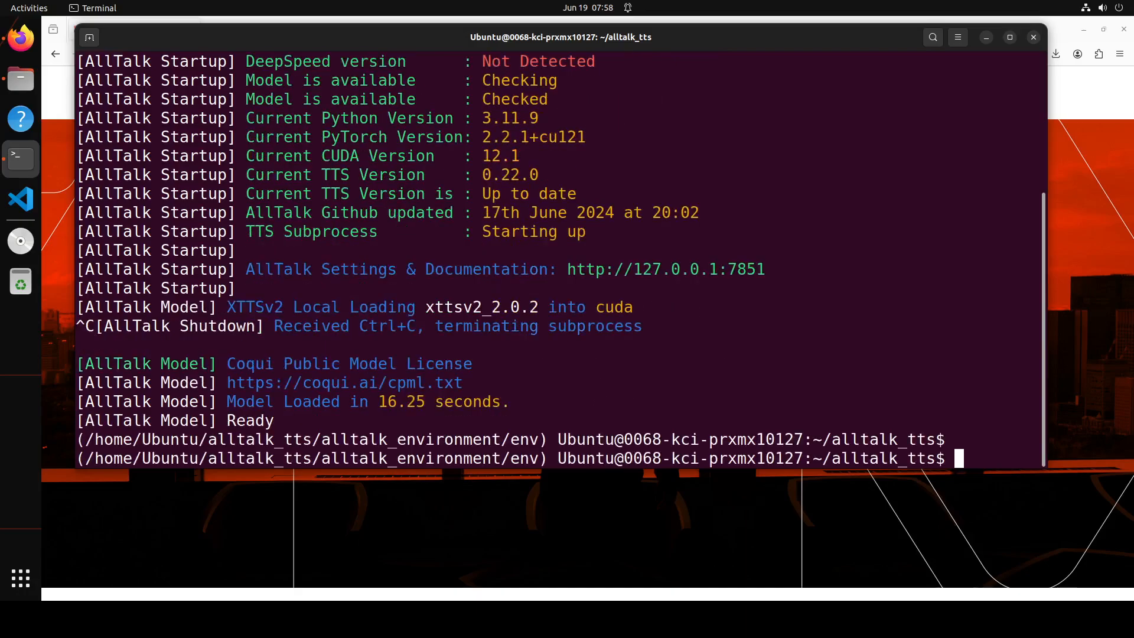
{"action": "mouse_move", "coordinate": [668, 395]}
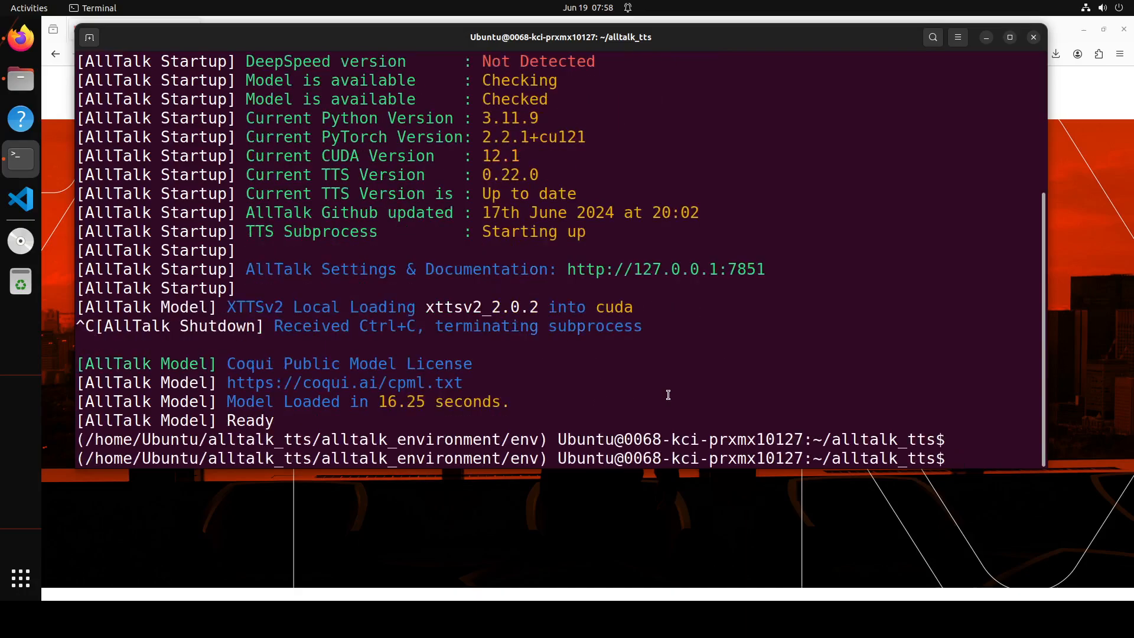
{"action": "type", "text": "pip nstall"}
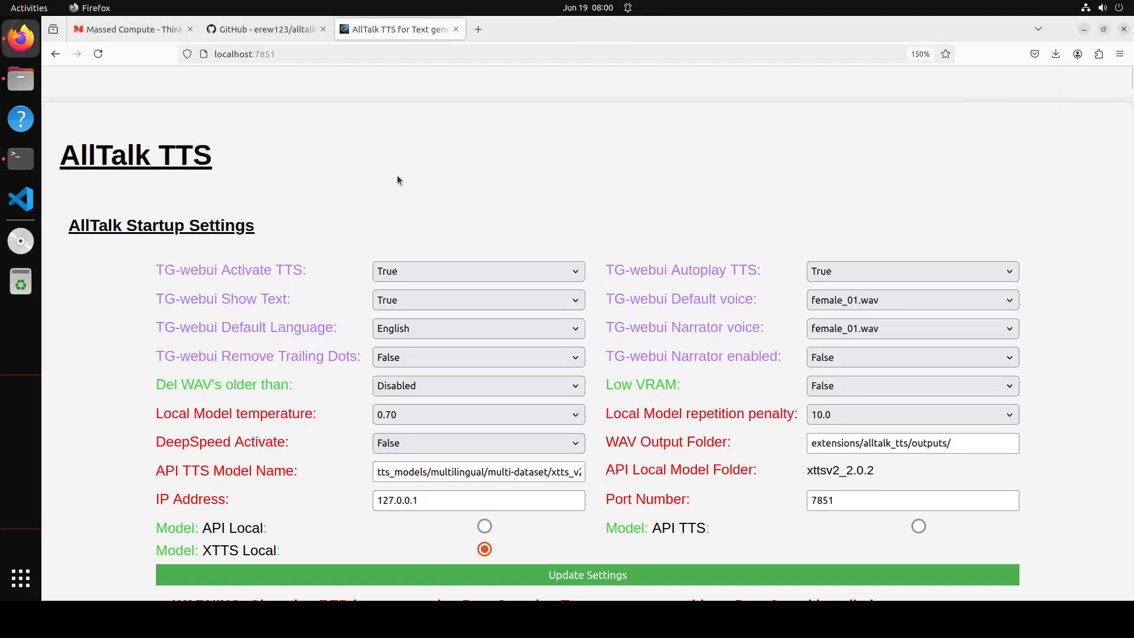
Scroll to the Demo/Test TTS form showing arnold.wav, English and demo_output.wav.
{"action": "left_click", "coordinate": [244, 54]}
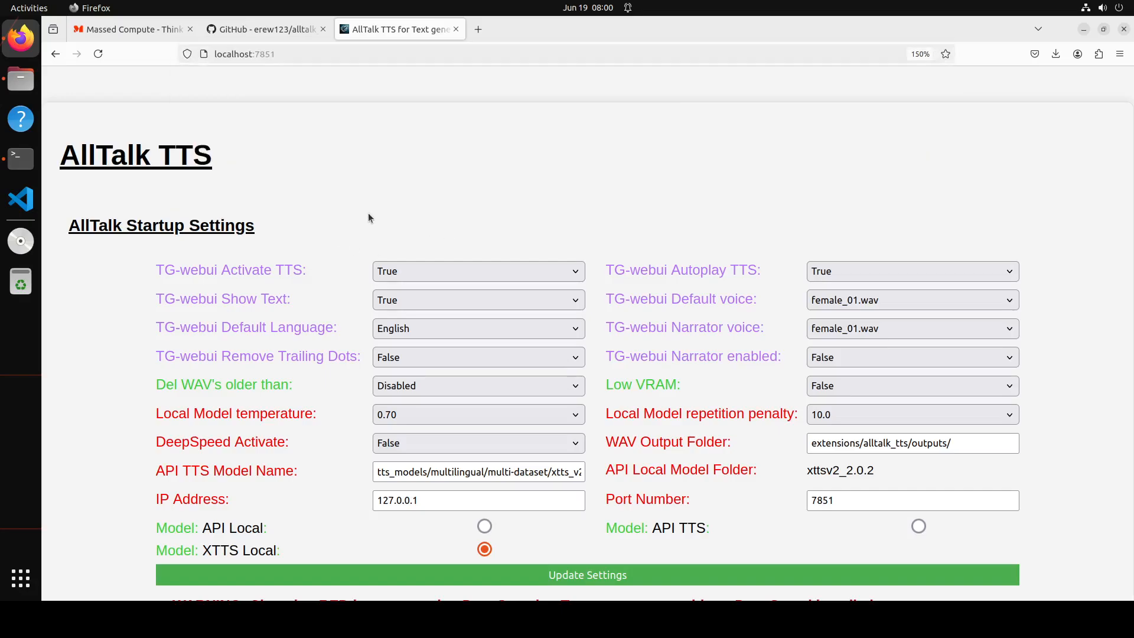
{"action": "mouse_move", "coordinate": [1064, 425]}
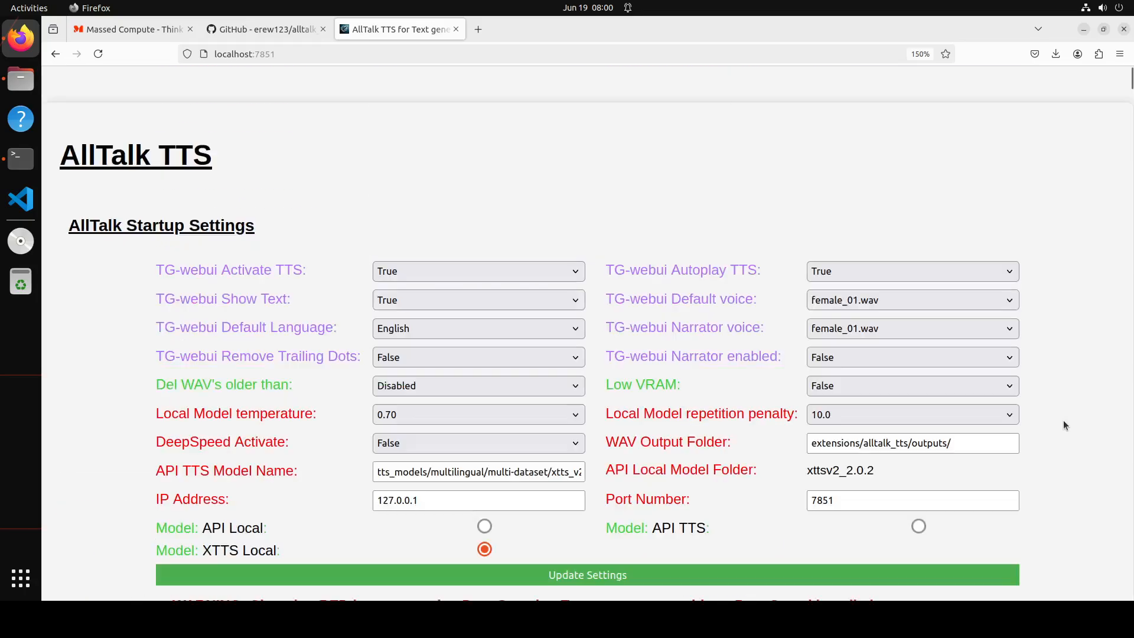
{"action": "scroll", "scroll_direction": "down", "scroll_amount": 3}
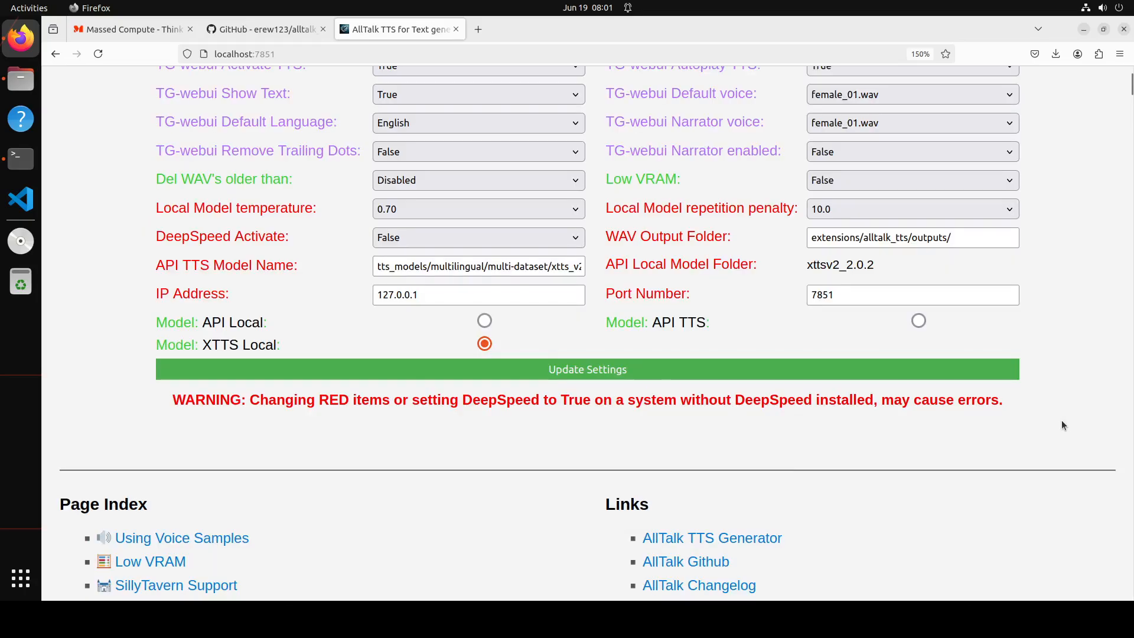
{"action": "scroll", "scroll_direction": "down", "scroll_amount": 3}
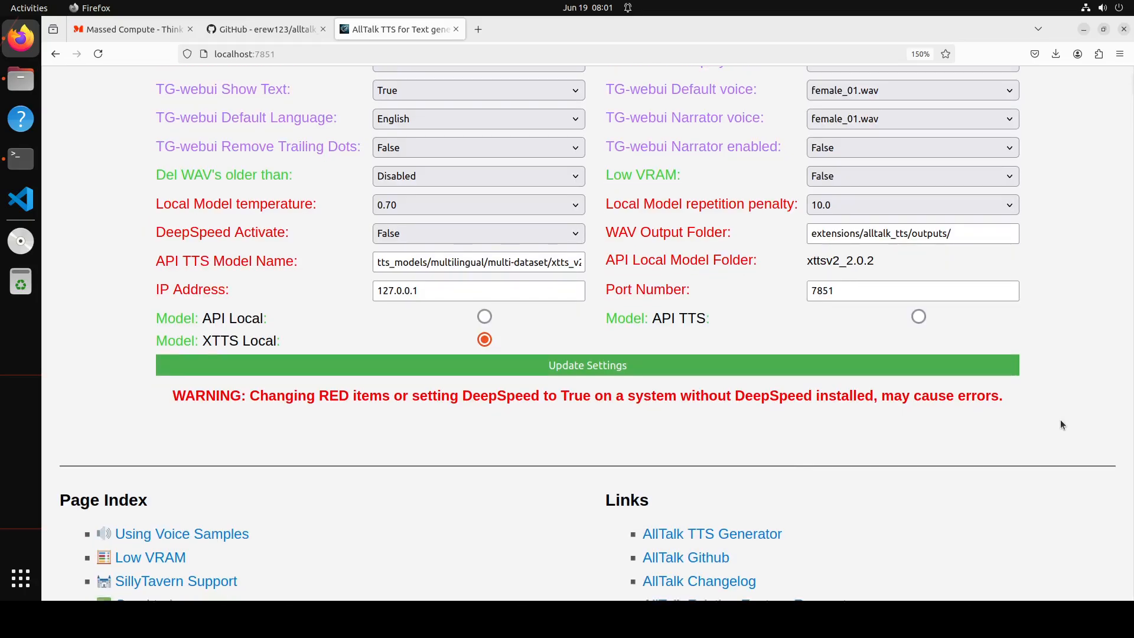
{"action": "scroll", "scroll_direction": "down", "scroll_amount": 3}
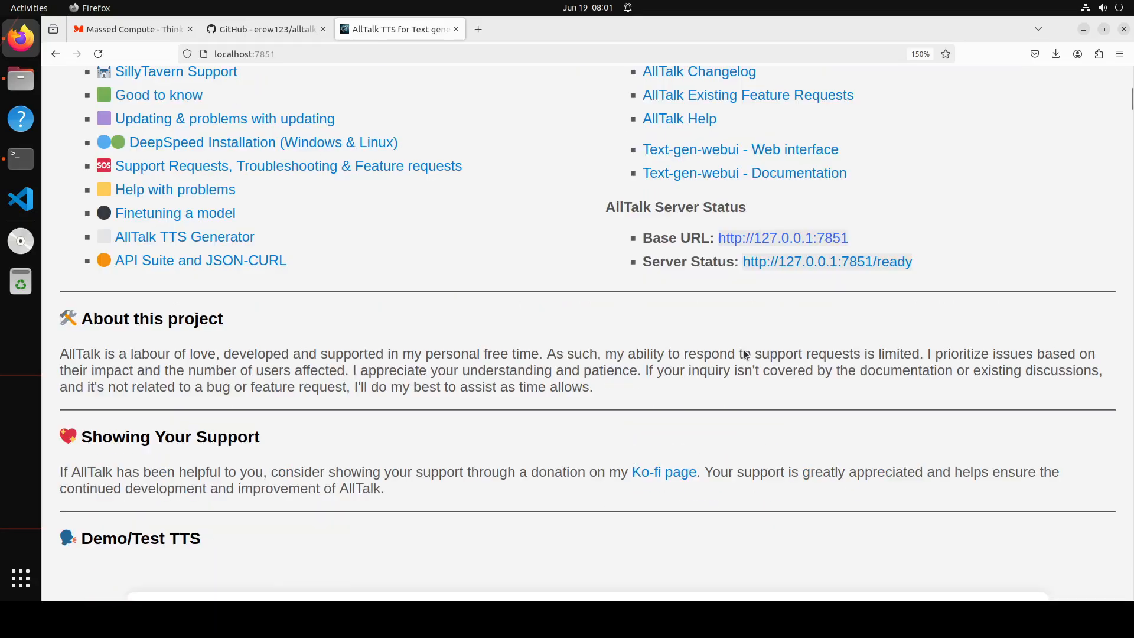
{"action": "scroll", "scroll_direction": "down", "scroll_amount": 3}
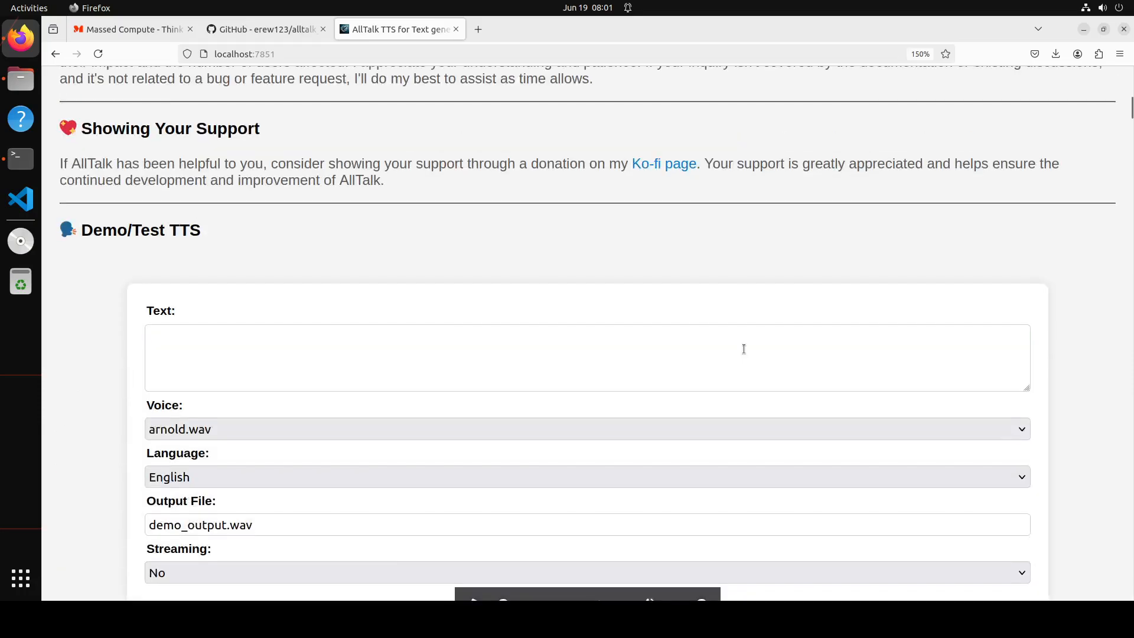
{"action": "scroll", "scroll_direction": "down", "scroll_amount": 3}
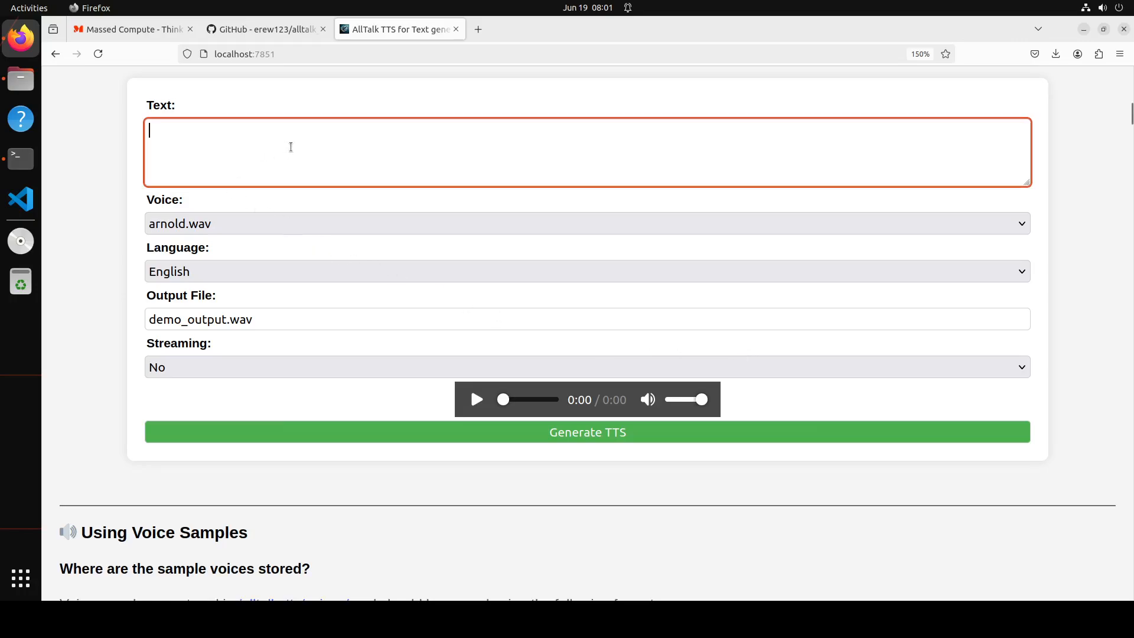
Generate 'hello world' as speech in the arnold.wav voice in English.
{"action": "type", "text": "h"}
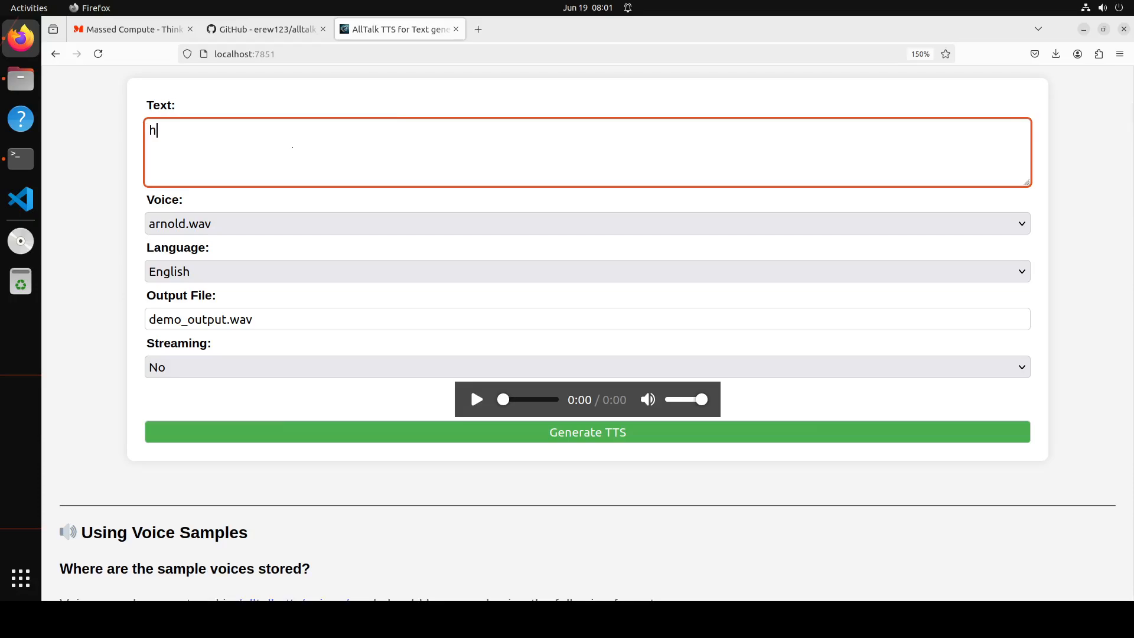
{"action": "type", "text": "ello world"}
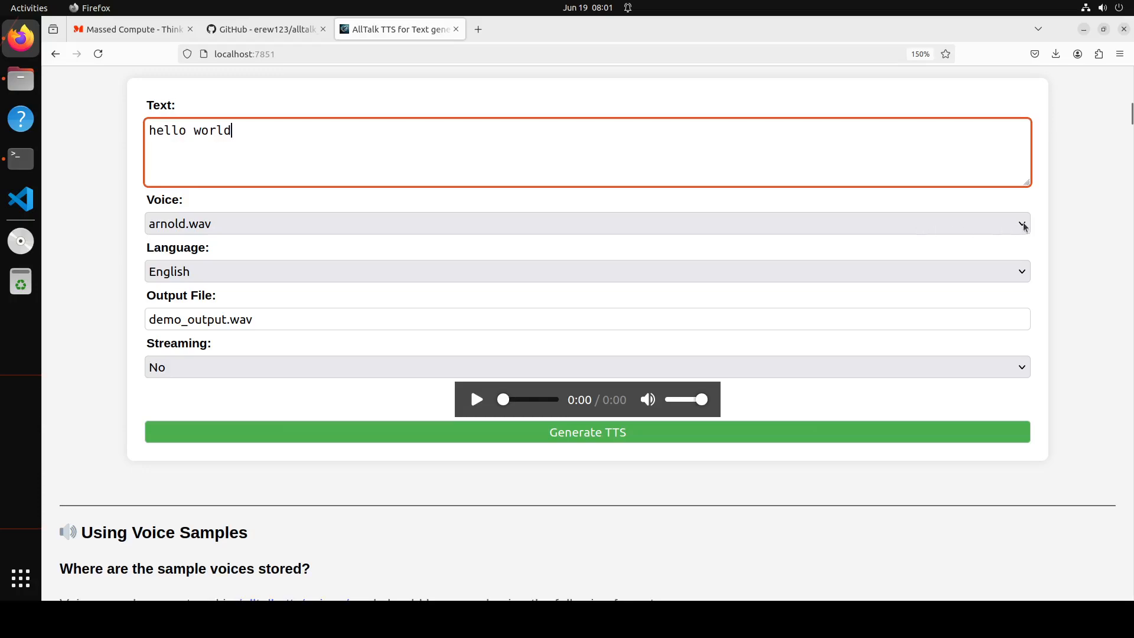
{"action": "left_click", "coordinate": [1022, 223]}
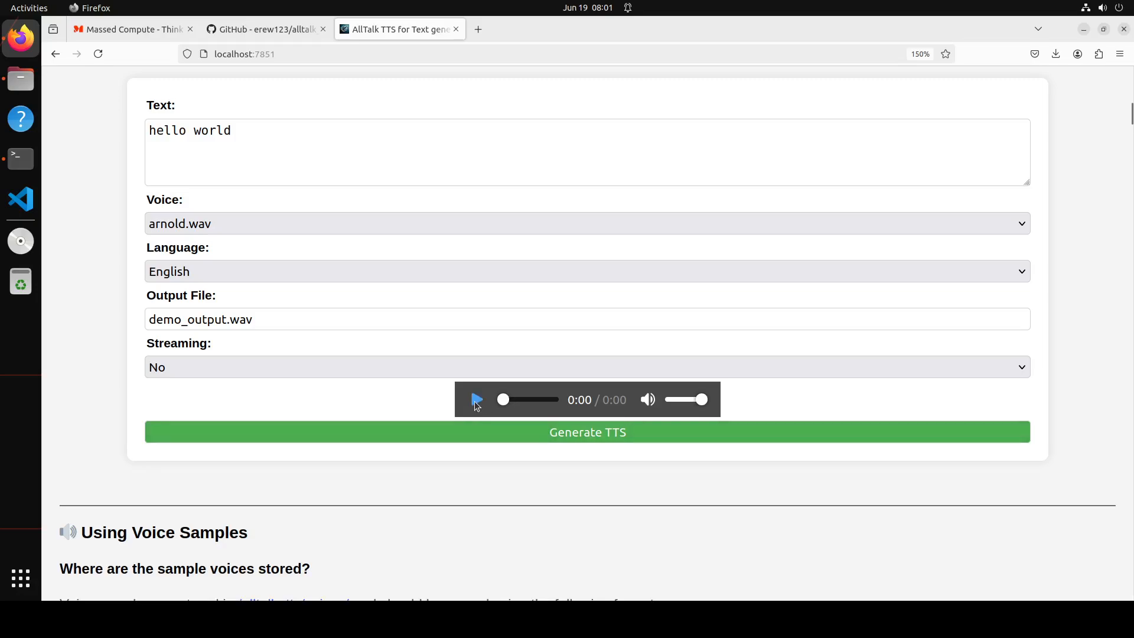
{"action": "left_click", "coordinate": [587, 431]}
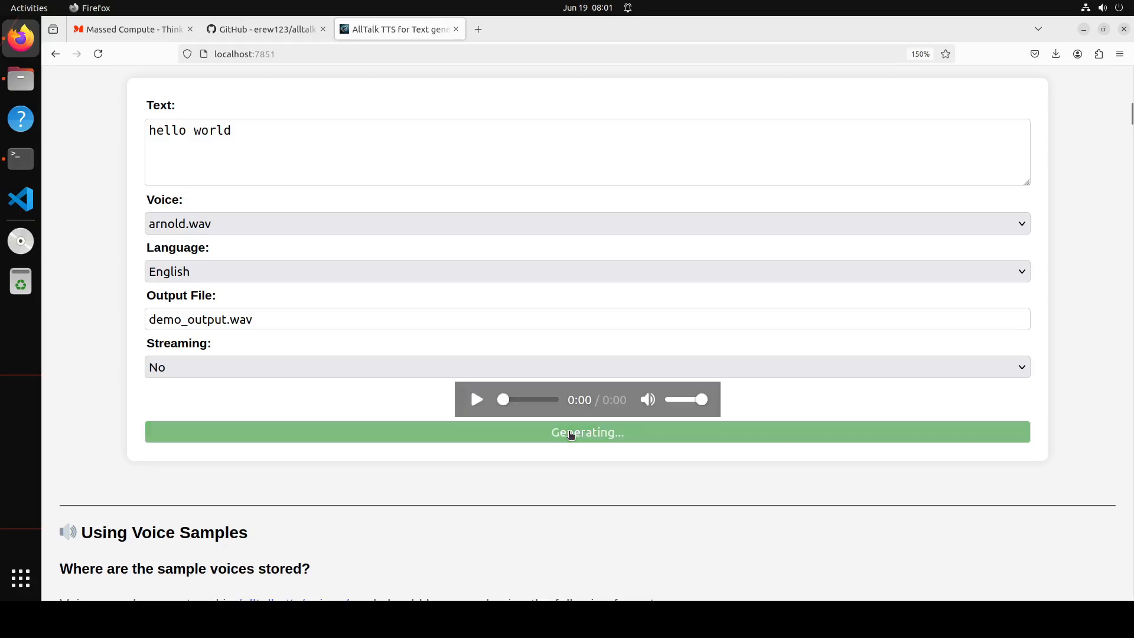
{"action": "mouse_move", "coordinate": [337, 418]}
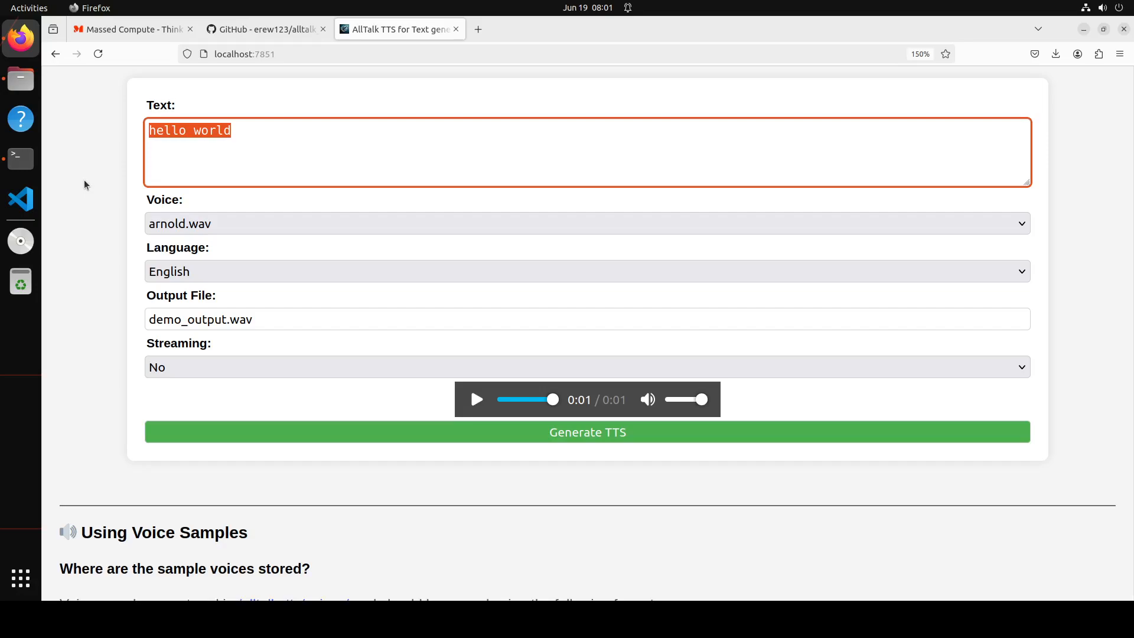
Enter the Solomon and Benjamin Franklin passage with David_Attenborough CC3.wav voice and English.
{"action": "type", "text": "F"}
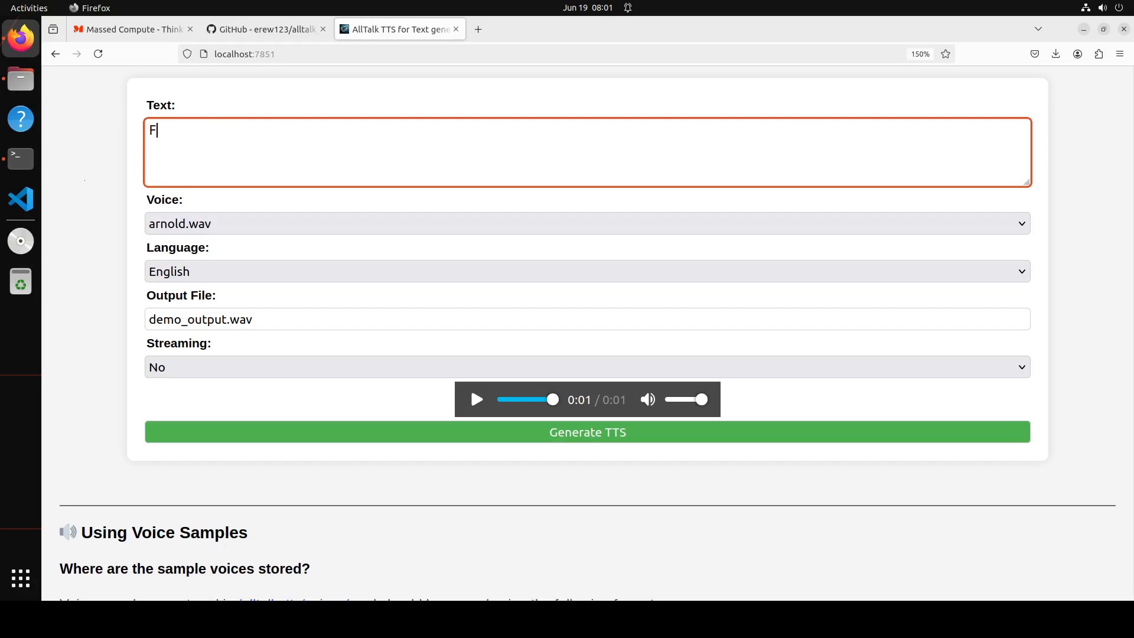
{"action": "type", "text": "ahd Mira is an"}
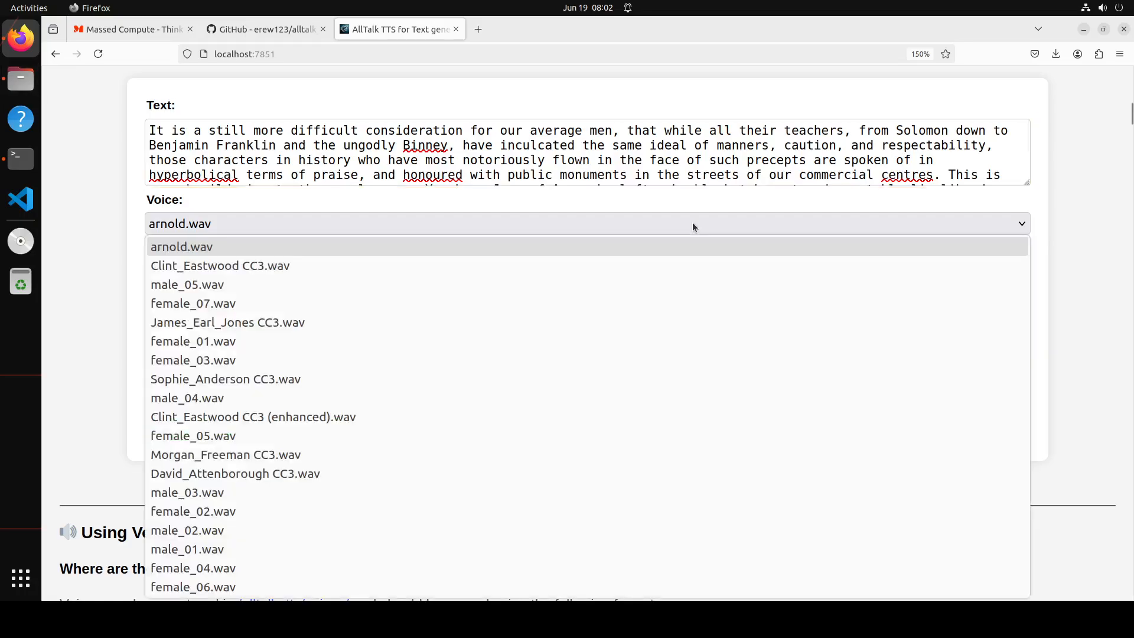
{"action": "mouse_move", "coordinate": [477, 454]}
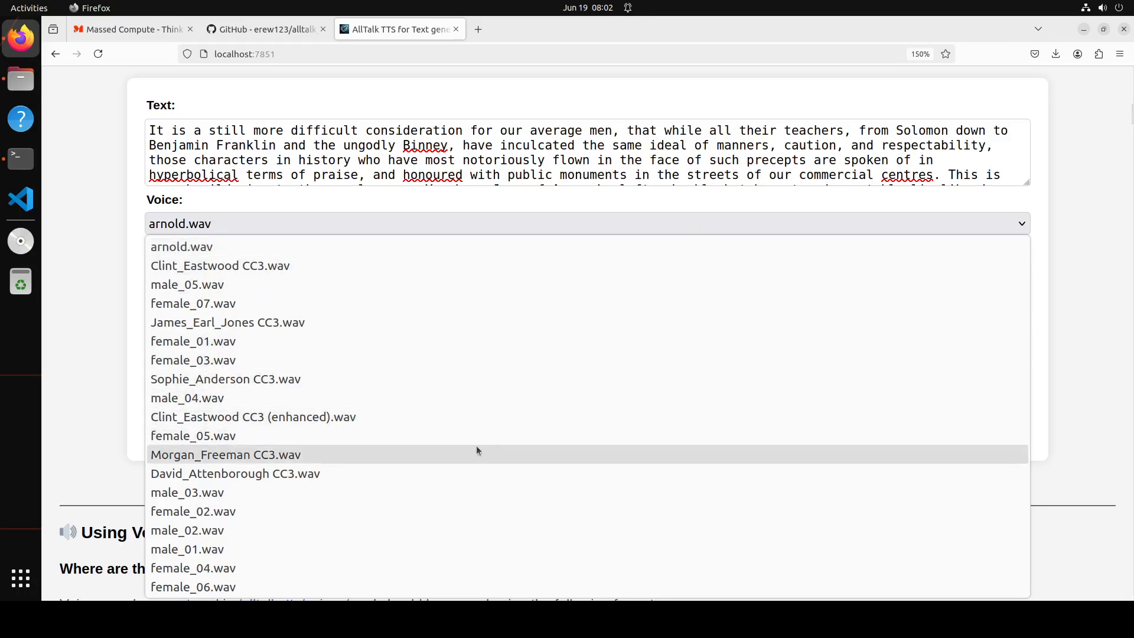
{"action": "left_click", "coordinate": [235, 473]}
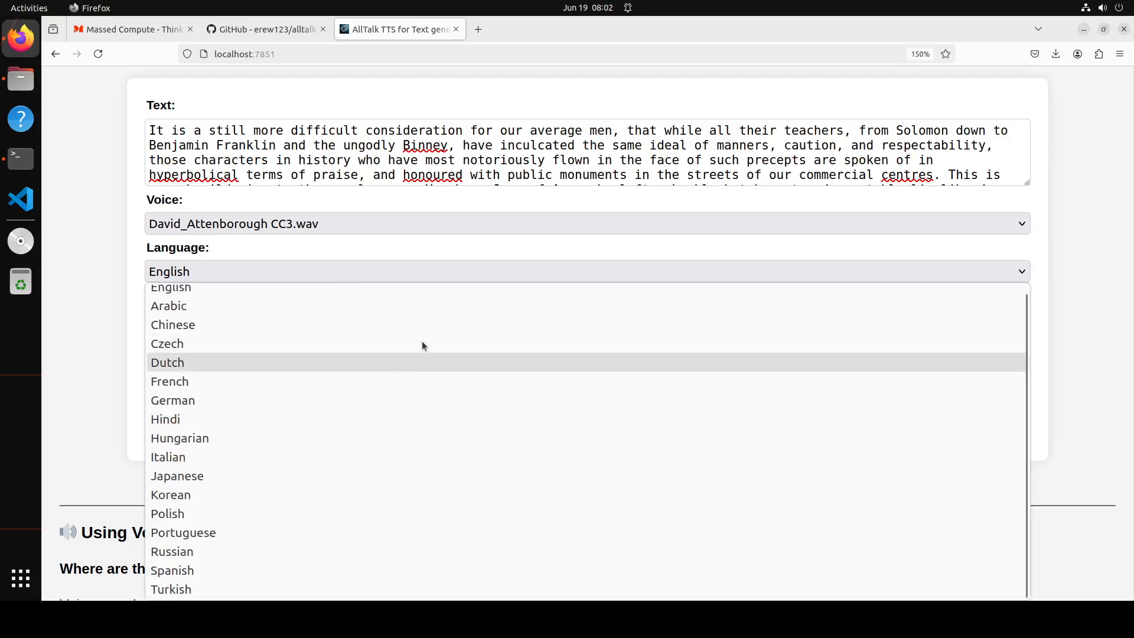
{"action": "mouse_move", "coordinate": [432, 475]}
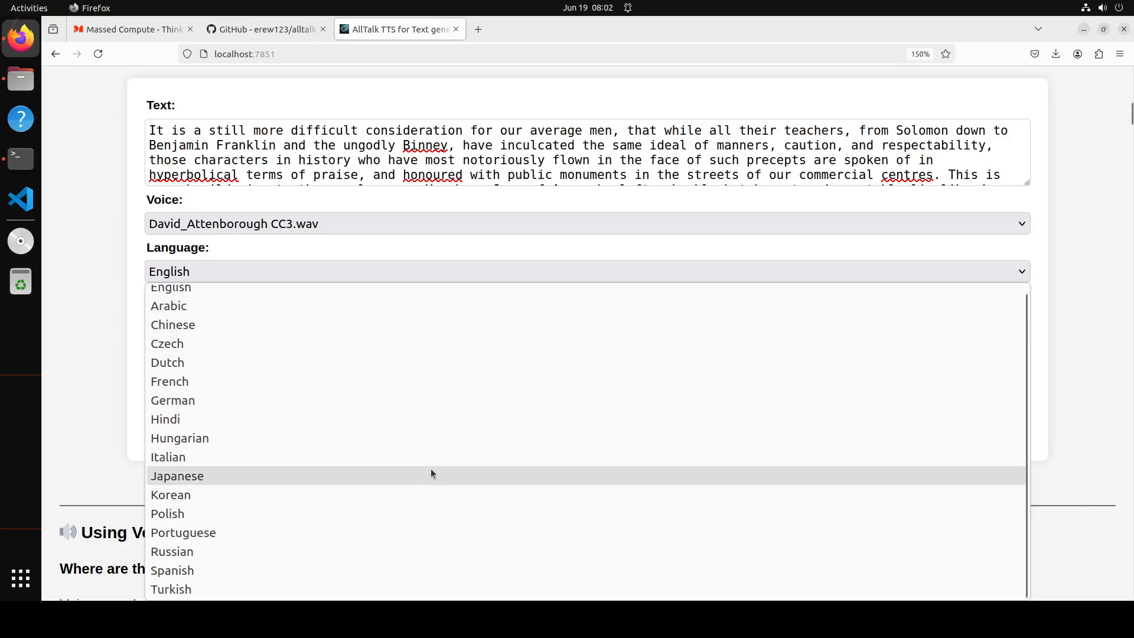
{"action": "left_click", "coordinate": [170, 271]}
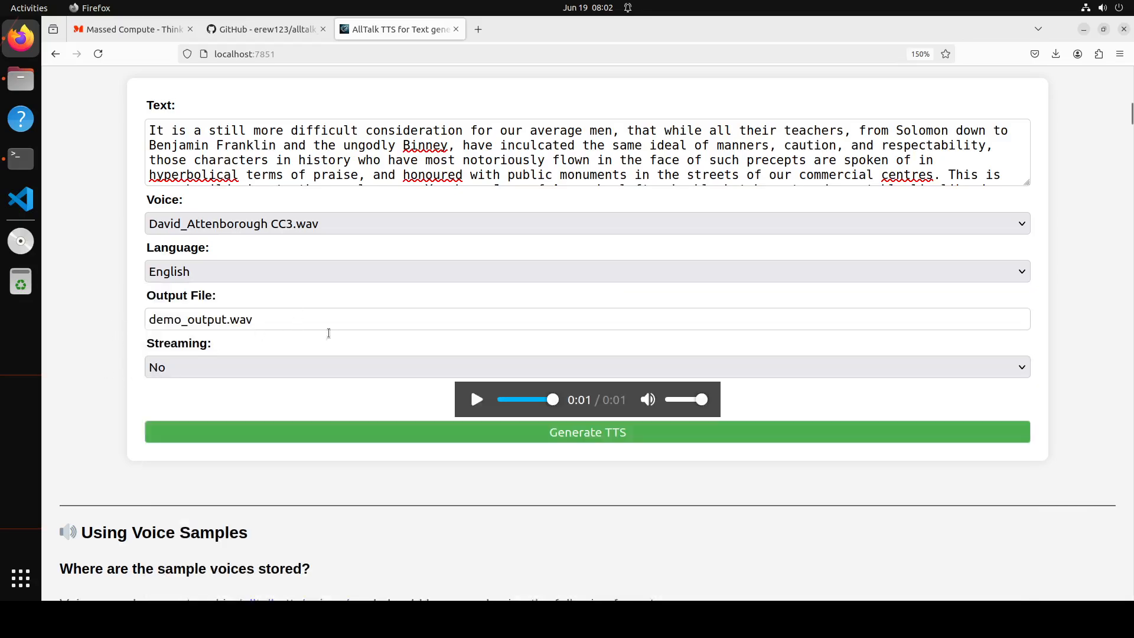
Generate speech for the long passage and check the server log for its TTSGen output.
{"action": "left_click", "coordinate": [587, 432]}
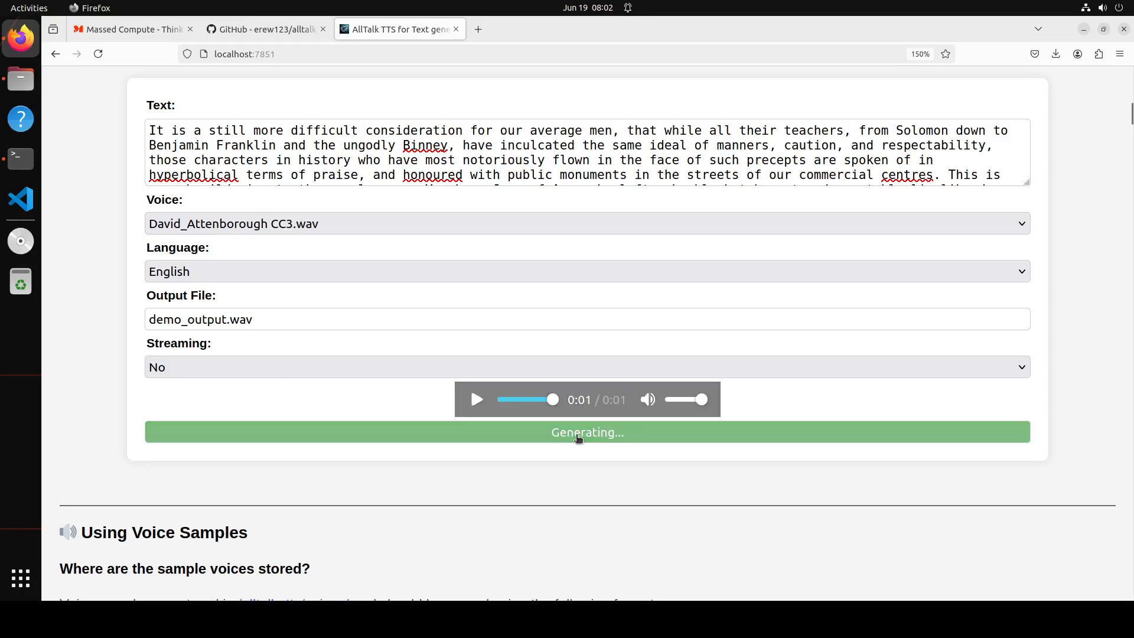
{"action": "mouse_move", "coordinate": [592, 514]}
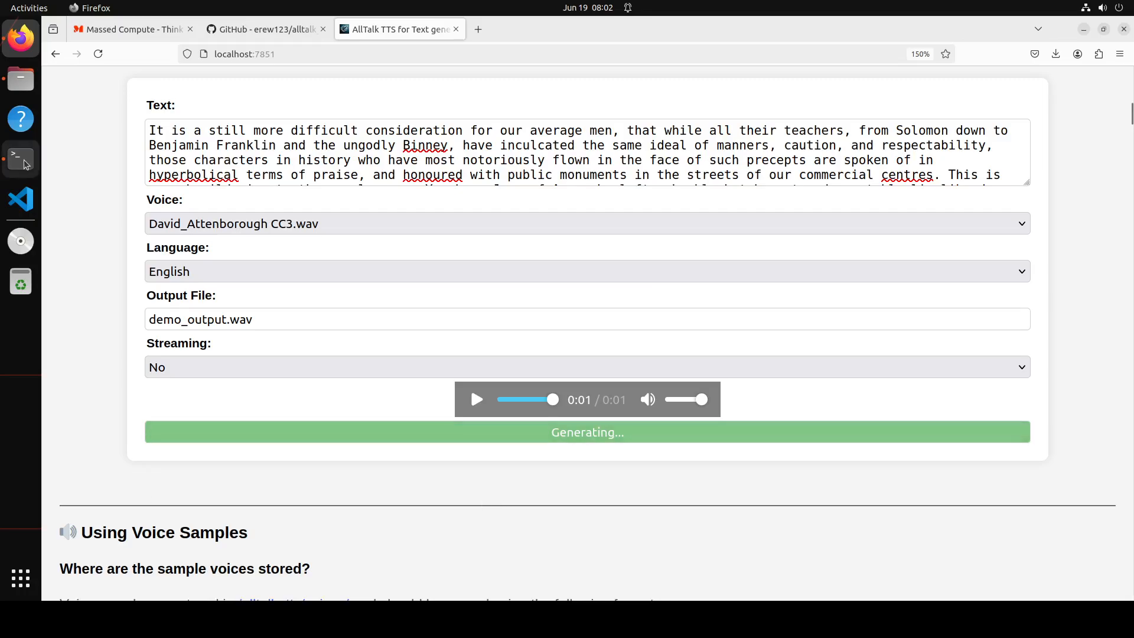
{"action": "left_click", "coordinate": [20, 158]}
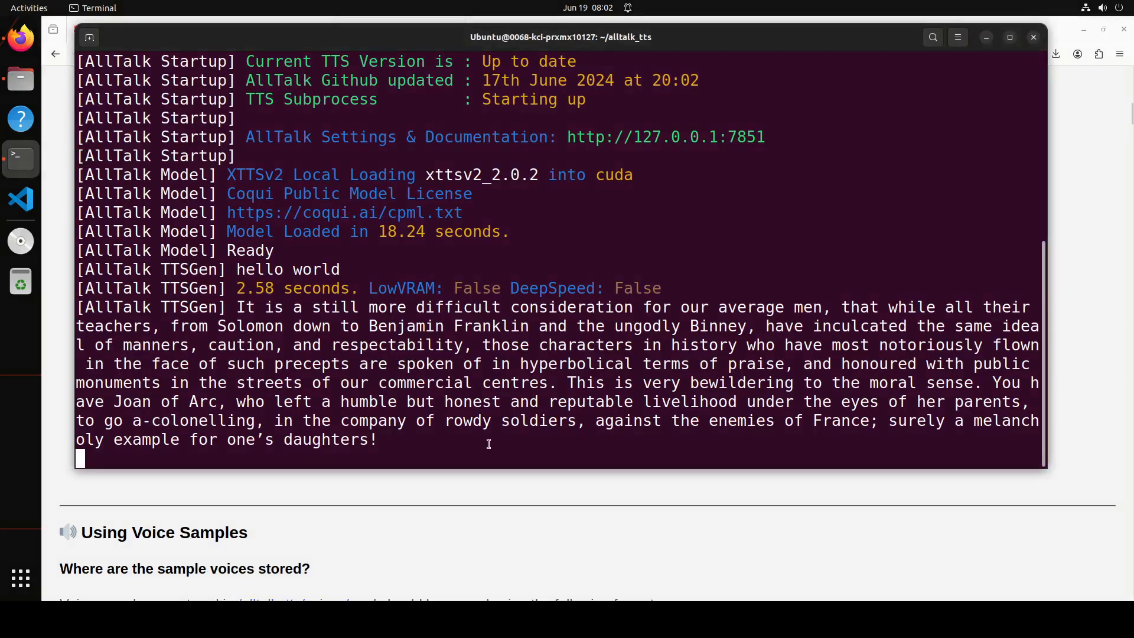
{"action": "mouse_move", "coordinate": [622, 447]}
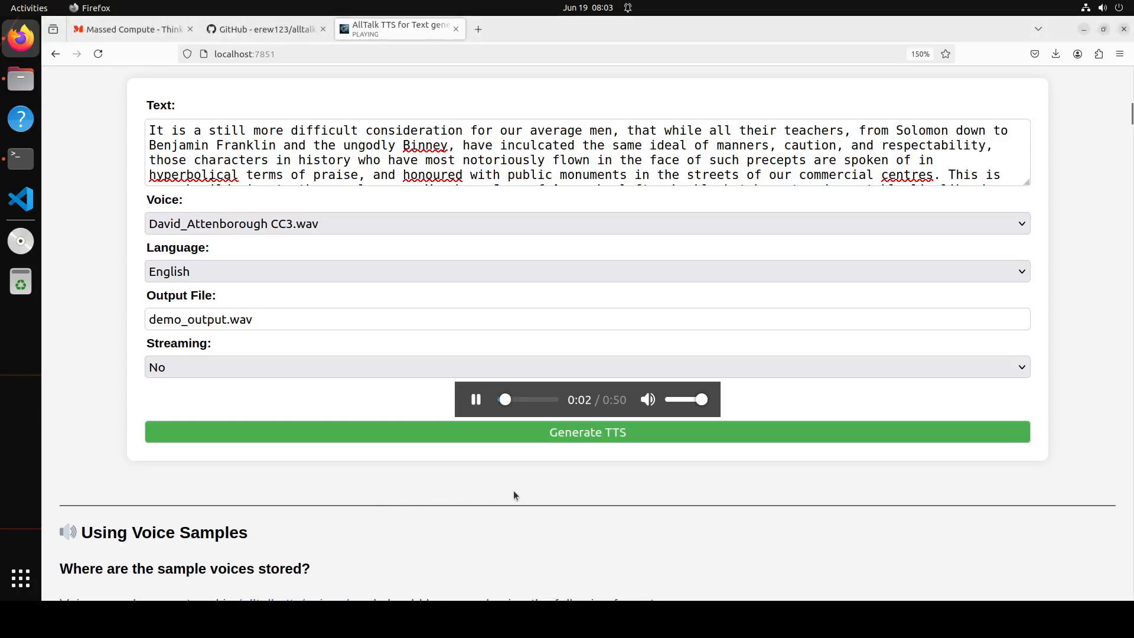
Replay the 50-second clip from the start and pause it at 0:21.
{"action": "left_click", "coordinate": [476, 399]}
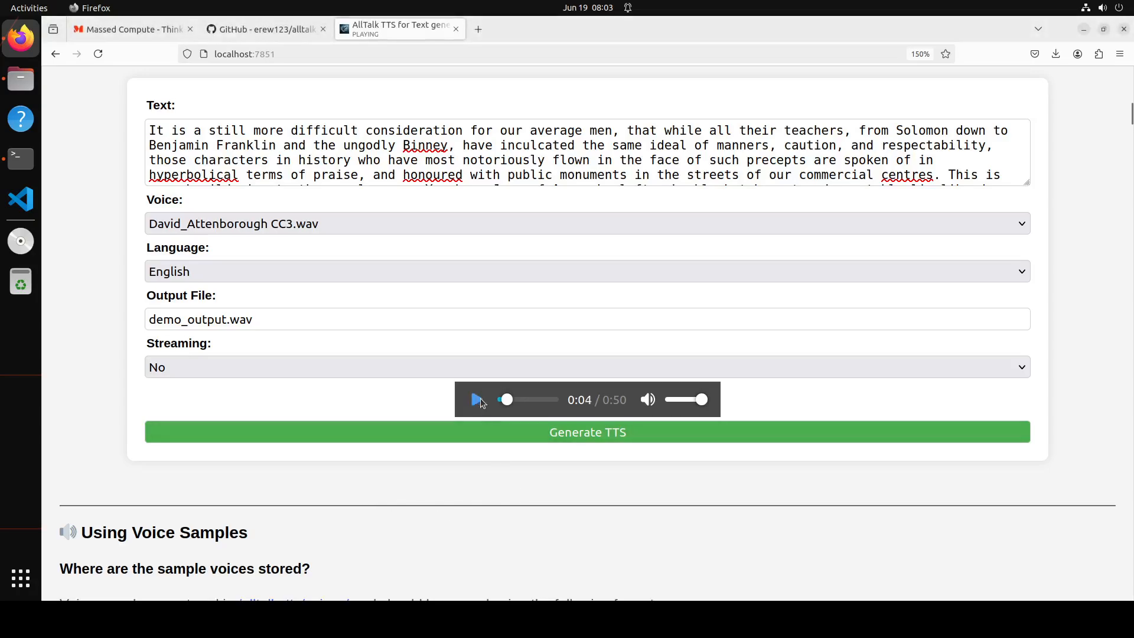
{"action": "left_click", "coordinate": [476, 400]}
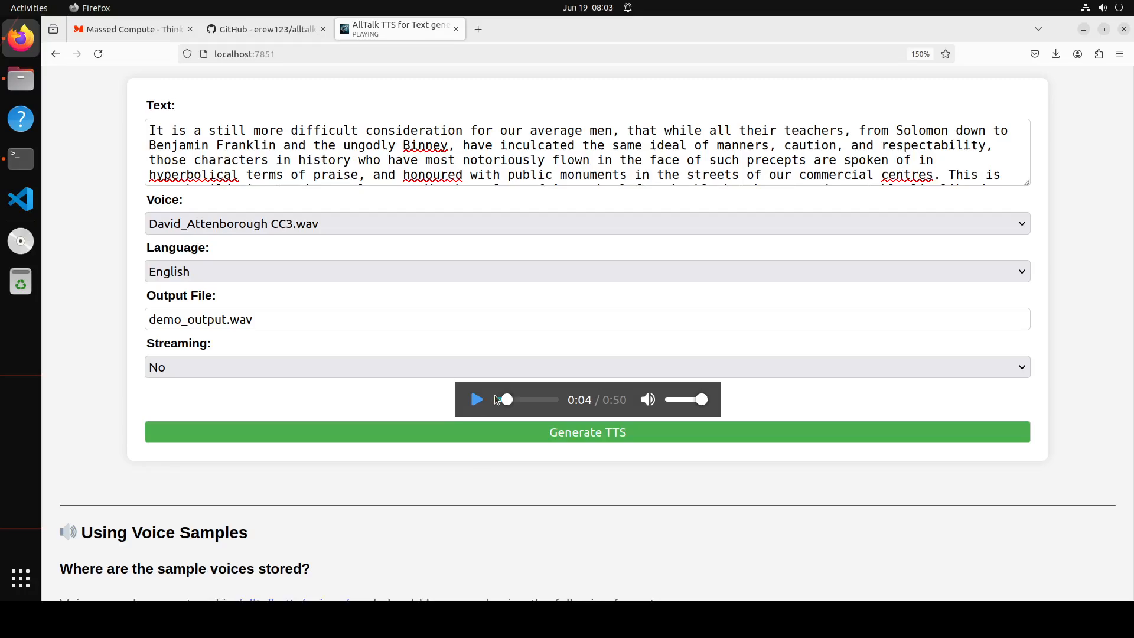
{"action": "left_click", "coordinate": [476, 399]}
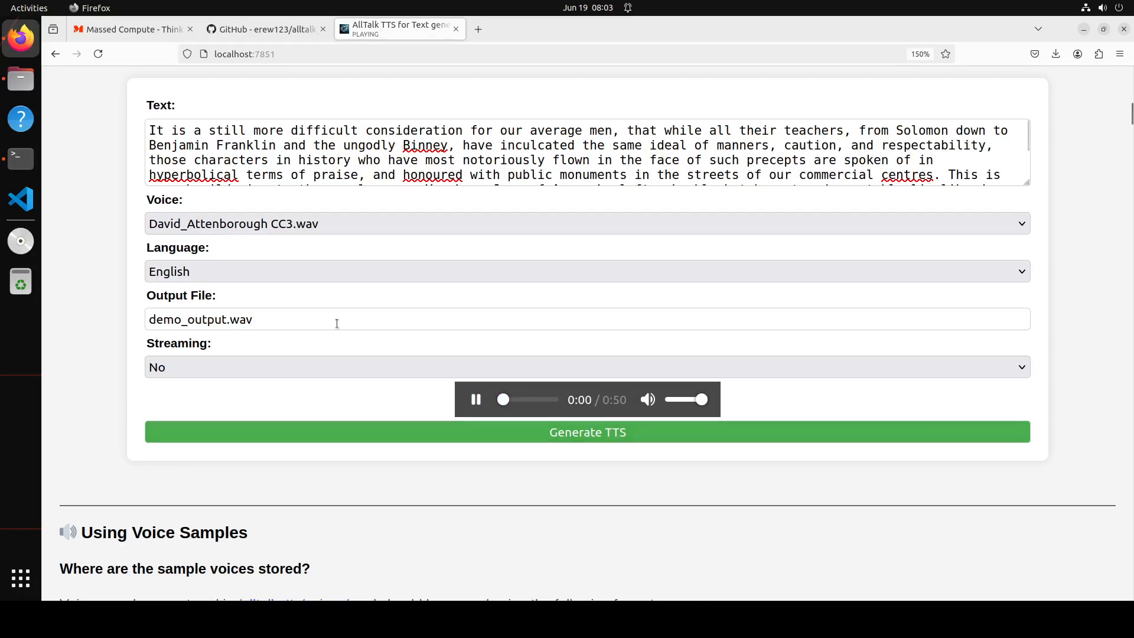
{"action": "mouse_move", "coordinate": [525, 489]}
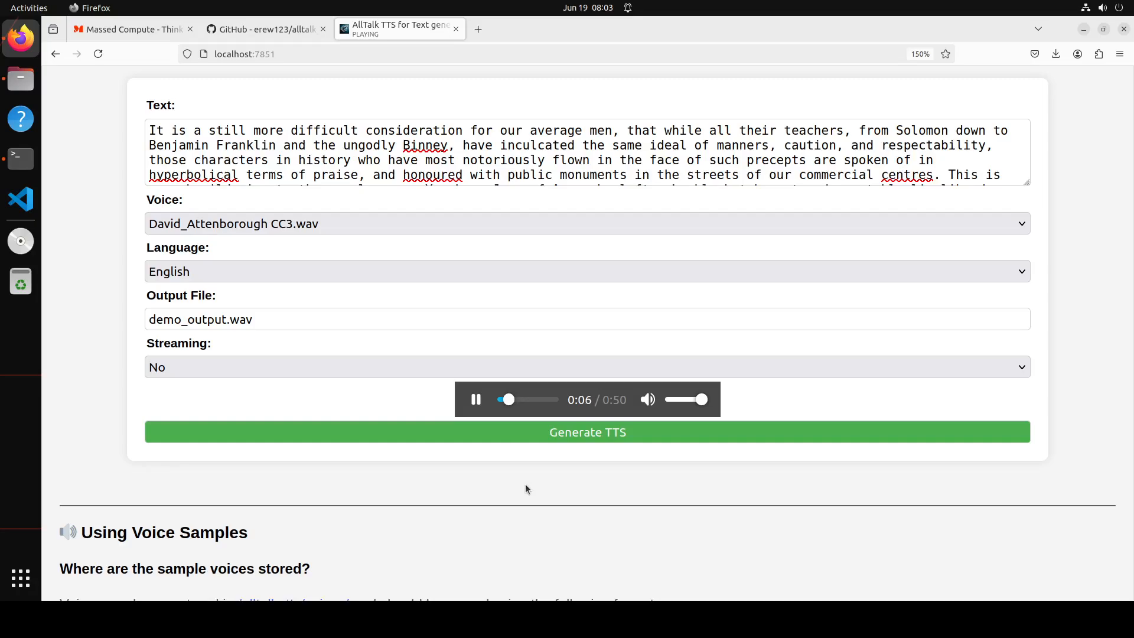
{"action": "mouse_move", "coordinate": [632, 313]}
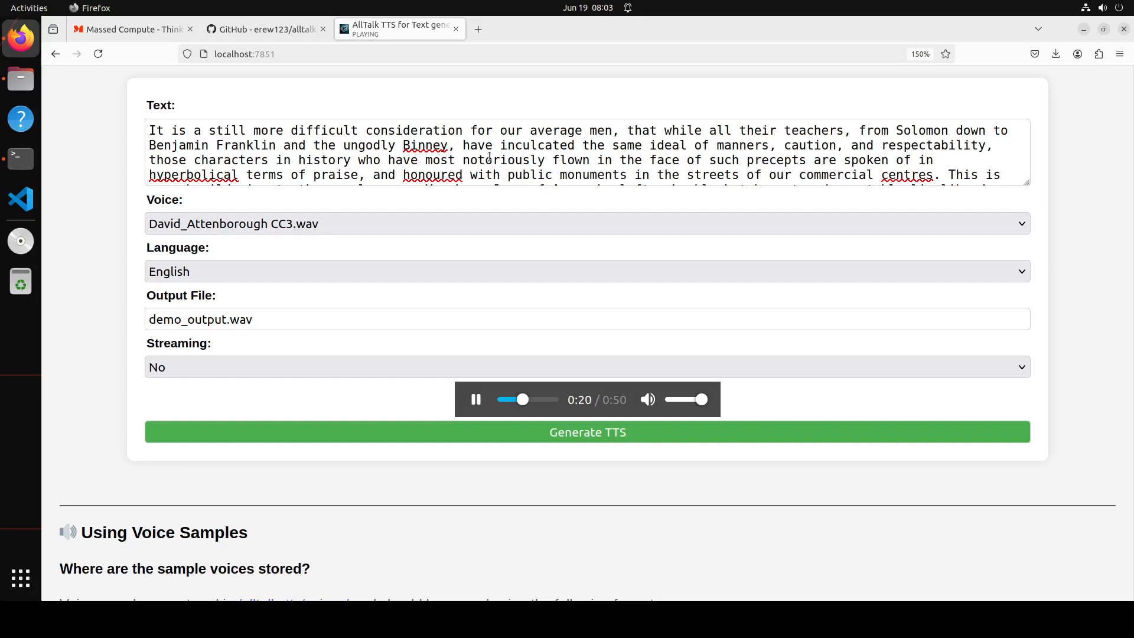
{"action": "left_click", "coordinate": [475, 399]}
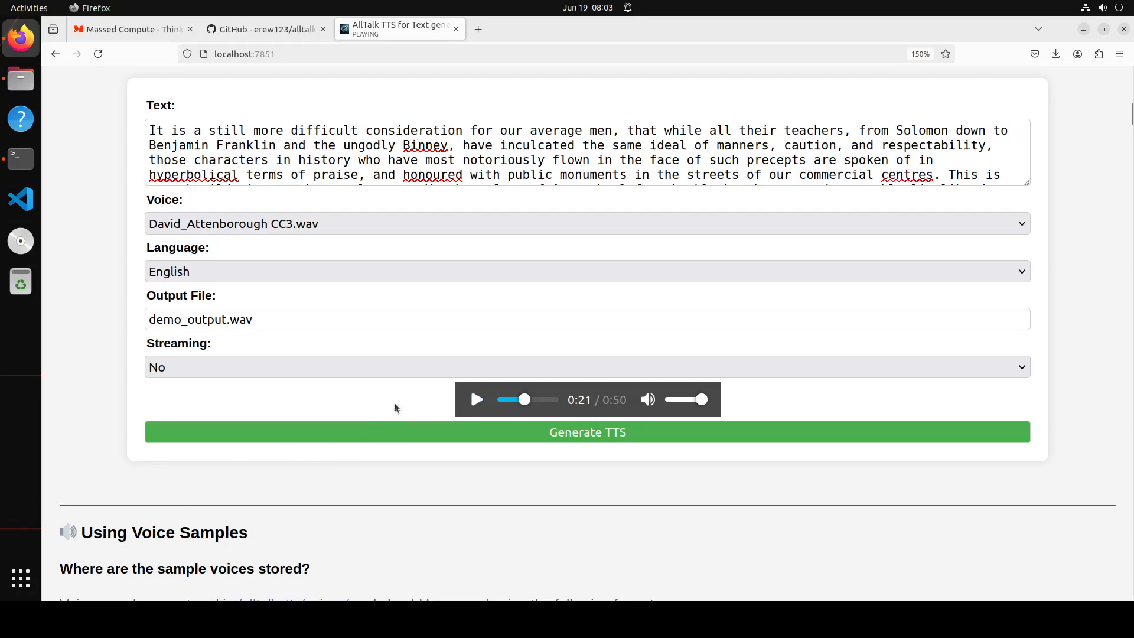
{"action": "mouse_move", "coordinate": [1102, 309]}
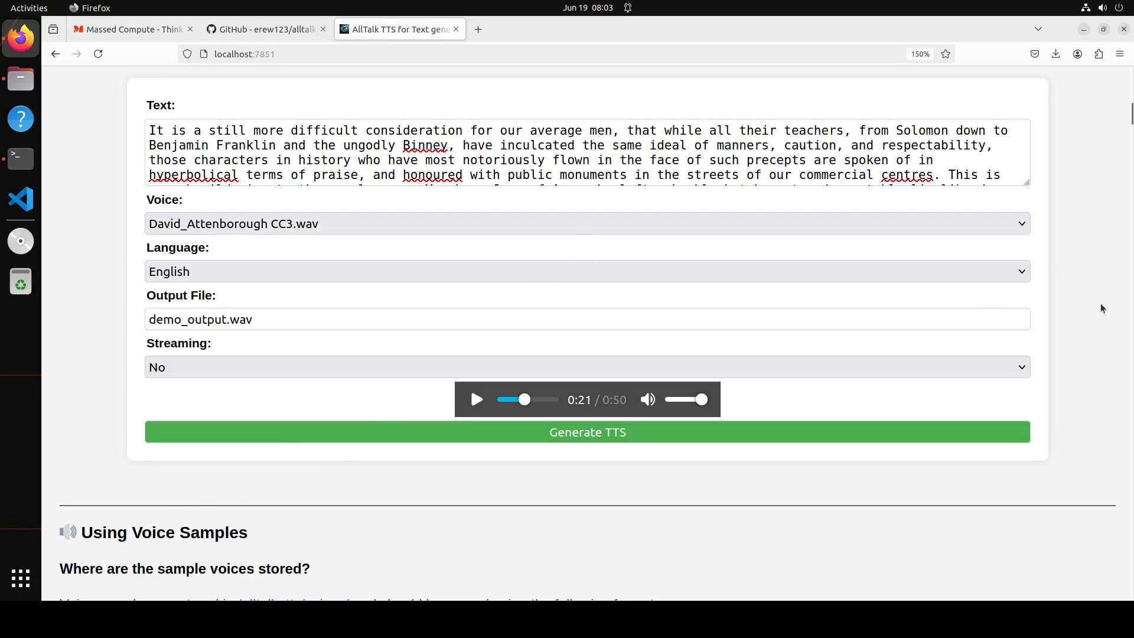
Browse the voice sample, generation method and tips documentation, then return to Startup Settings.
{"action": "scroll", "scroll_direction": "down", "scroll_amount": 3}
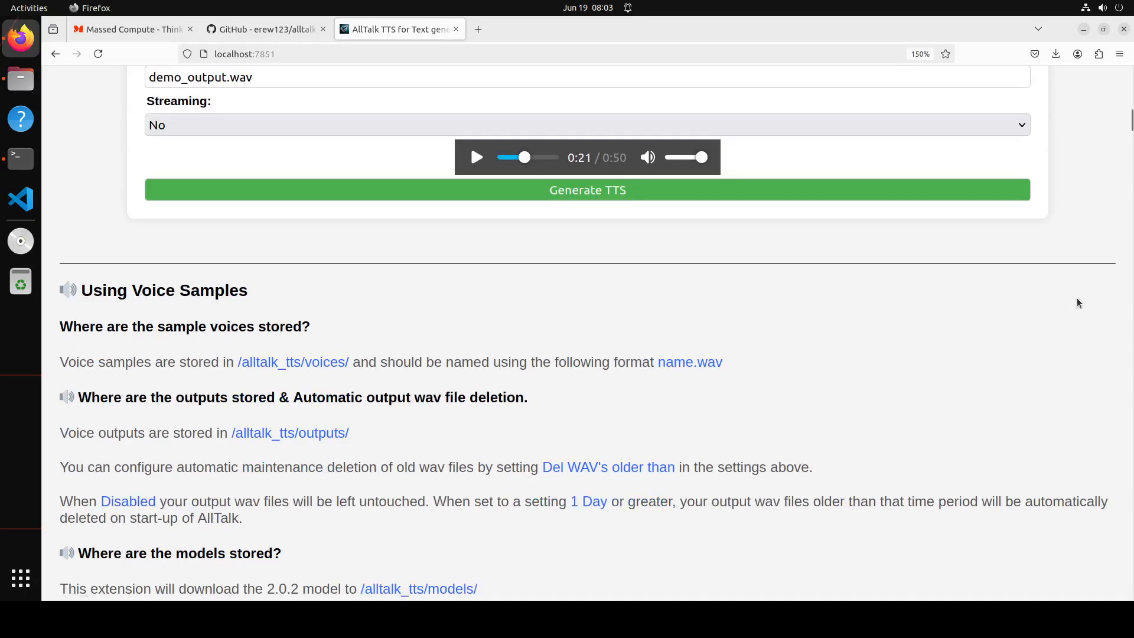
{"action": "scroll", "scroll_direction": "down", "scroll_amount": 3}
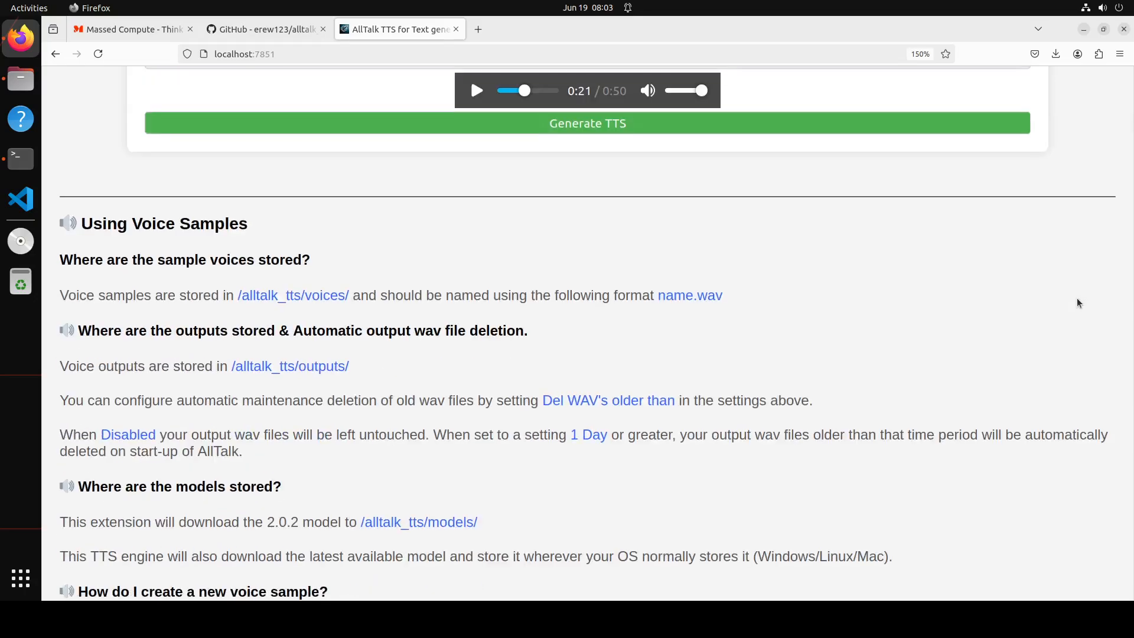
{"action": "scroll", "scroll_direction": "down", "scroll_amount": 3}
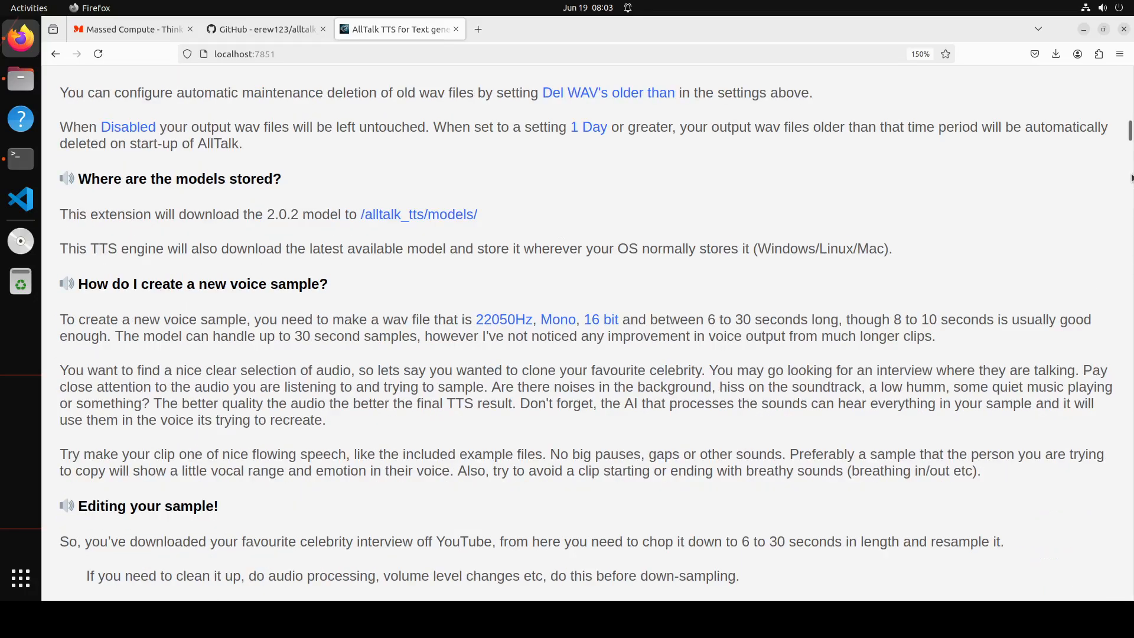
{"action": "scroll", "scroll_direction": "down", "scroll_amount": 3}
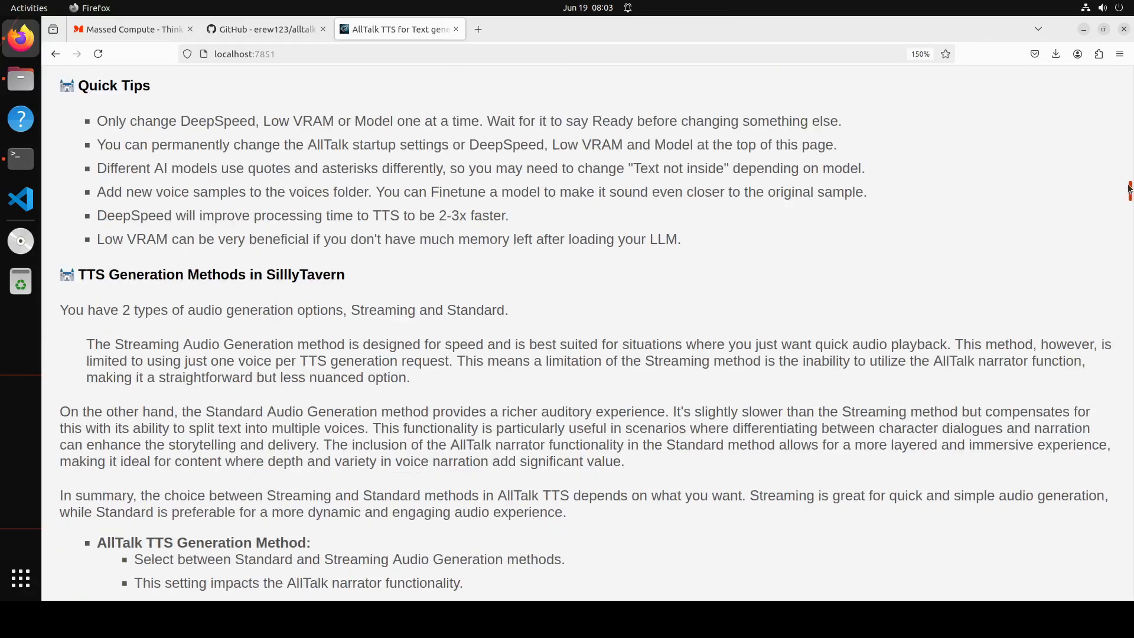
{"action": "scroll", "scroll_direction": "down", "scroll_amount": 3}
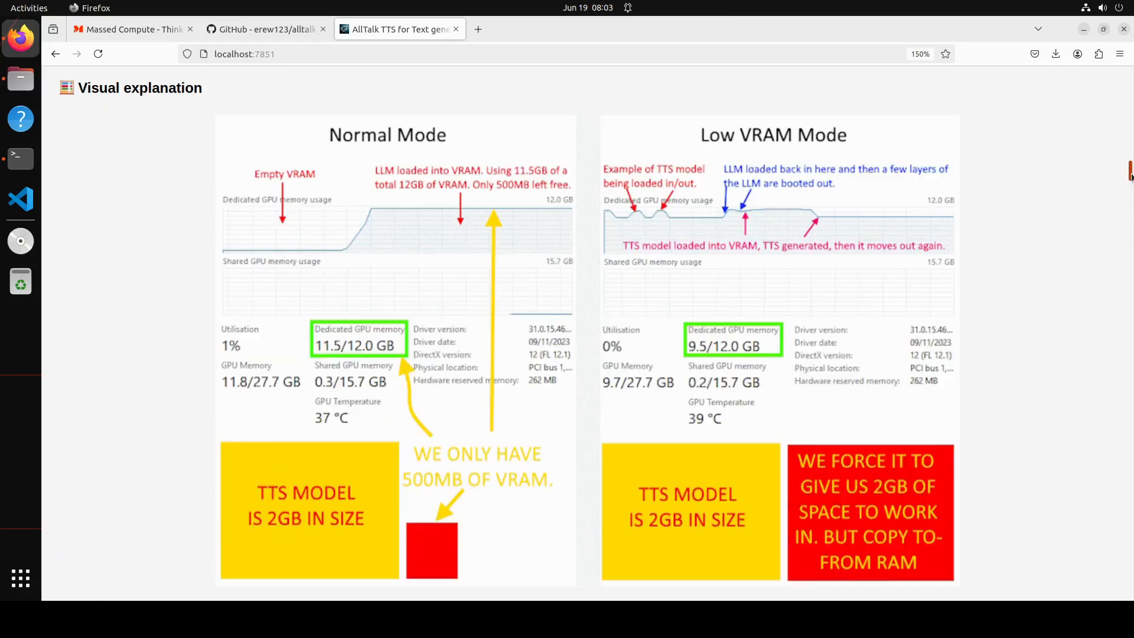
{"action": "scroll", "scroll_direction": "down", "scroll_amount": 3}
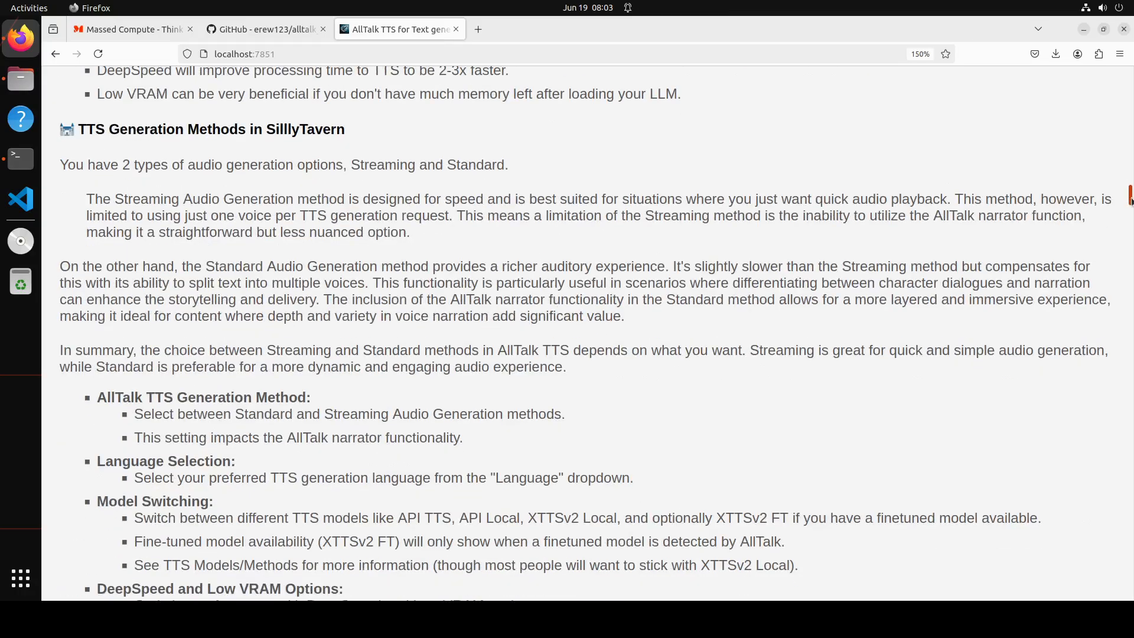
{"action": "scroll", "scroll_direction": "down", "scroll_amount": 3}
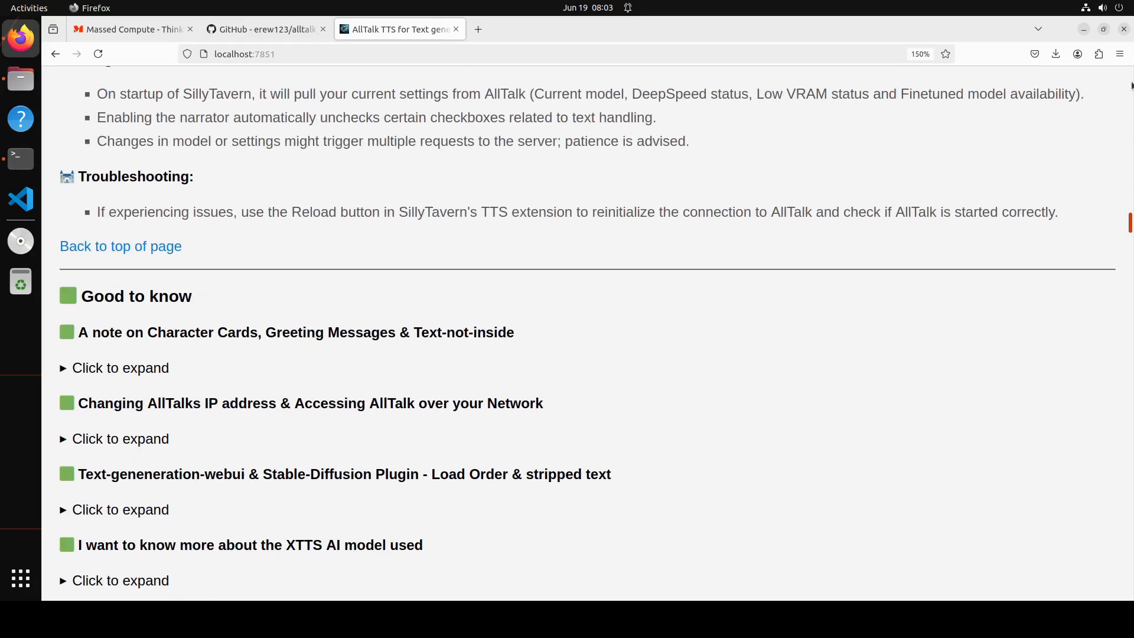
{"action": "scroll", "scroll_direction": "up", "scroll_amount": 3}
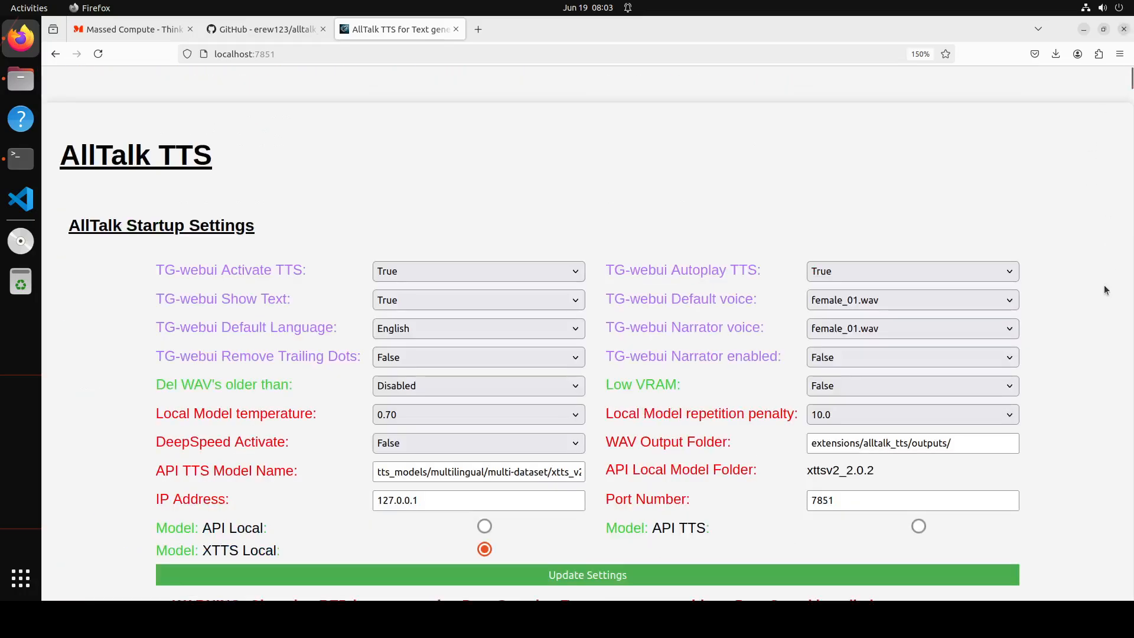
Review the Startup Settings and return to the demo form's voice list, David_Attenborough CC3.wav selected.
{"action": "scroll", "scroll_direction": "down", "scroll_amount": 3}
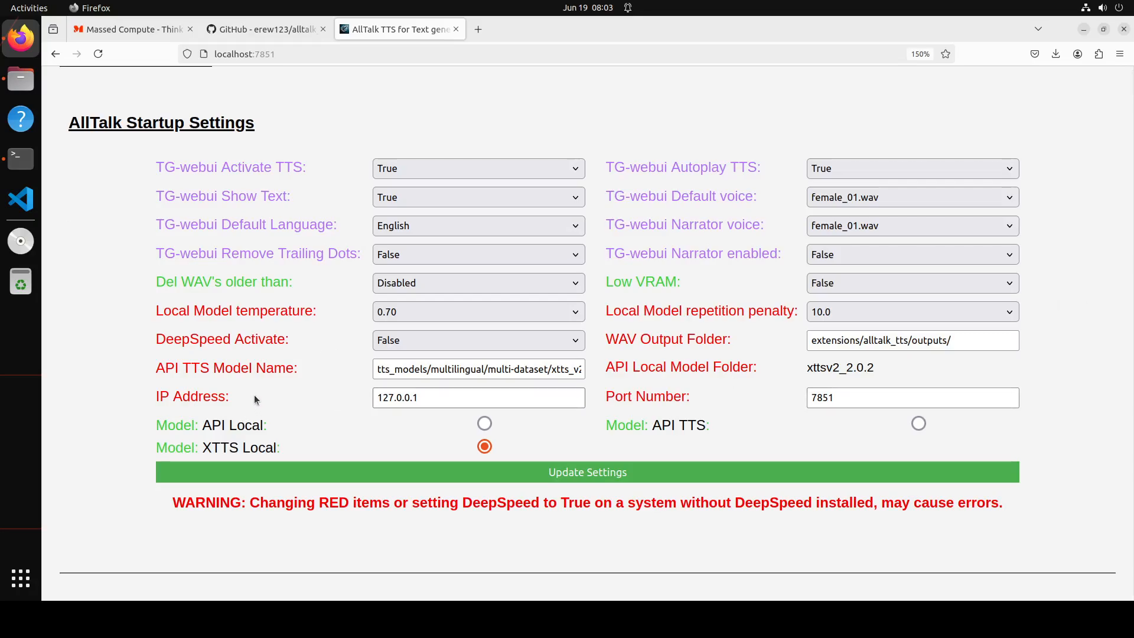
{"action": "mouse_move", "coordinate": [308, 405]}
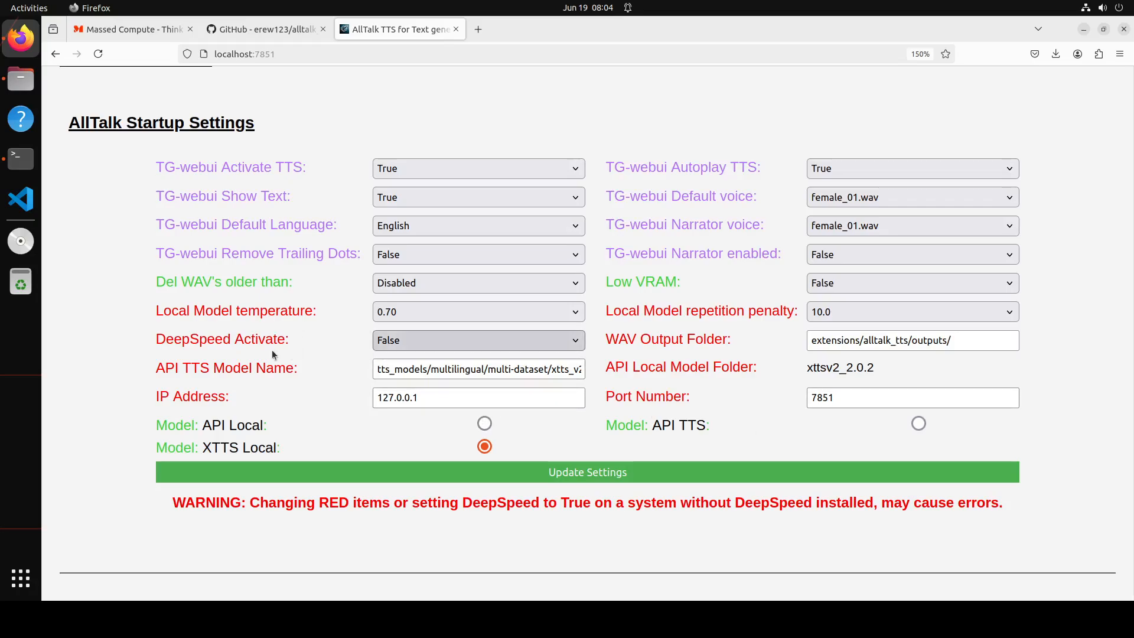
{"action": "mouse_move", "coordinate": [312, 399]}
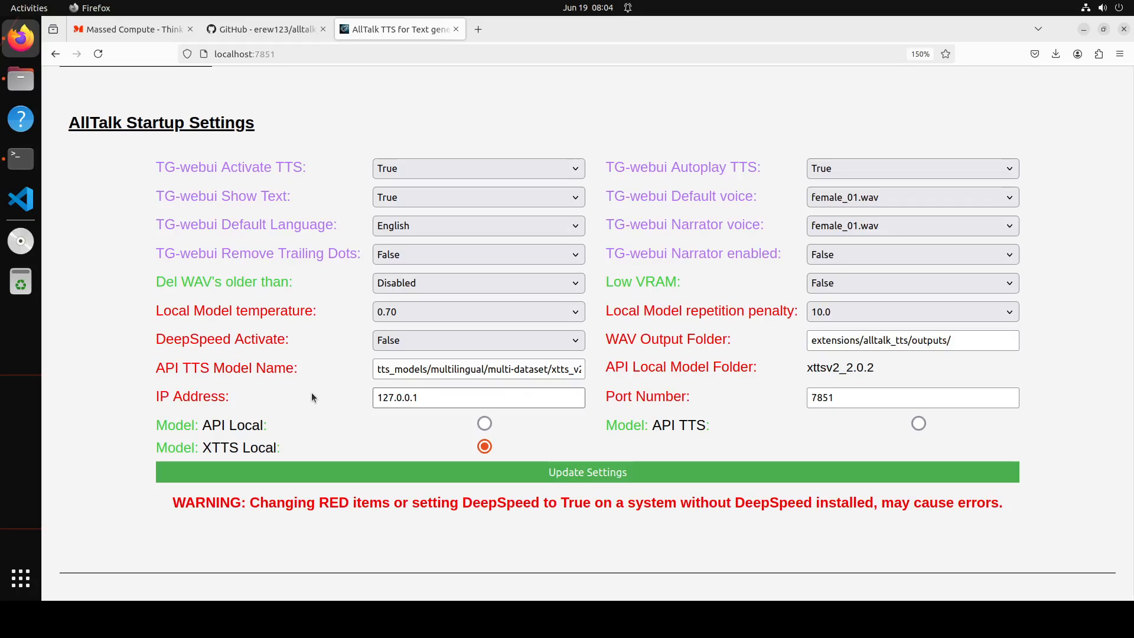
{"action": "scroll", "scroll_direction": "down", "scroll_amount": 3}
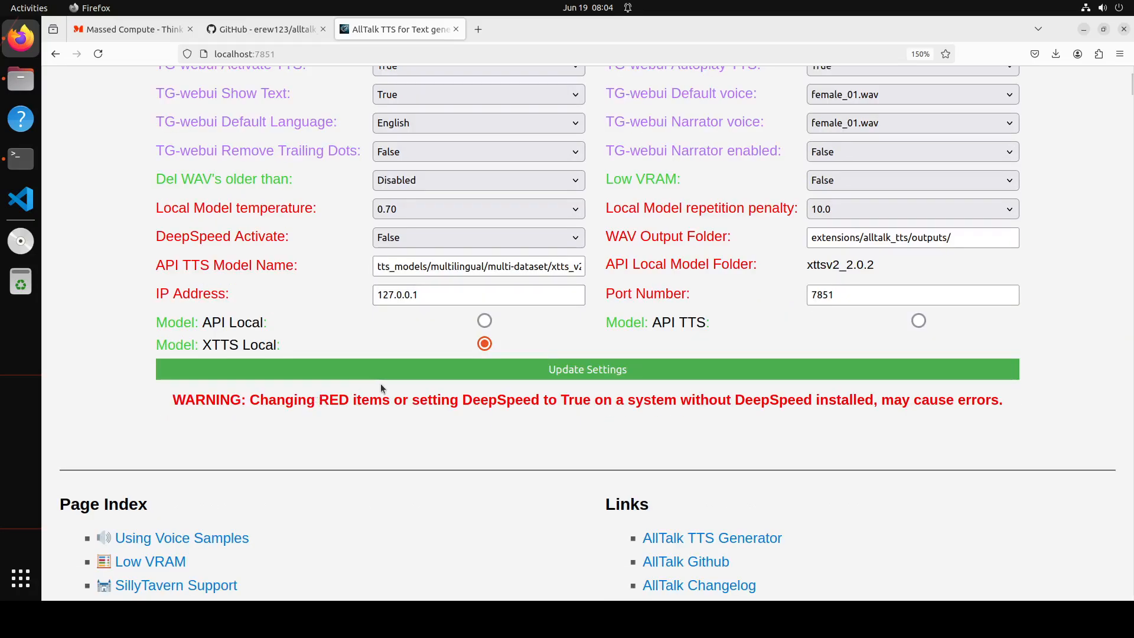
{"action": "scroll", "scroll_direction": "up", "scroll_amount": 3}
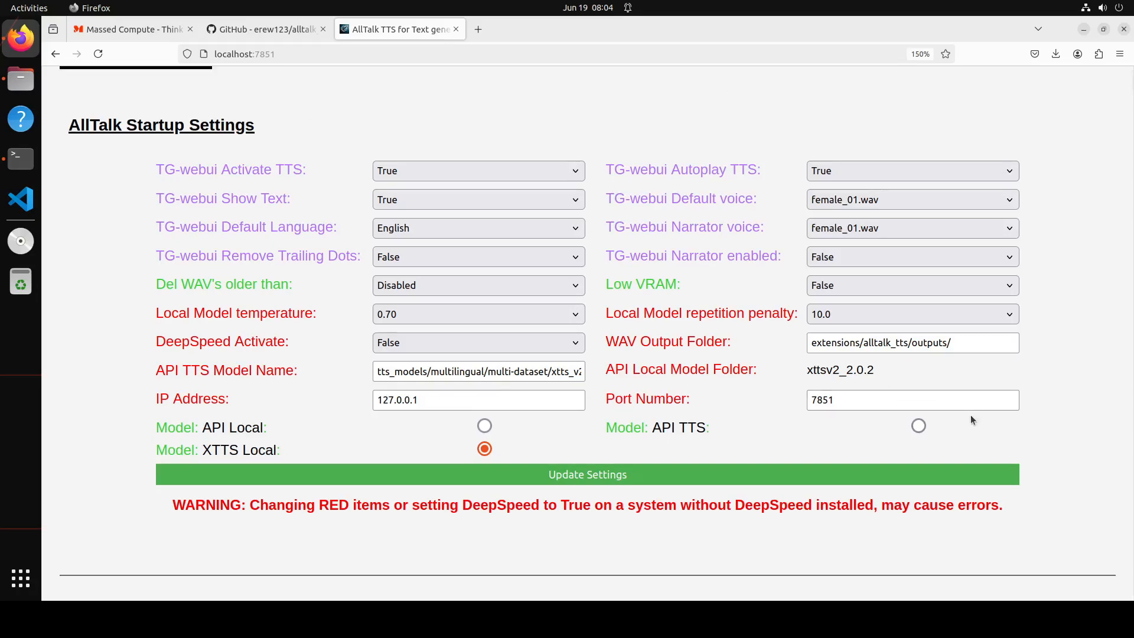
{"action": "scroll", "scroll_direction": "down", "scroll_amount": 3}
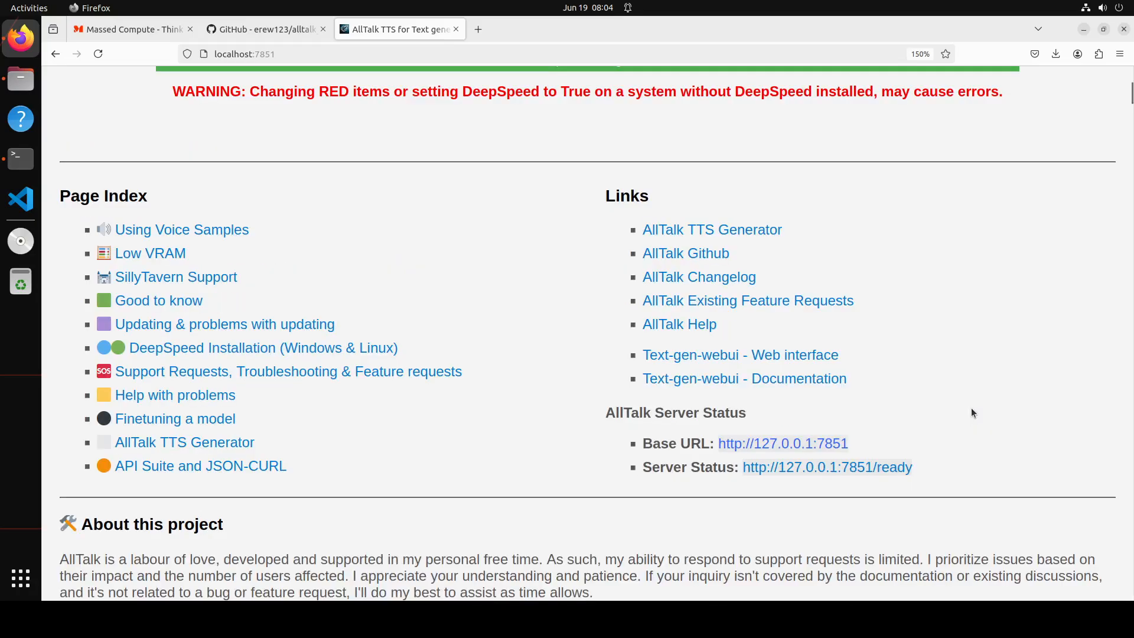
{"action": "scroll", "scroll_direction": "up", "scroll_amount": 3}
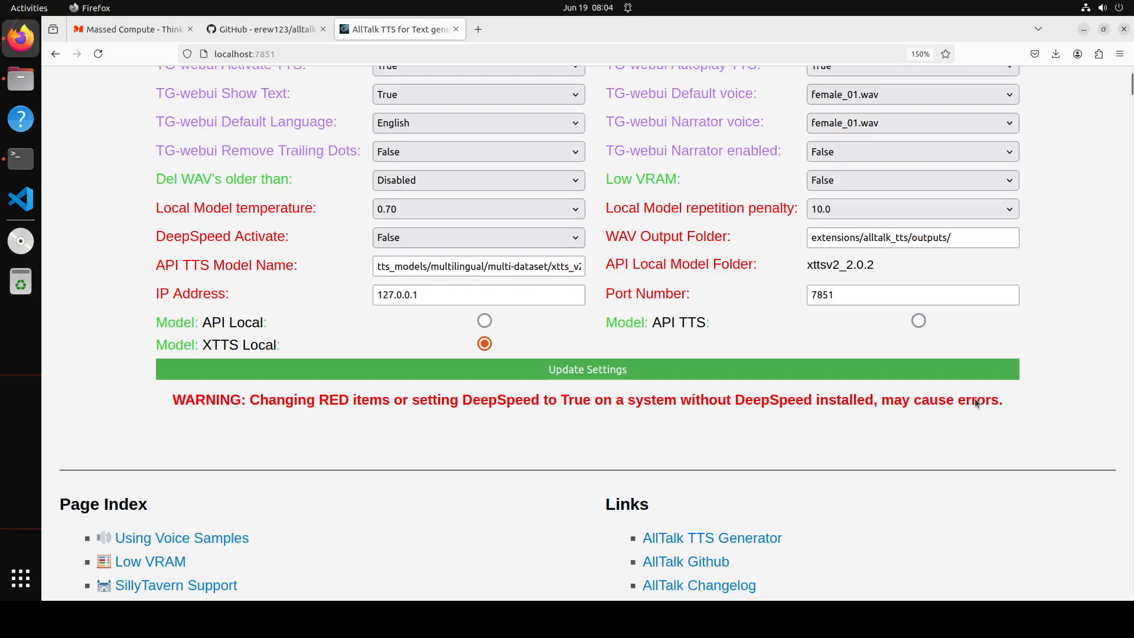
{"action": "scroll", "scroll_direction": "down", "scroll_amount": 3}
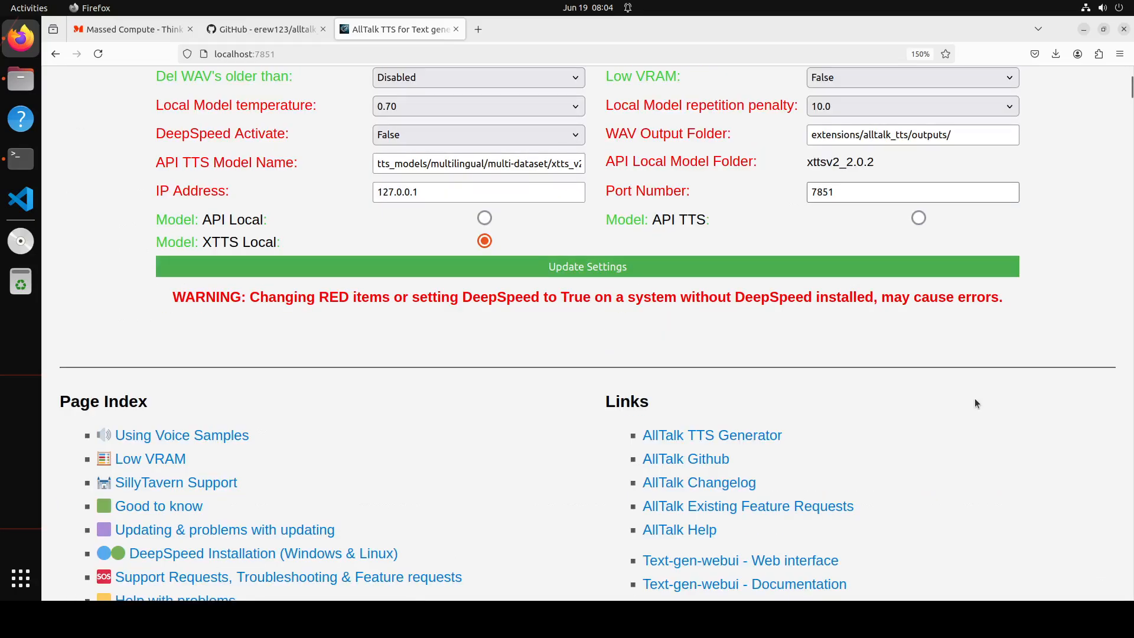
{"action": "scroll", "scroll_direction": "up", "scroll_amount": 3}
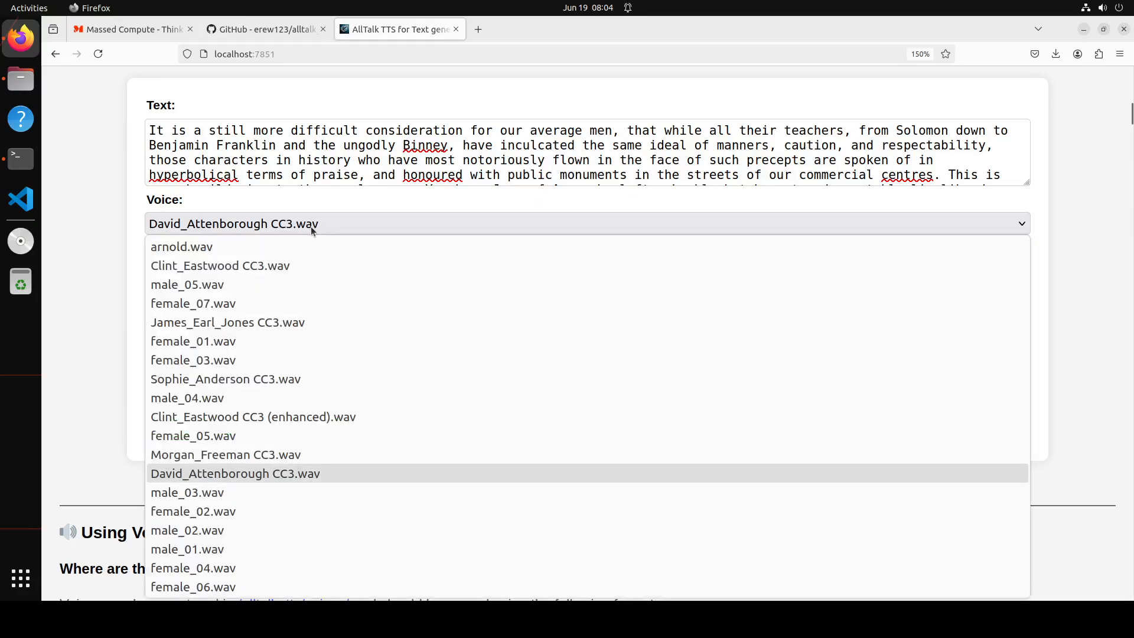
{"action": "mouse_move", "coordinate": [319, 436]}
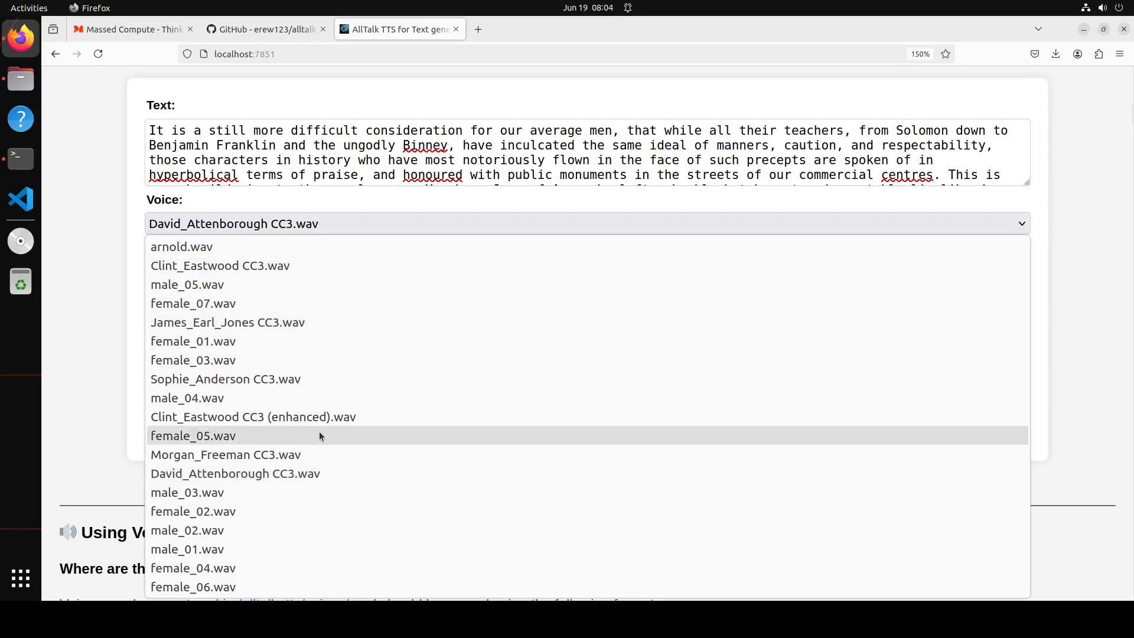
{"action": "mouse_move", "coordinate": [277, 379]}
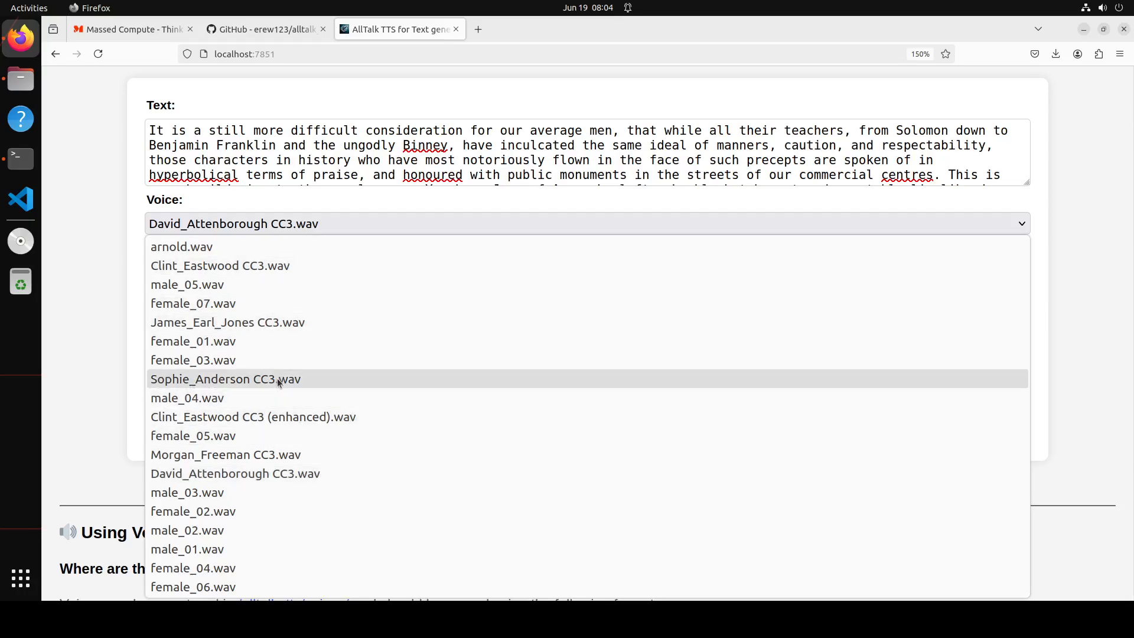
{"action": "left_click", "coordinate": [225, 379]}
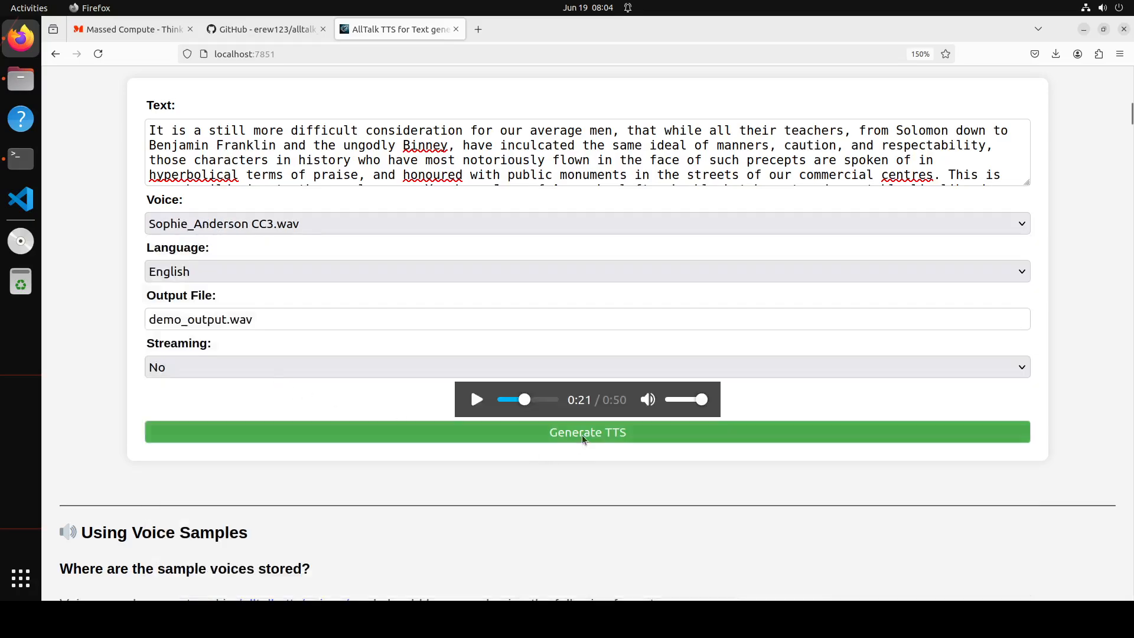
{"action": "left_click", "coordinate": [587, 432]}
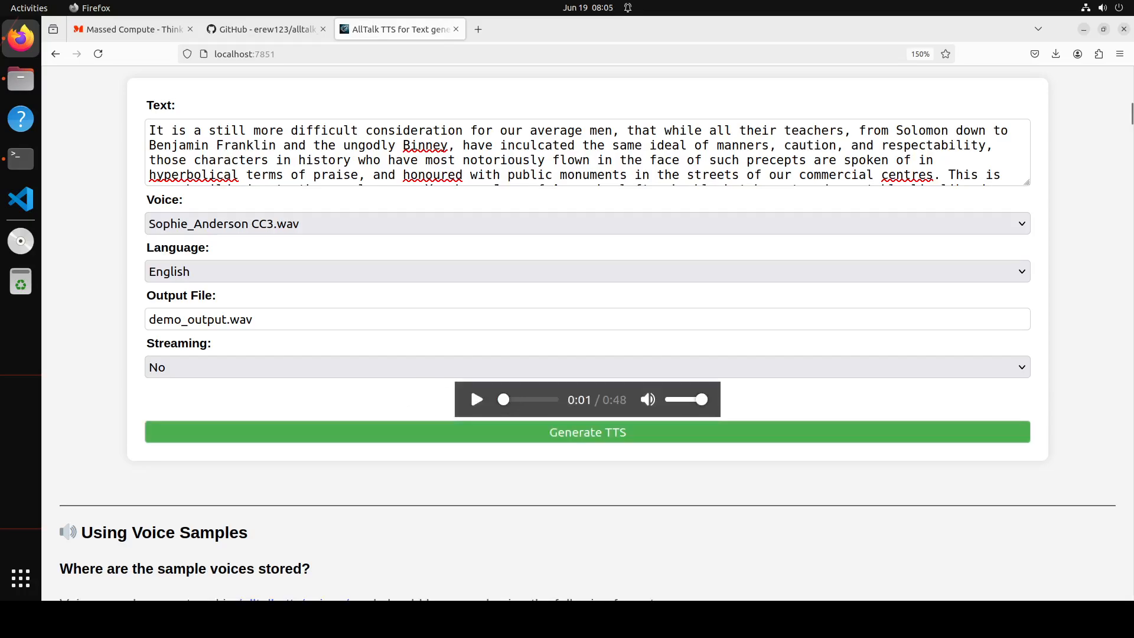
{"action": "left_click", "coordinate": [474, 399]}
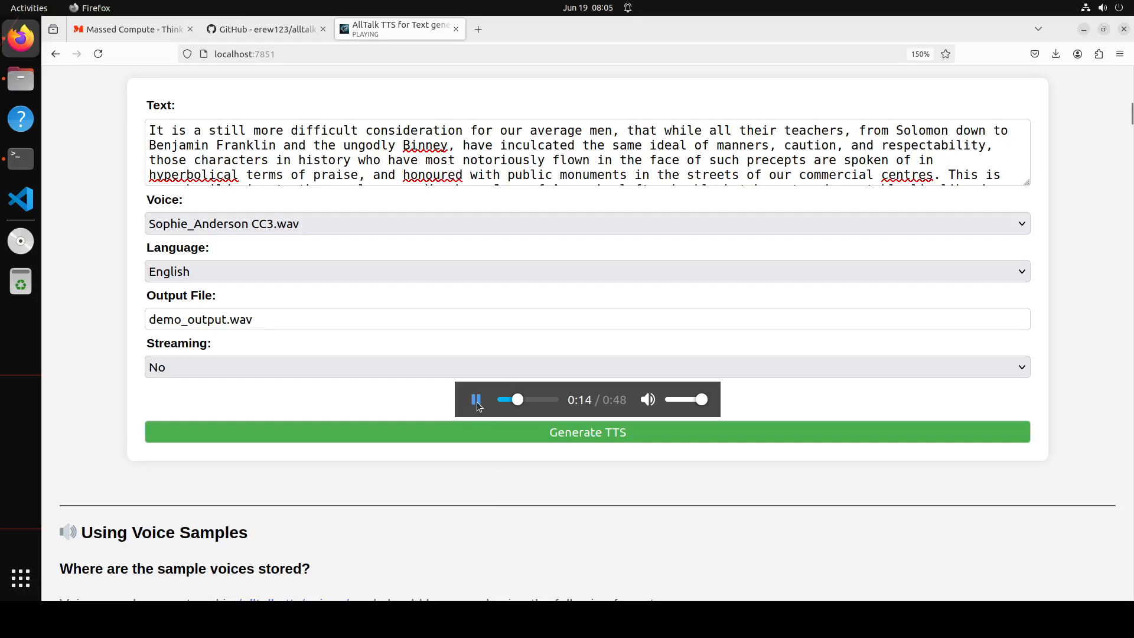
{"action": "left_click", "coordinate": [476, 399]}
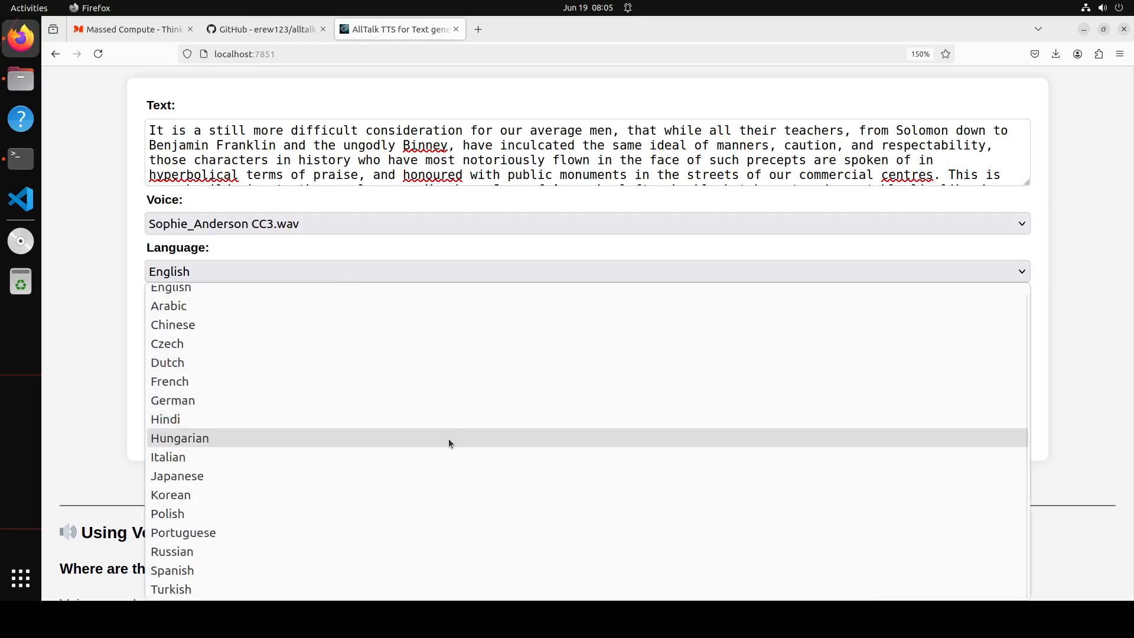
{"action": "mouse_move", "coordinate": [355, 571]}
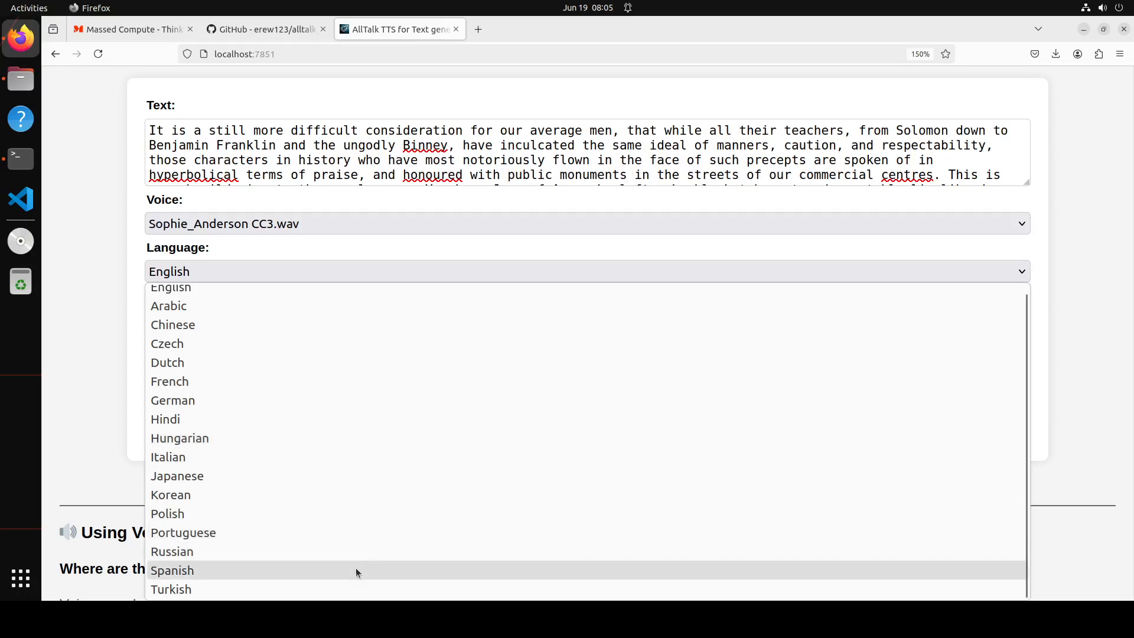
{"action": "mouse_move", "coordinate": [344, 419]}
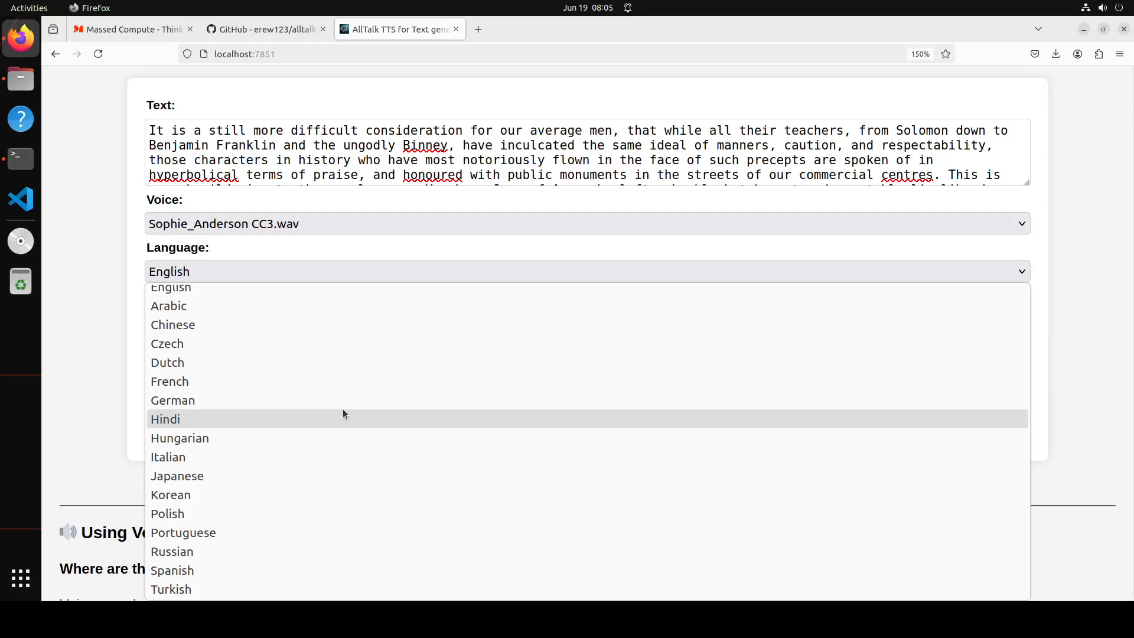
Set language to Hindi and voice to female_04.wav, then generate speech for the Hindi sentence.
{"action": "left_click", "coordinate": [164, 419]}
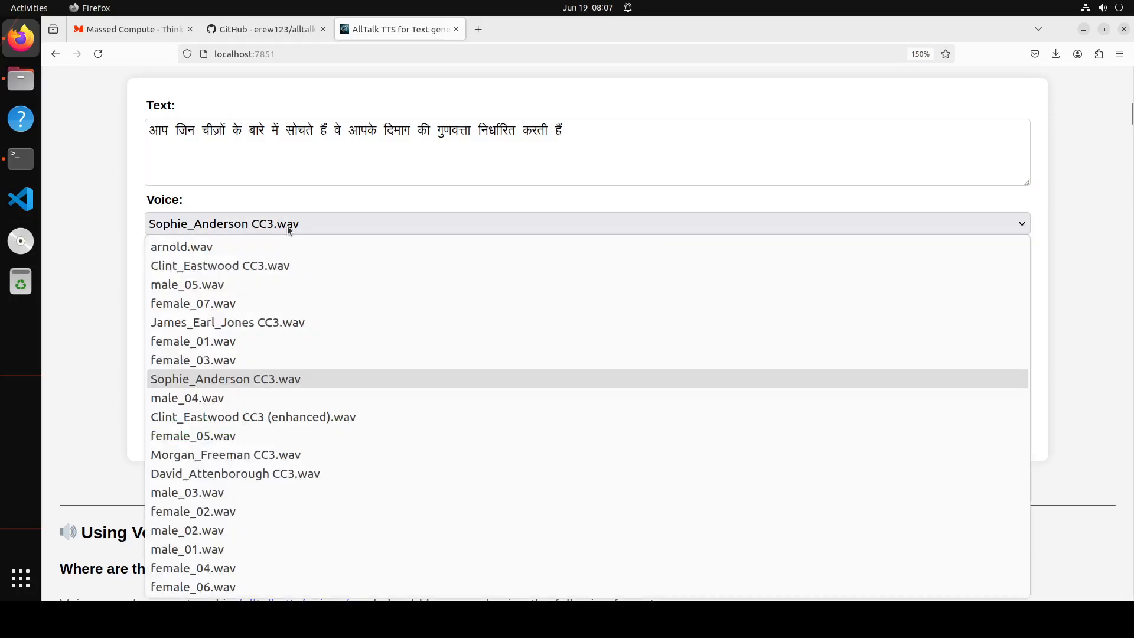
{"action": "mouse_move", "coordinate": [323, 435]}
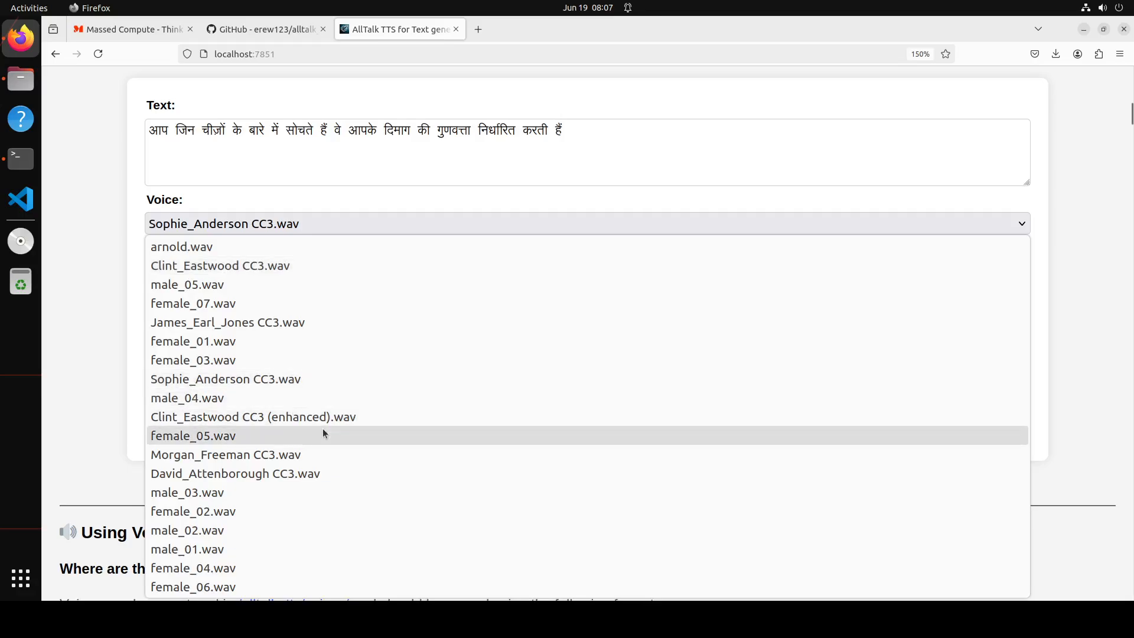
{"action": "left_click", "coordinate": [193, 568]}
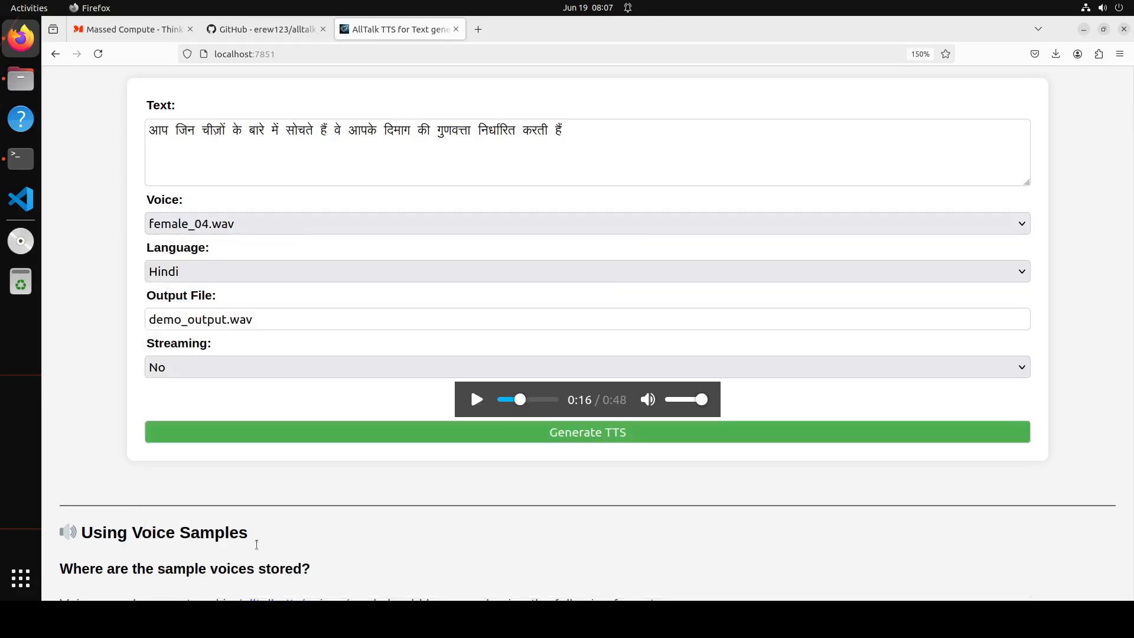
{"action": "left_click", "coordinate": [586, 432]}
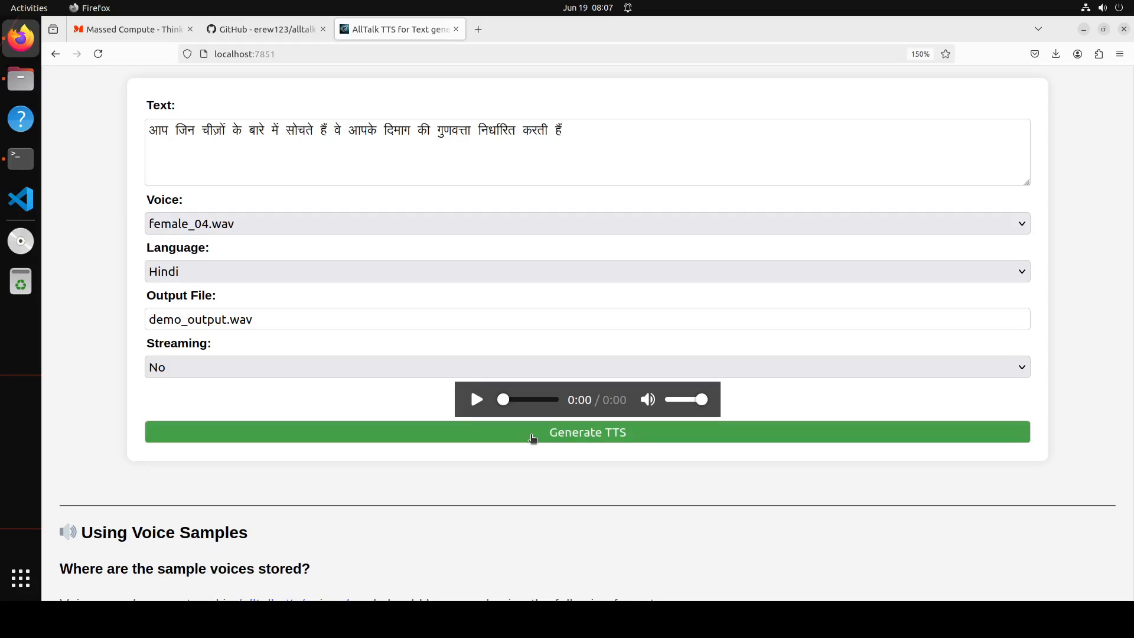
{"action": "mouse_move", "coordinate": [359, 273]}
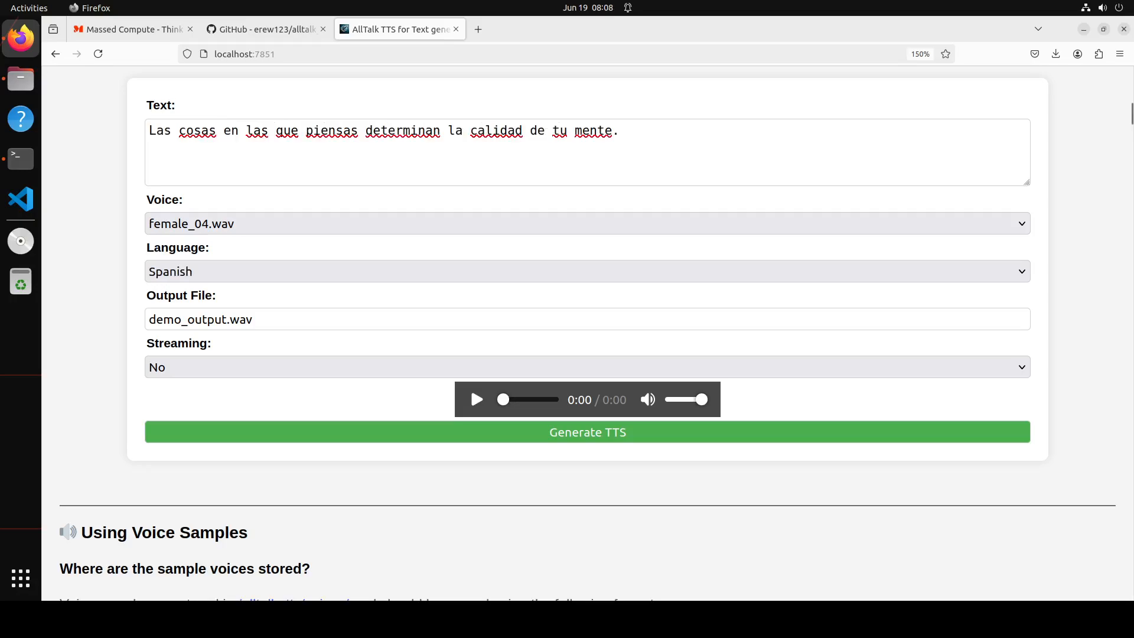
Generate the 4-second Spanish clip with female_04, then switch to the AllTalk GitHub repository page.
{"action": "left_click", "coordinate": [586, 432]}
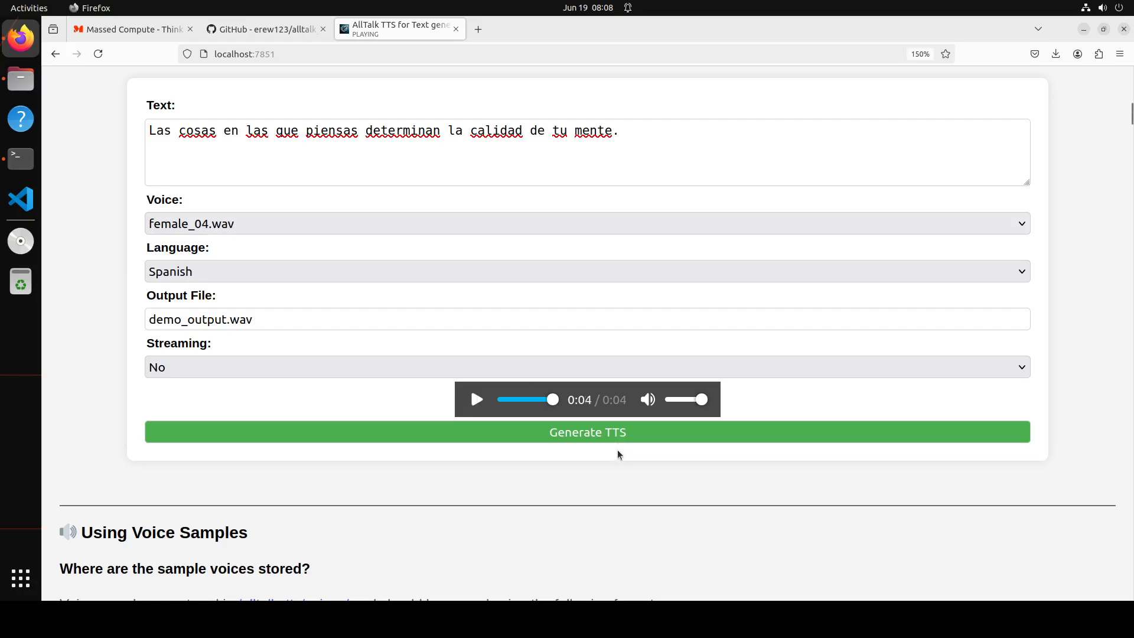
{"action": "left_click", "coordinate": [261, 29]}
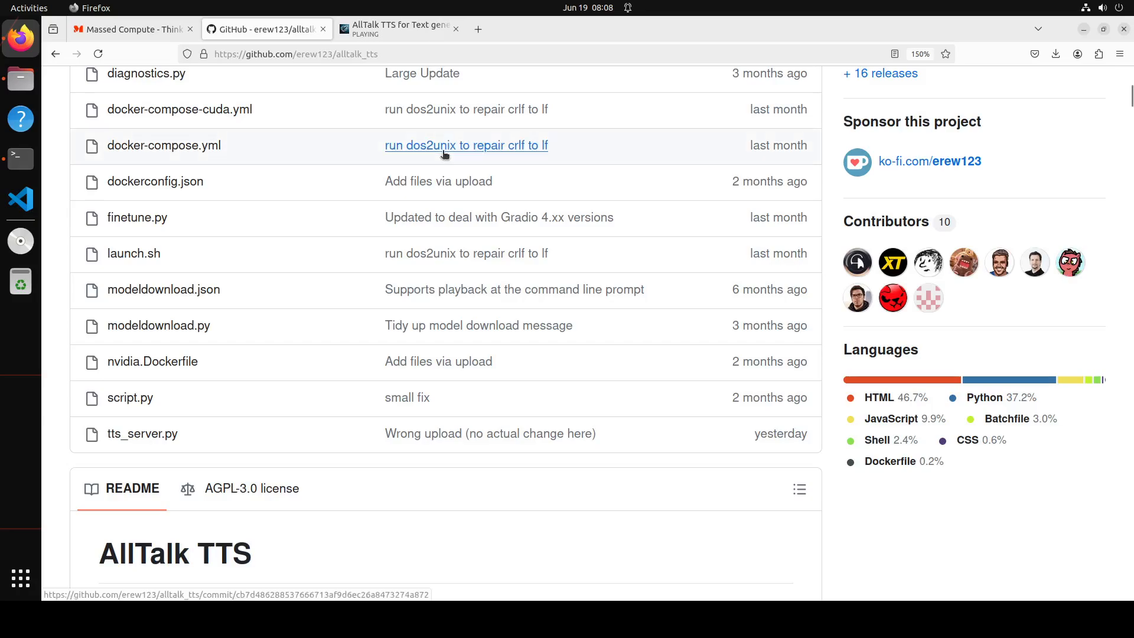
{"action": "mouse_move", "coordinate": [466, 146]}
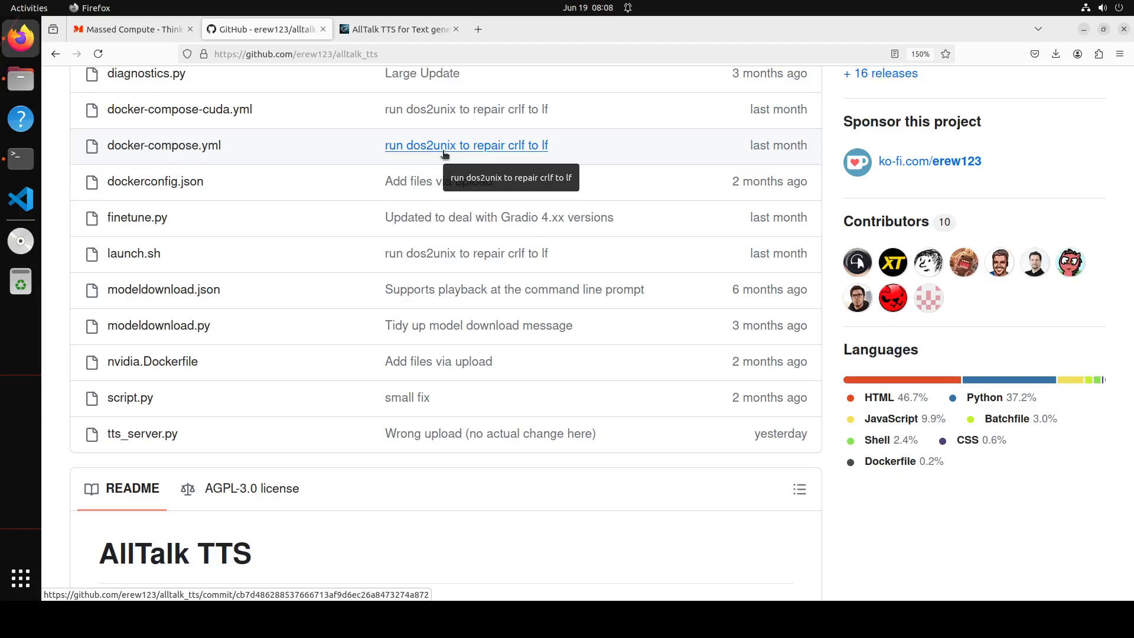
{"action": "mouse_move", "coordinate": [497, 525]}
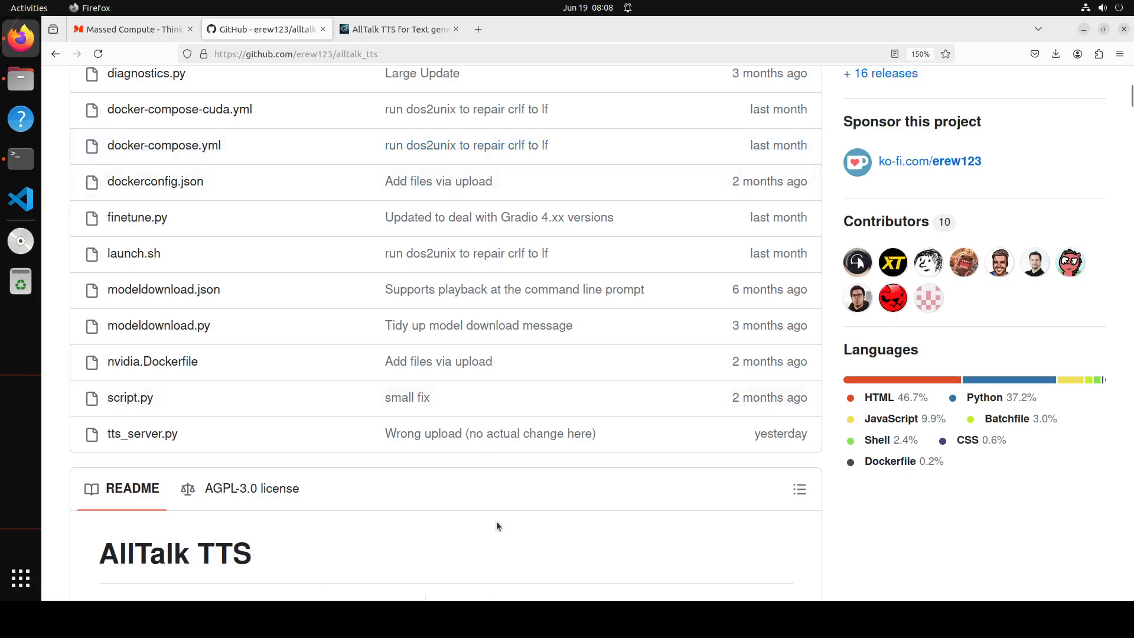